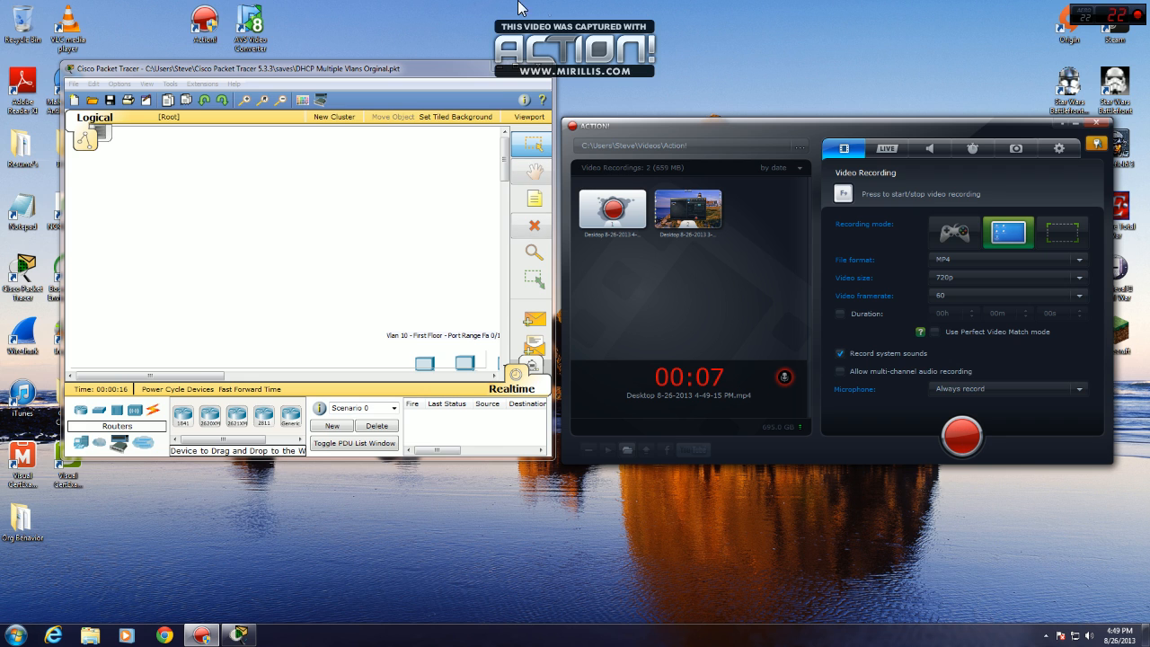
Maximize the Packet Tracer window showing the router, switch and ten PCs.
{"action": "left_click", "coordinate": [1096, 123]}
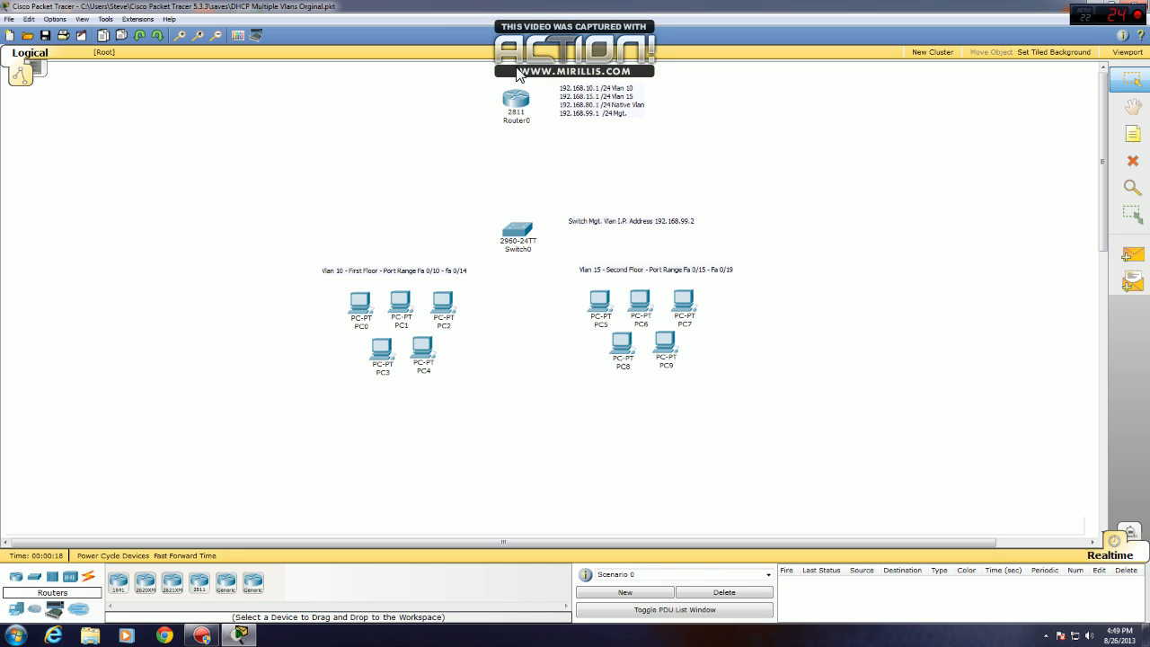
{"action": "mouse_move", "coordinate": [467, 100]}
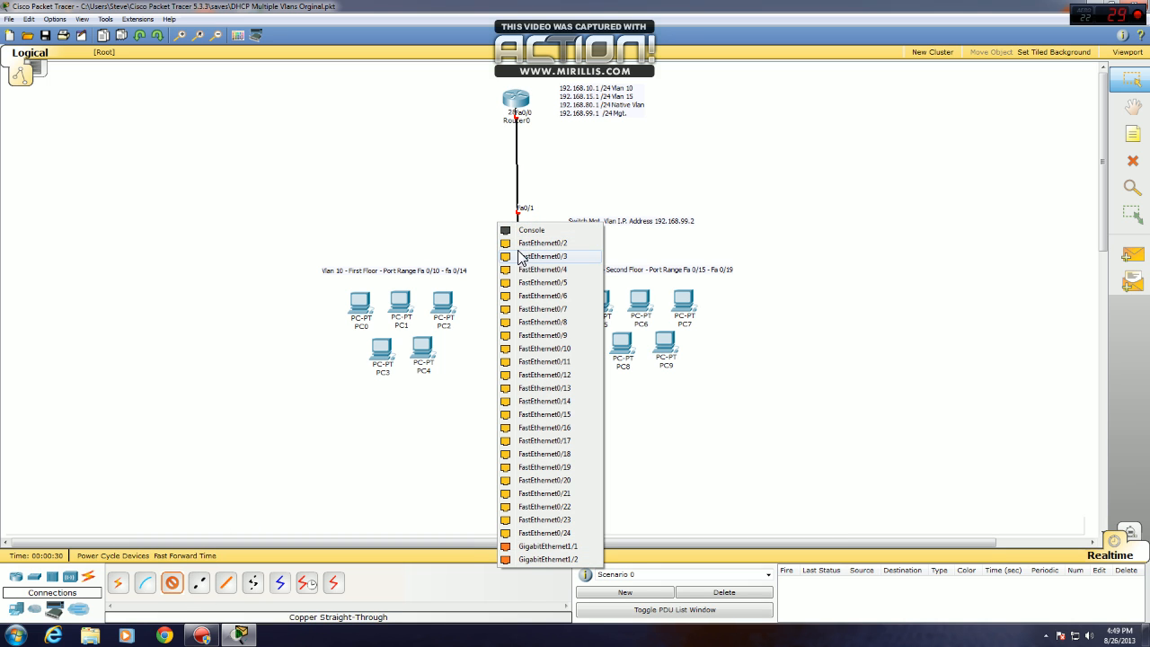
Cable the first-floor PCs to Switch0 access ports Fa0/10–Fa0/15 with straight-through copper.
{"action": "left_click", "coordinate": [543, 256]}
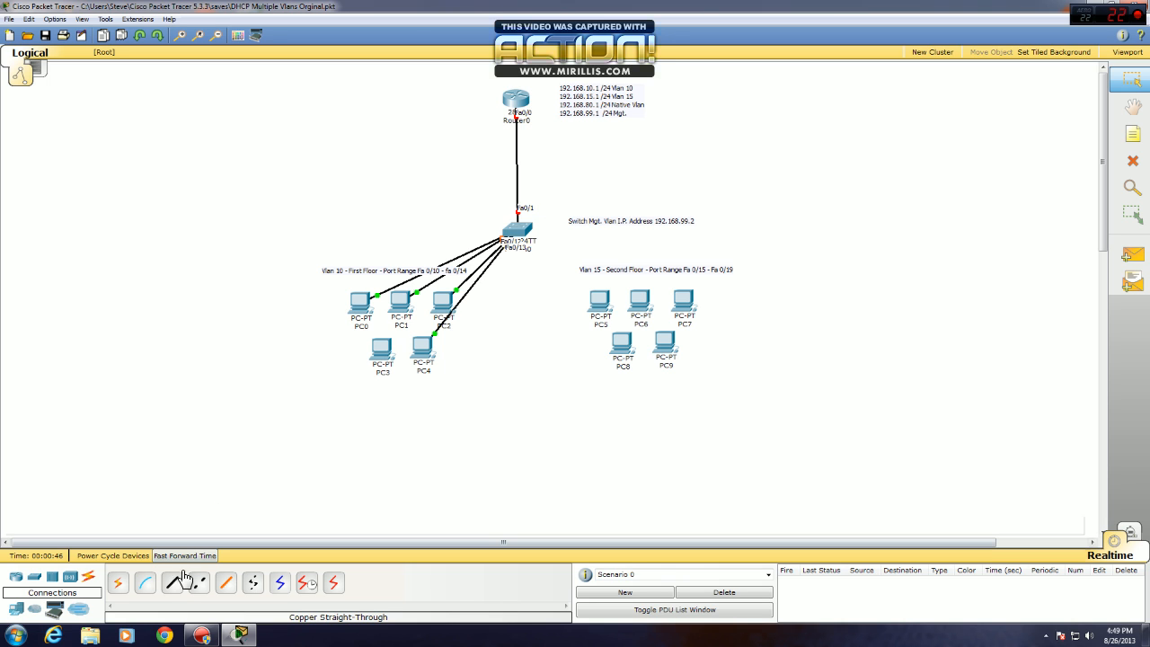
{"action": "left_click", "coordinate": [516, 222]}
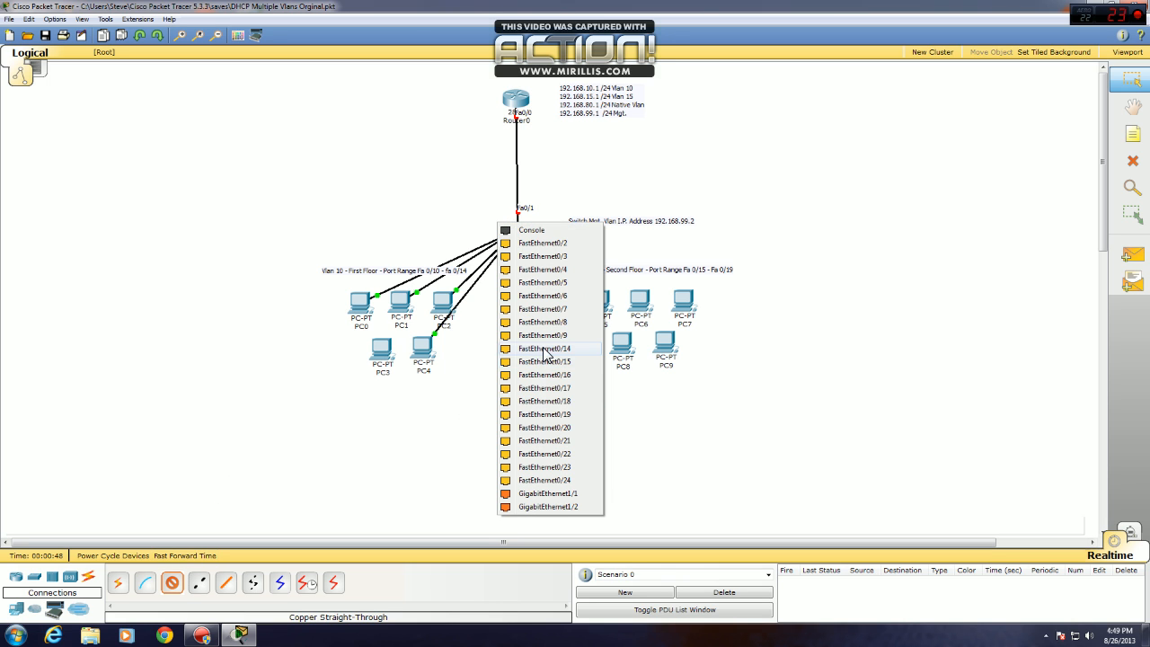
{"action": "left_click", "coordinate": [543, 348]}
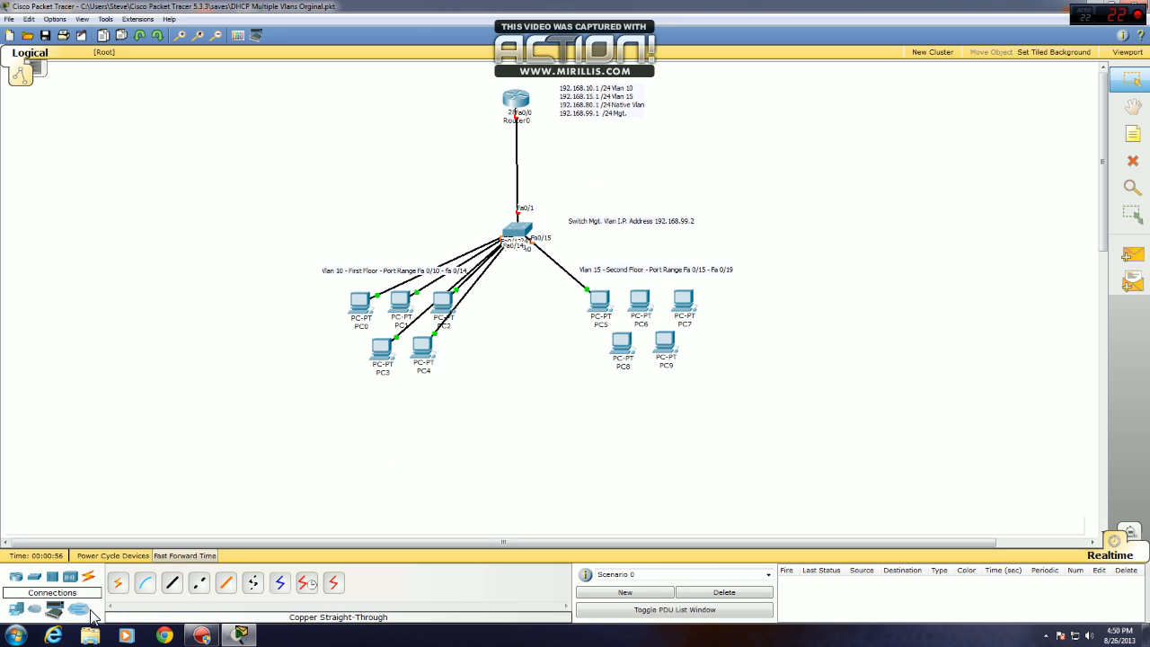
Cable PC6–PC9 to Switch0 ports Fa0/16–Fa0/19 with straight-through copper.
{"action": "left_click", "coordinate": [518, 229]}
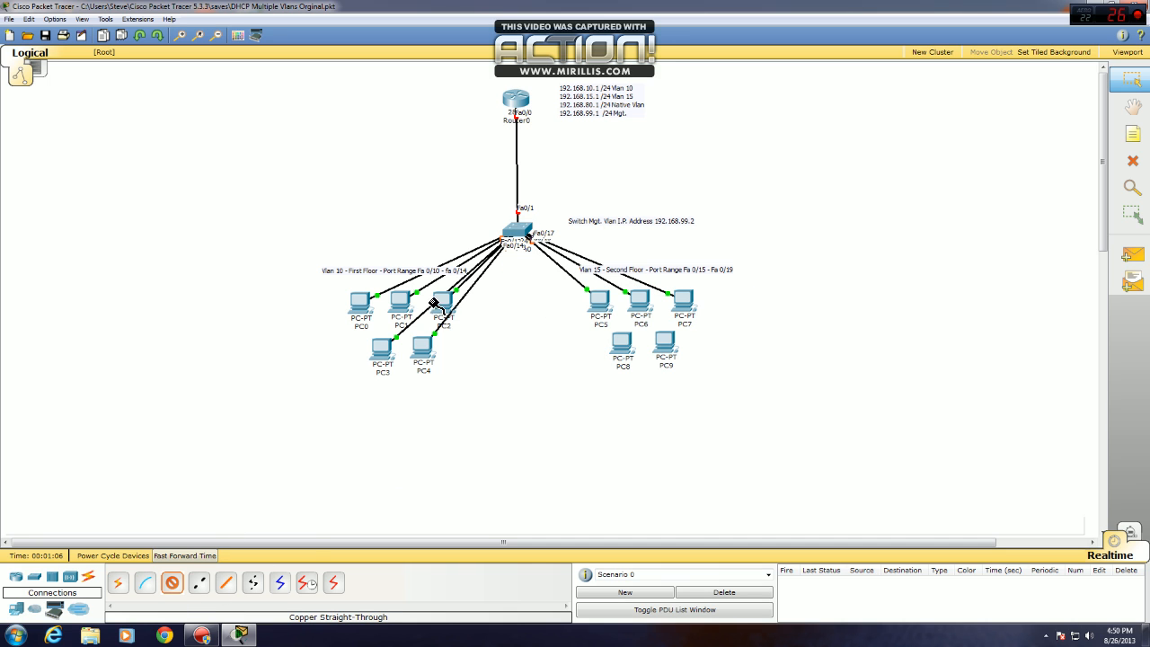
{"action": "left_click", "coordinate": [517, 229]}
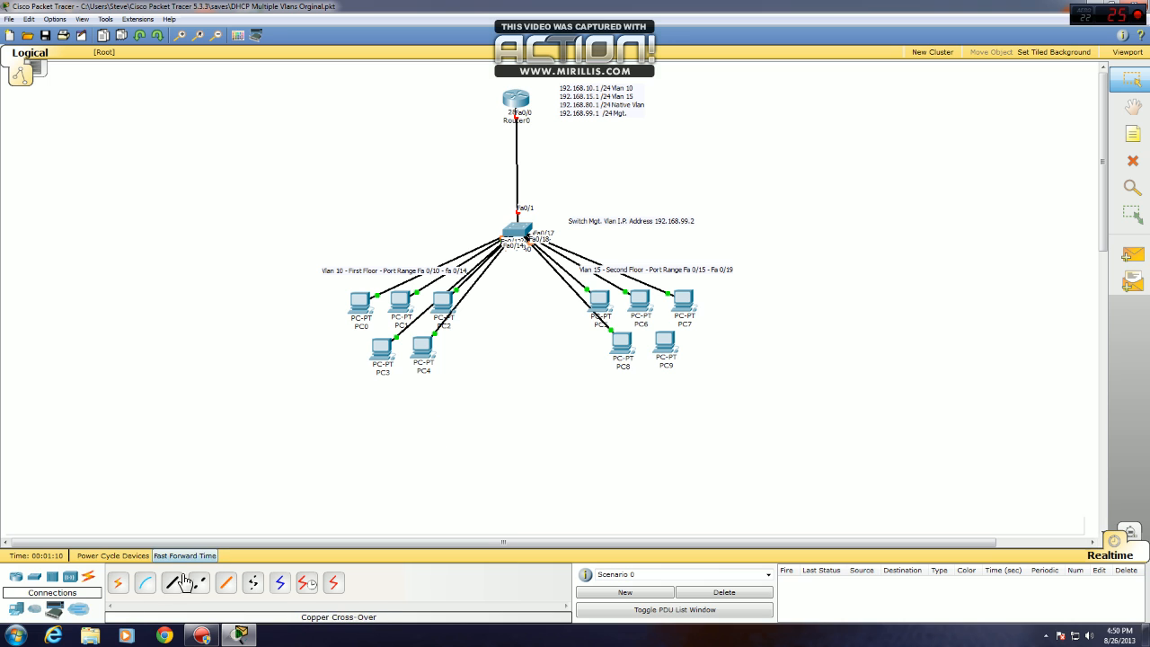
{"action": "left_click", "coordinate": [524, 232]}
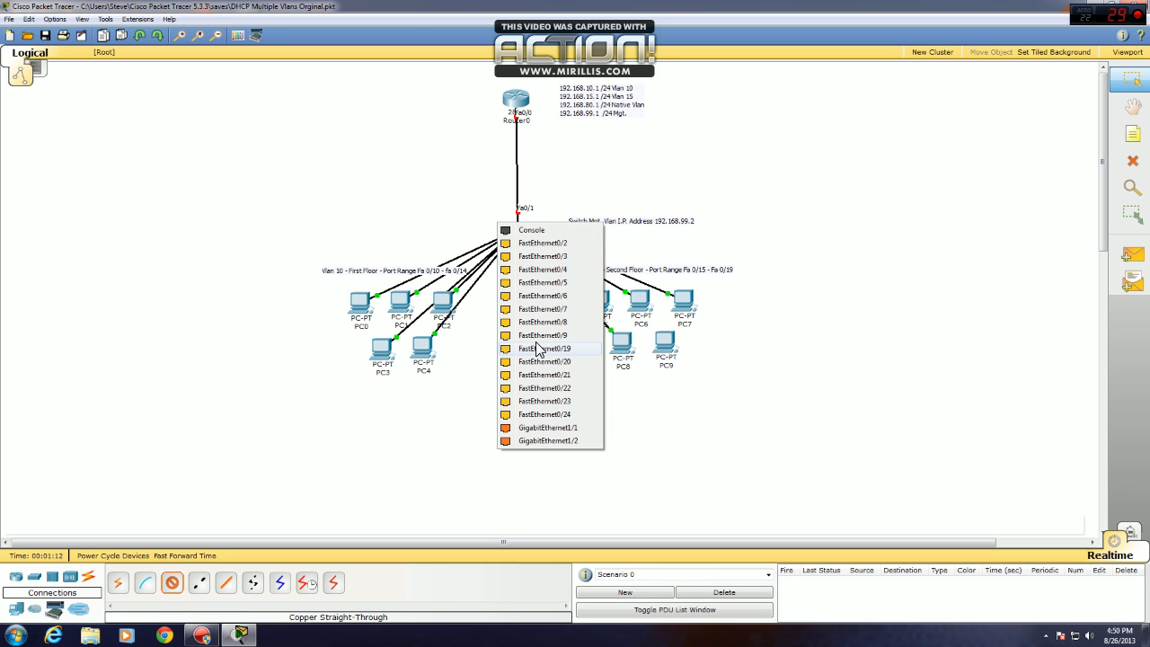
{"action": "left_click", "coordinate": [544, 349]}
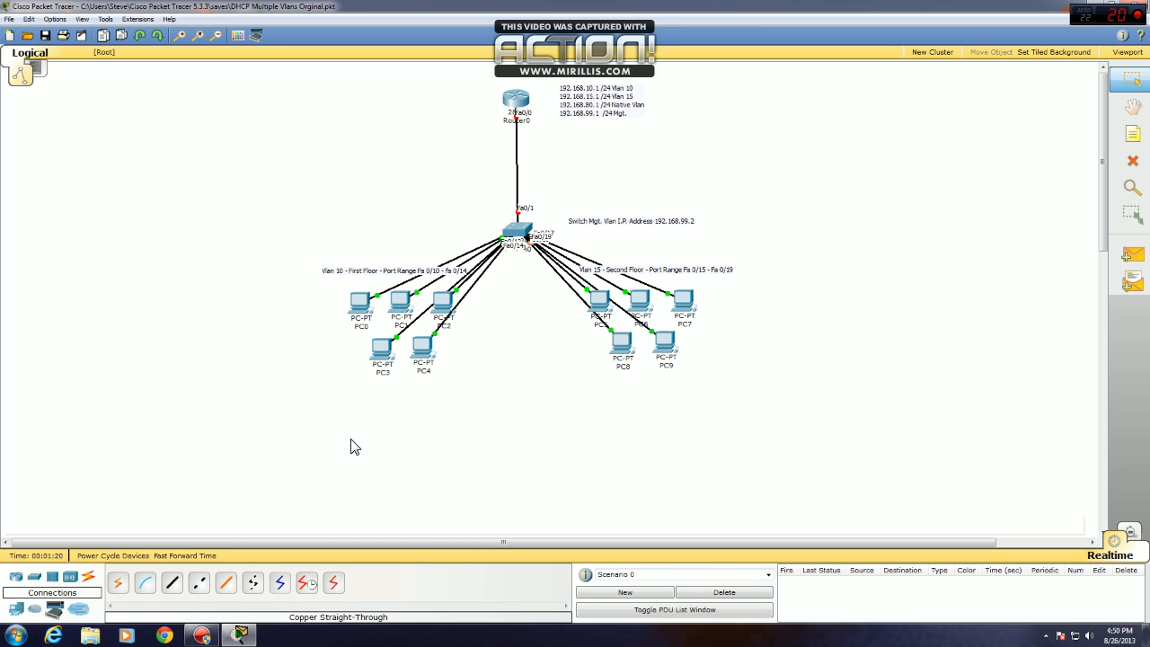
{"action": "mouse_move", "coordinate": [485, 178]}
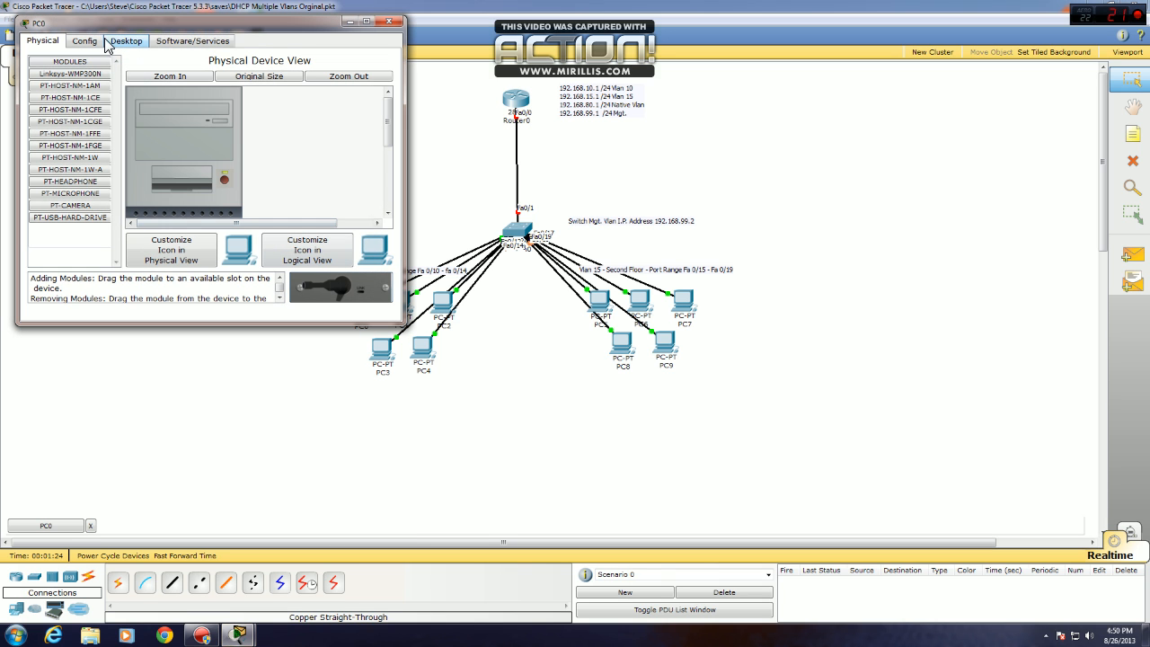
Switch PC0, PC1, PC2 and PC3 to DHCP in each Desktop IP Configuration.
{"action": "left_click", "coordinate": [125, 41]}
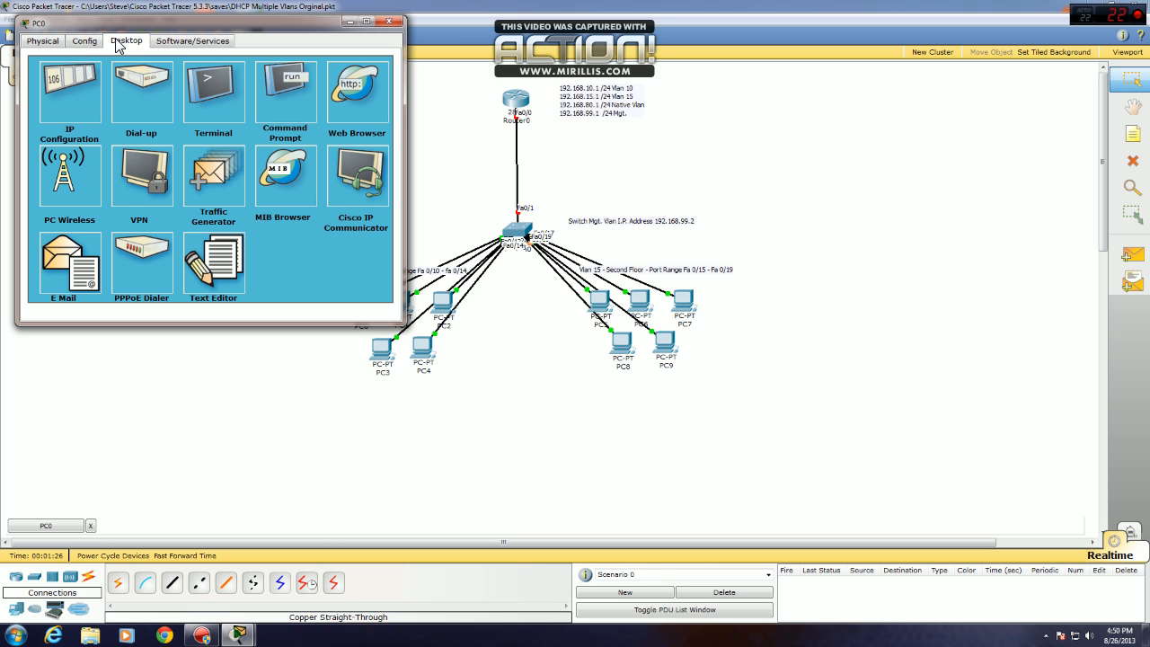
{"action": "left_click", "coordinate": [69, 90]}
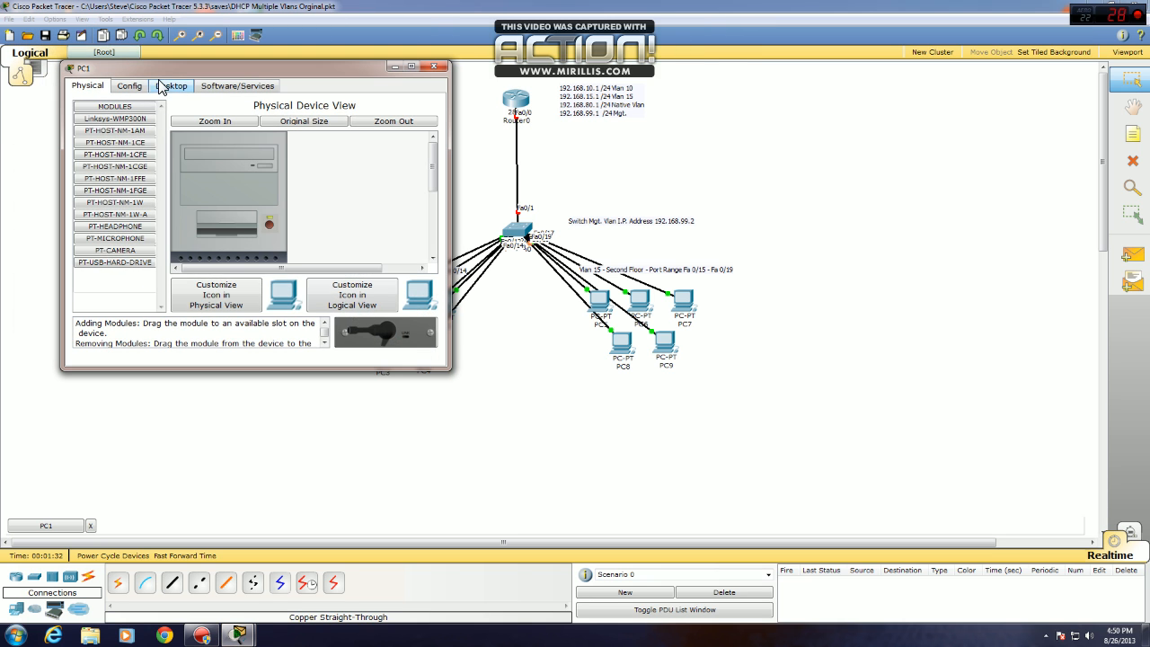
{"action": "left_click", "coordinate": [171, 85]}
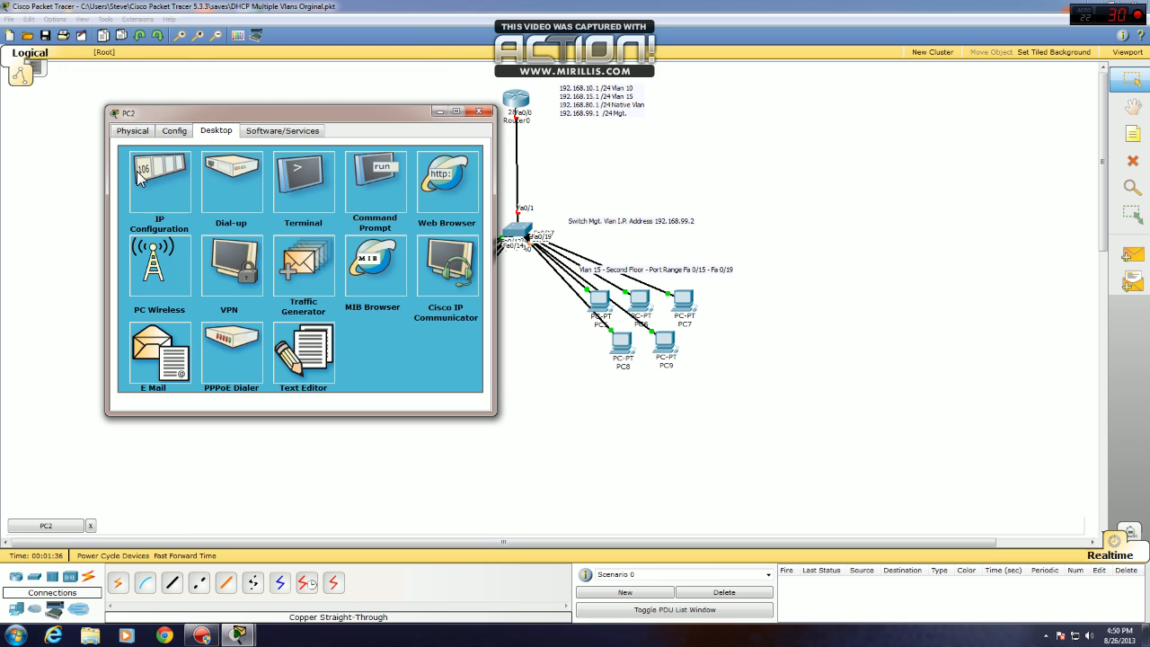
{"action": "left_click", "coordinate": [478, 112]}
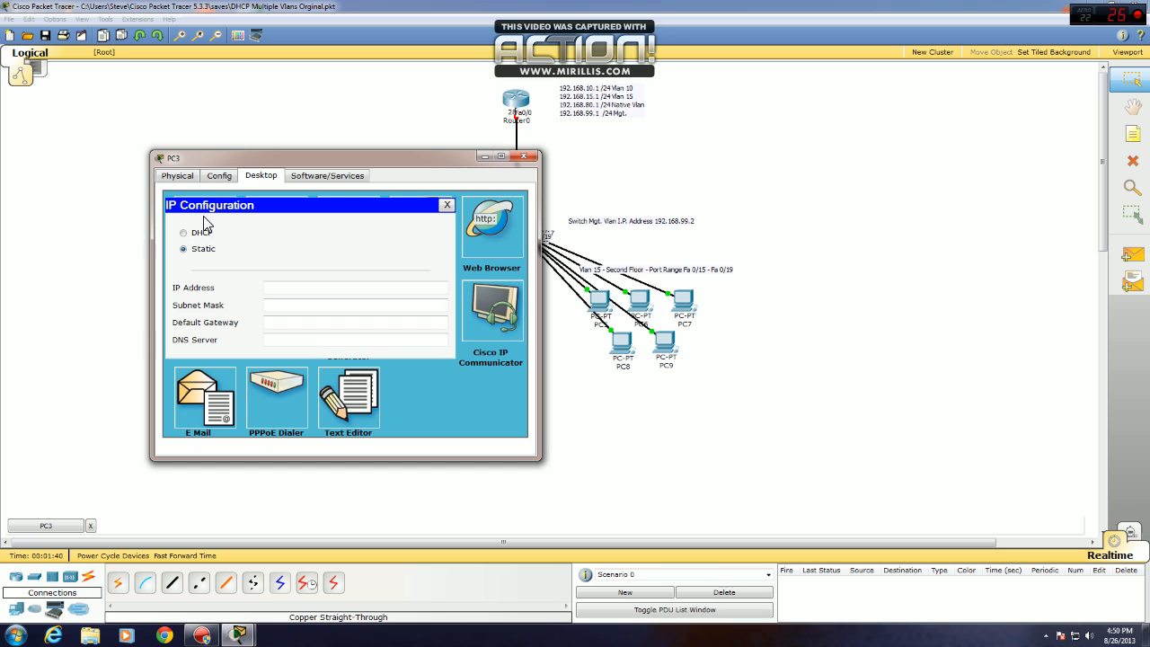
{"action": "left_click", "coordinate": [183, 232]}
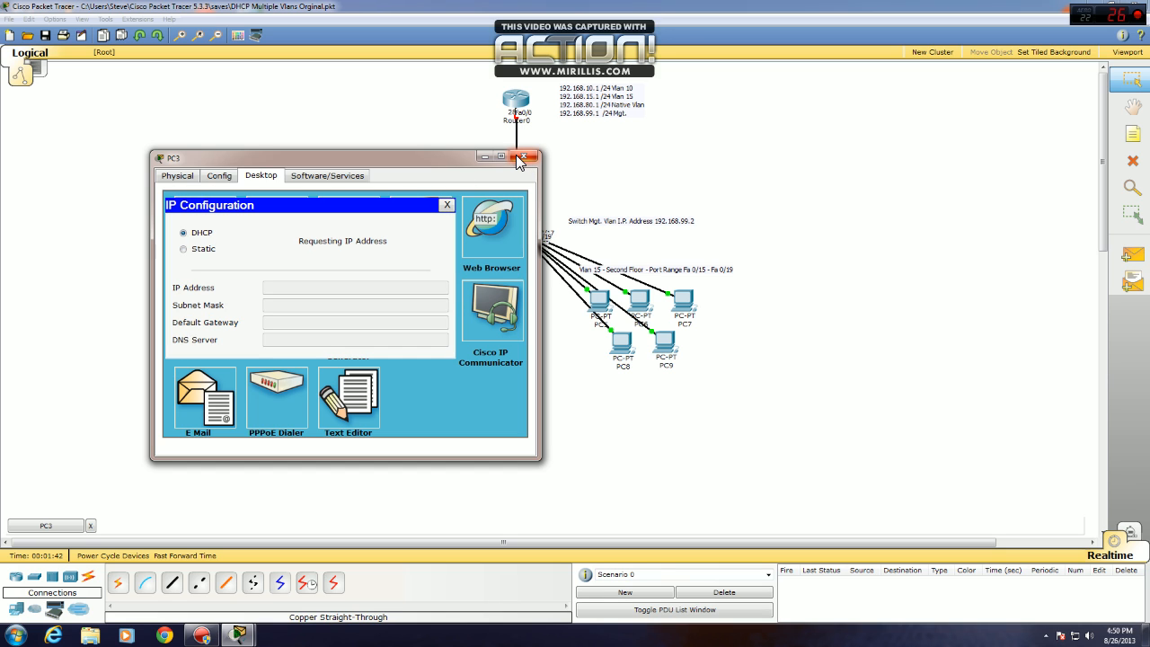
{"action": "mouse_move", "coordinate": [524, 157]}
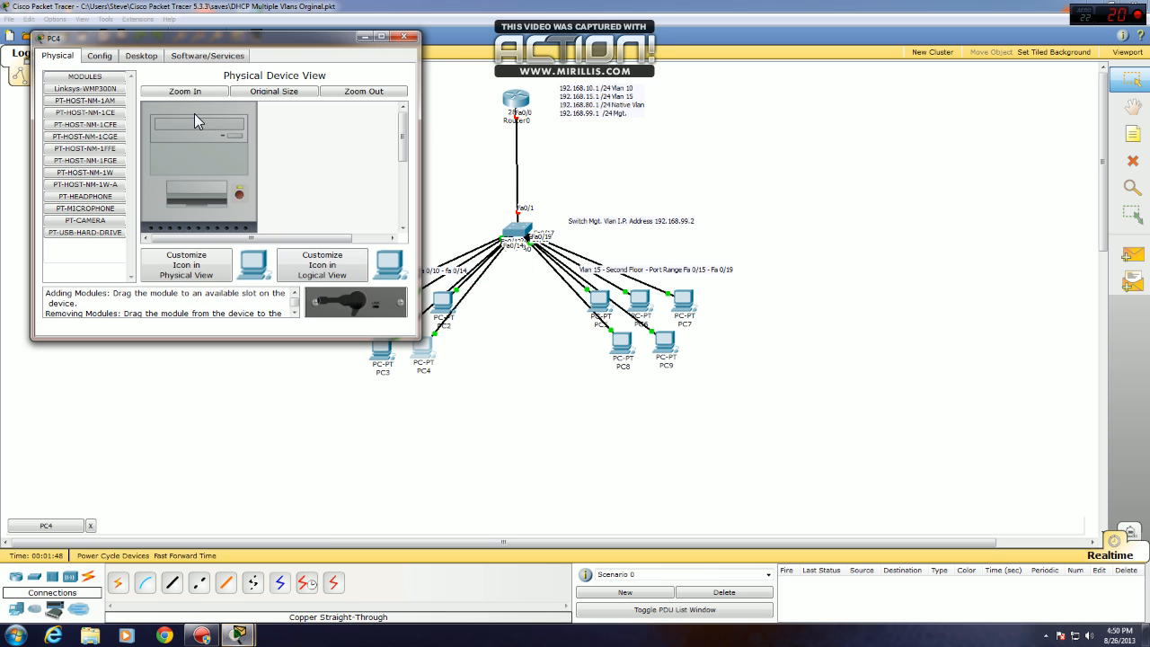
Switch PC4 through PC9 to DHCP in IP Configuration, closing each PC's window.
{"action": "left_click", "coordinate": [140, 54]}
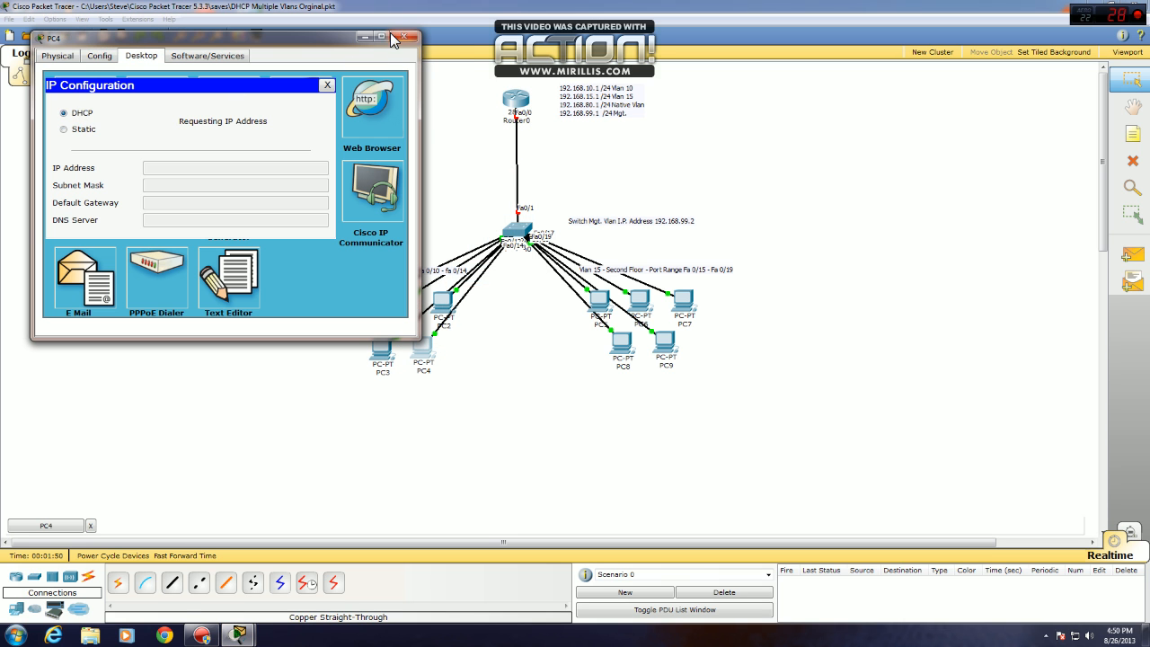
{"action": "left_click", "coordinate": [404, 37]}
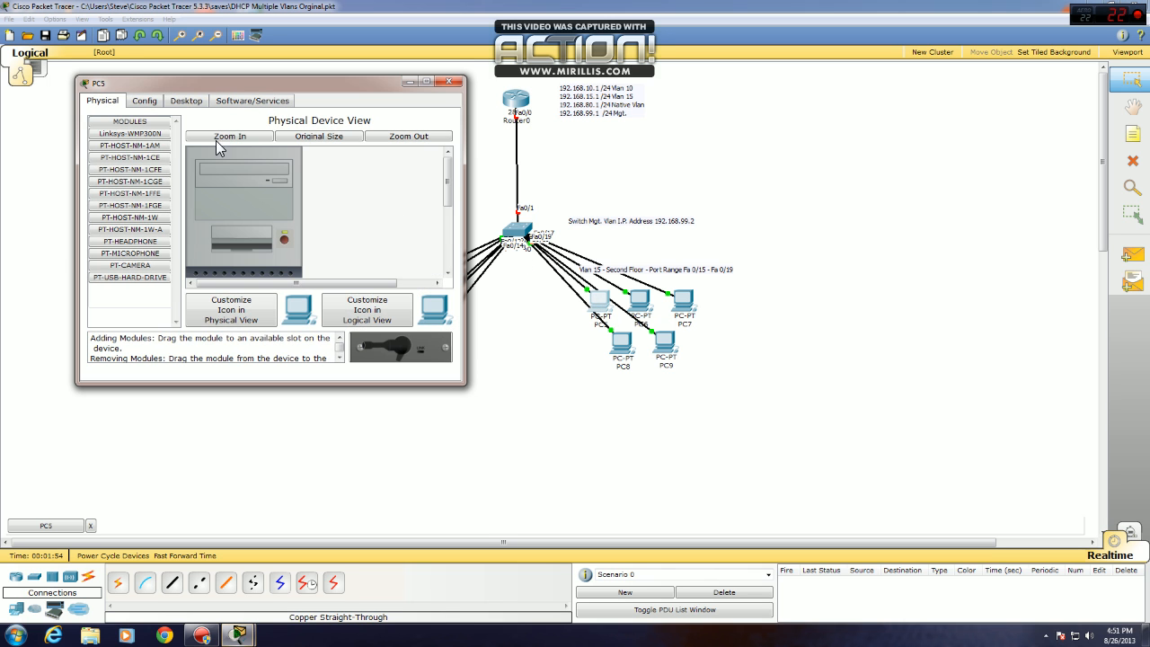
{"action": "left_click", "coordinate": [186, 100]}
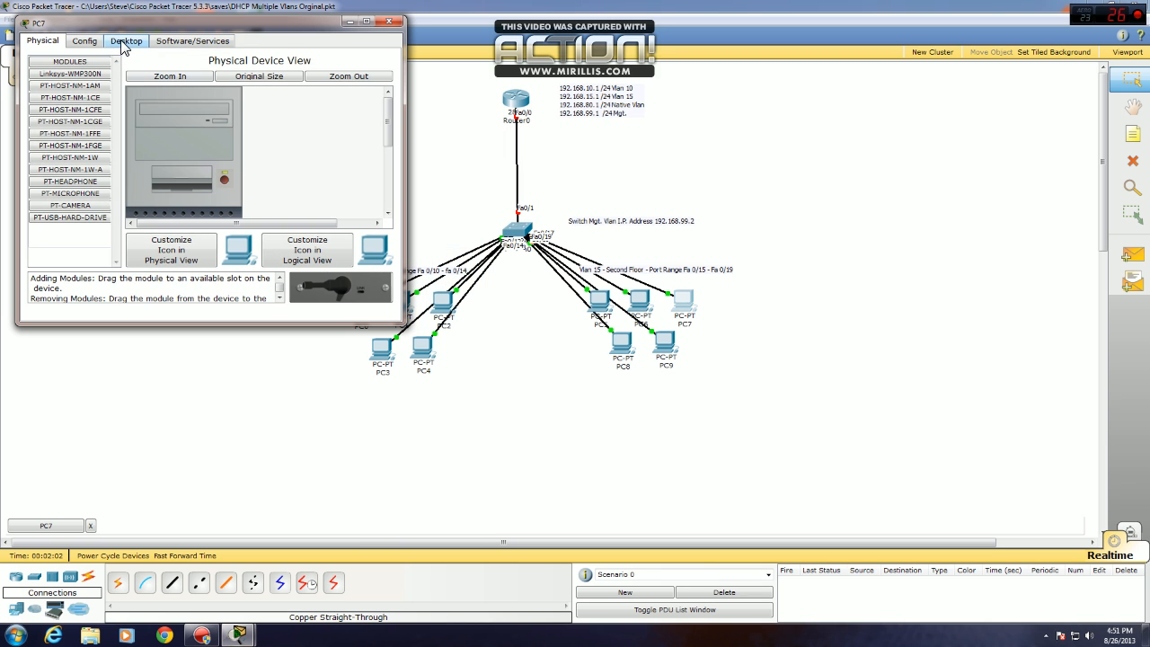
{"action": "left_click", "coordinate": [125, 41]}
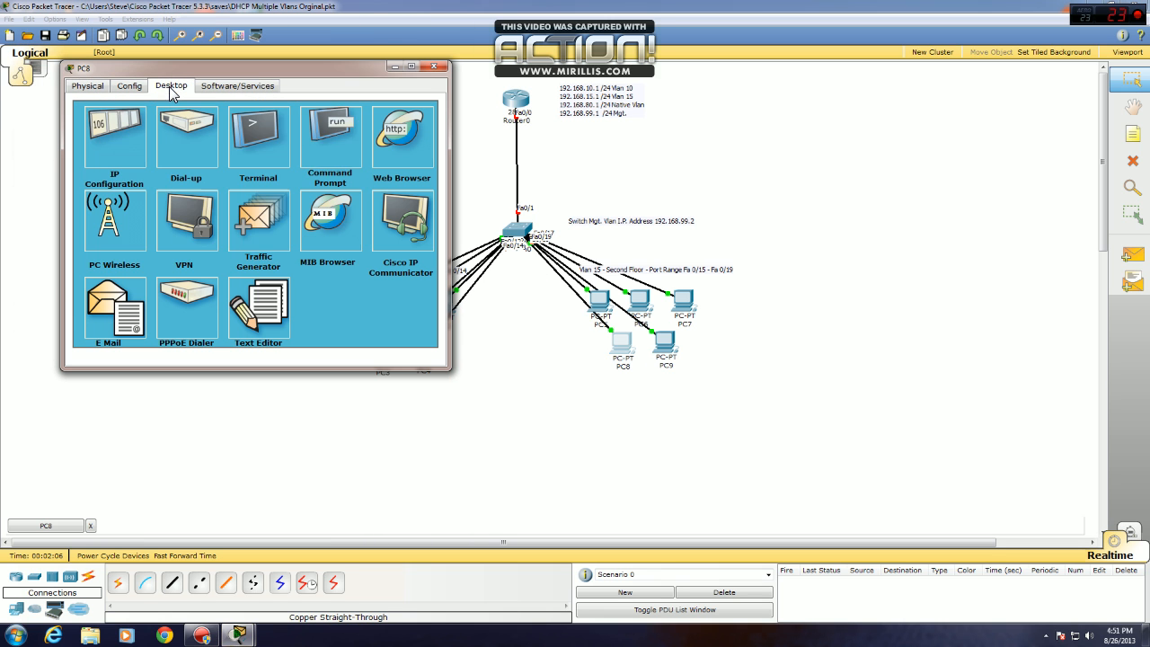
{"action": "left_click", "coordinate": [434, 65]}
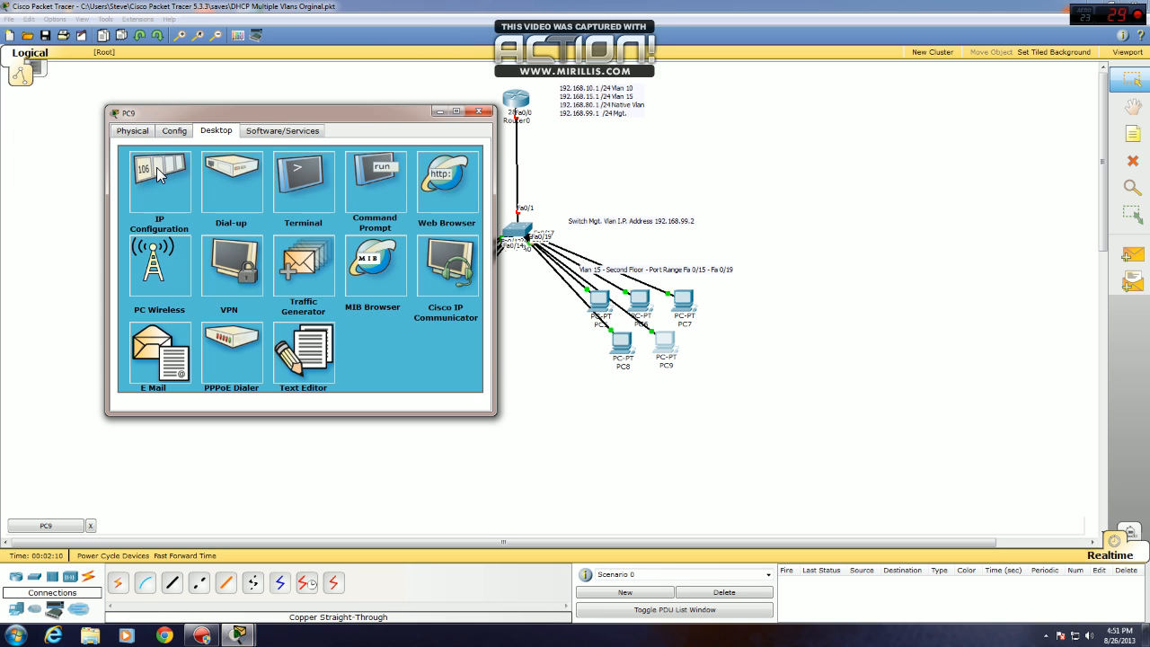
{"action": "left_click", "coordinate": [159, 175]}
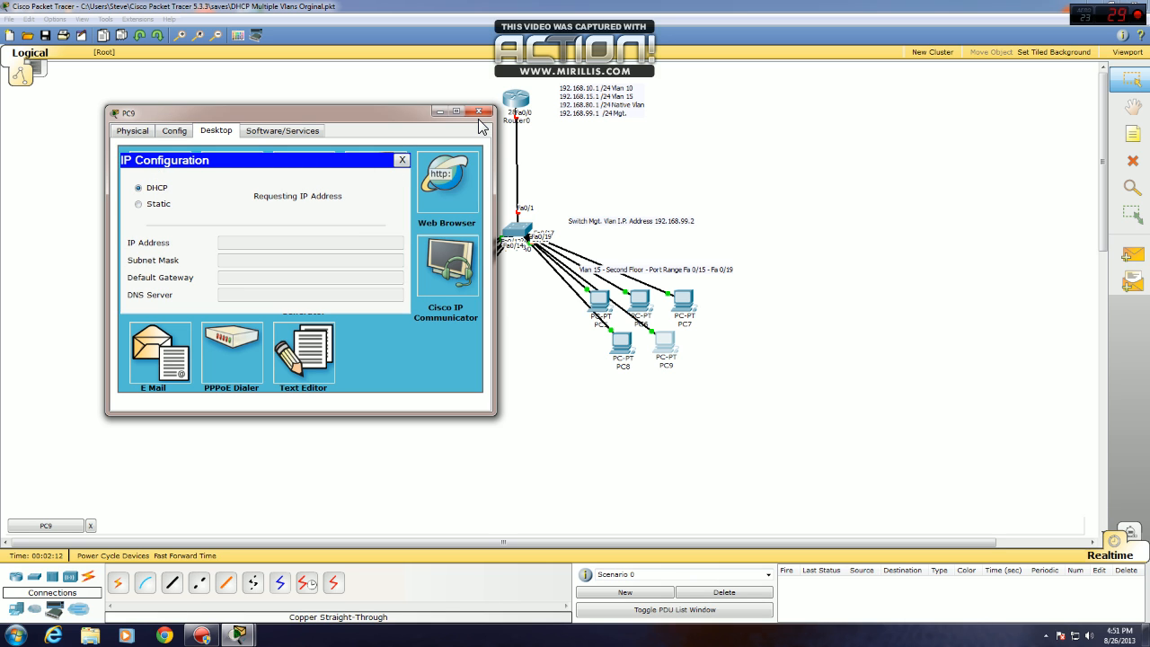
{"action": "left_click", "coordinate": [479, 111]}
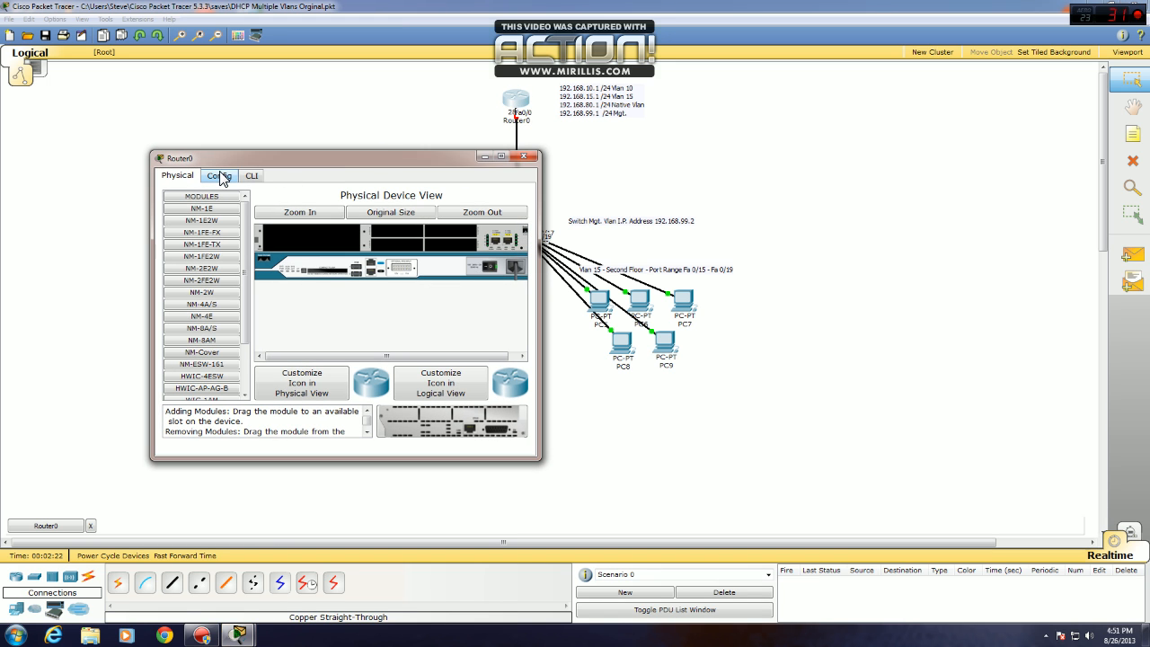
{"action": "mouse_move", "coordinate": [232, 180]}
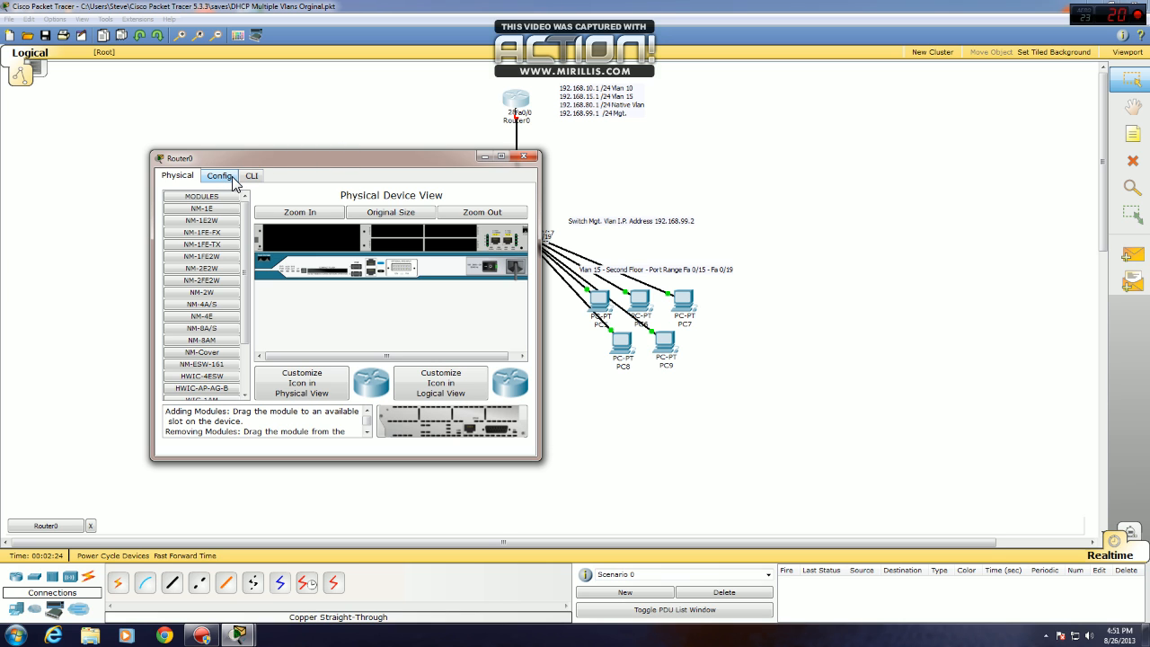
Bring up Router0's Fa0/0 with no shutdown from its CLI.
{"action": "left_click", "coordinate": [250, 175]}
{"action": "type", "text": "conf t"}
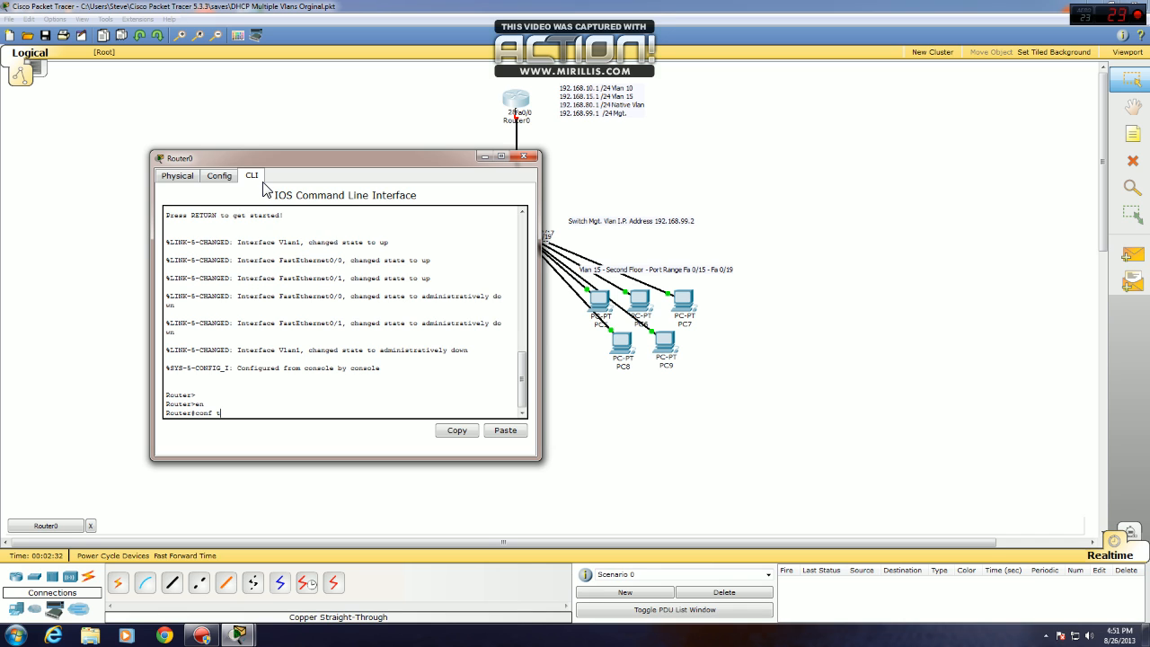
{"action": "type", "text": "int fa 0/0"}
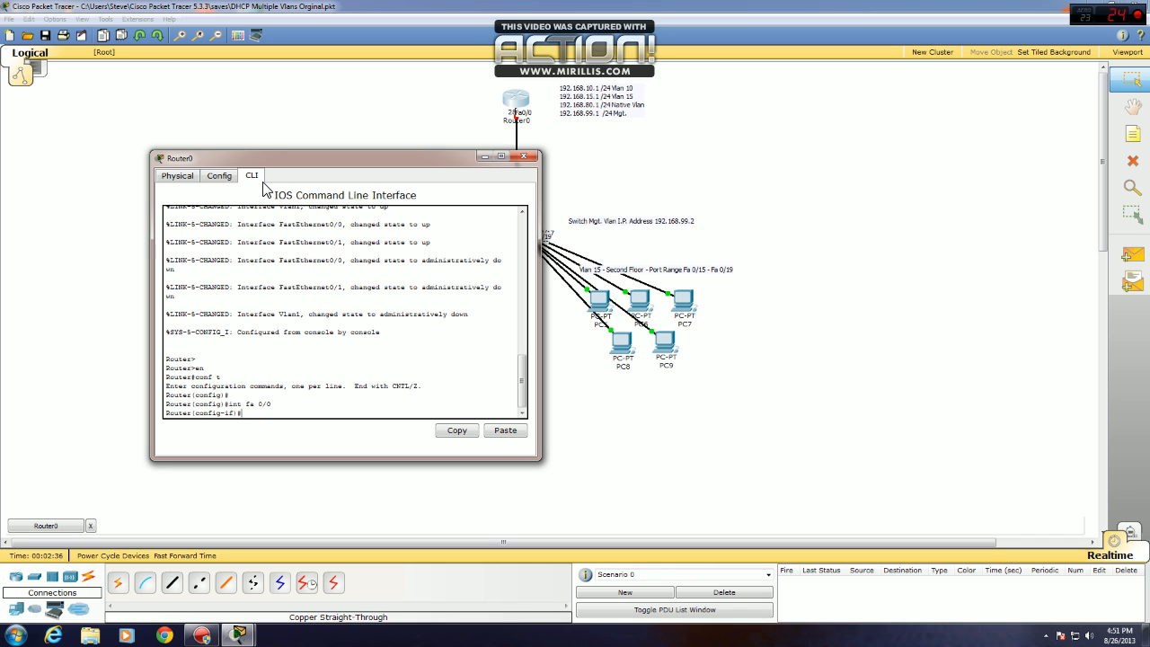
{"action": "type", "text": "no shut"}
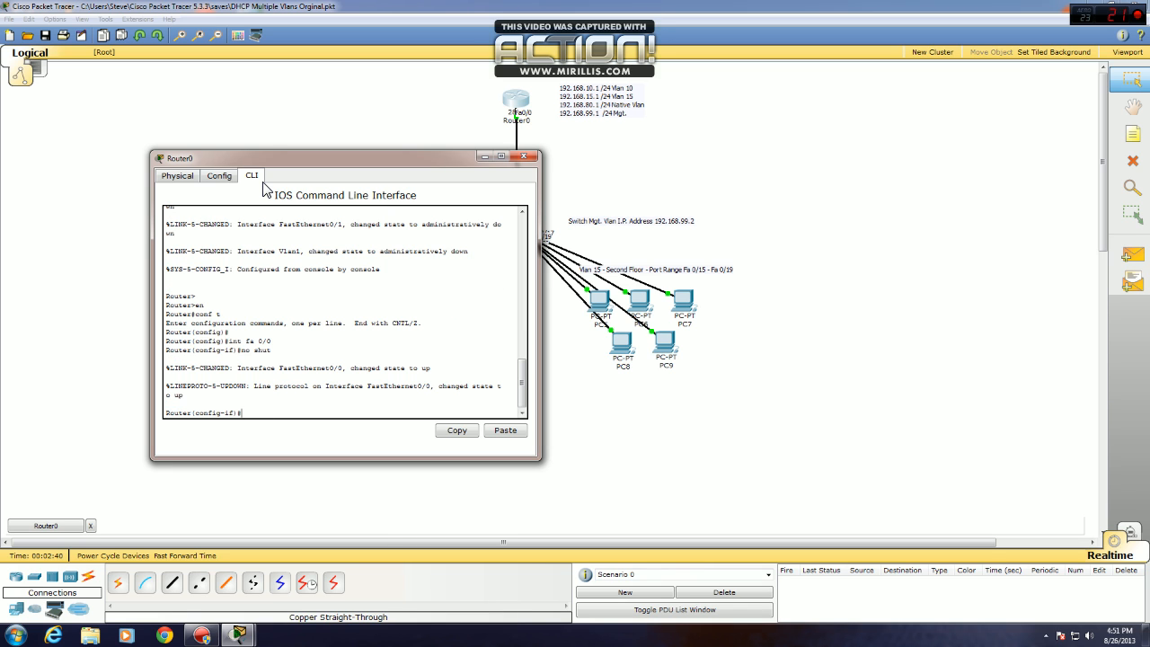
{"action": "type", "text": "int fa 0/0"}
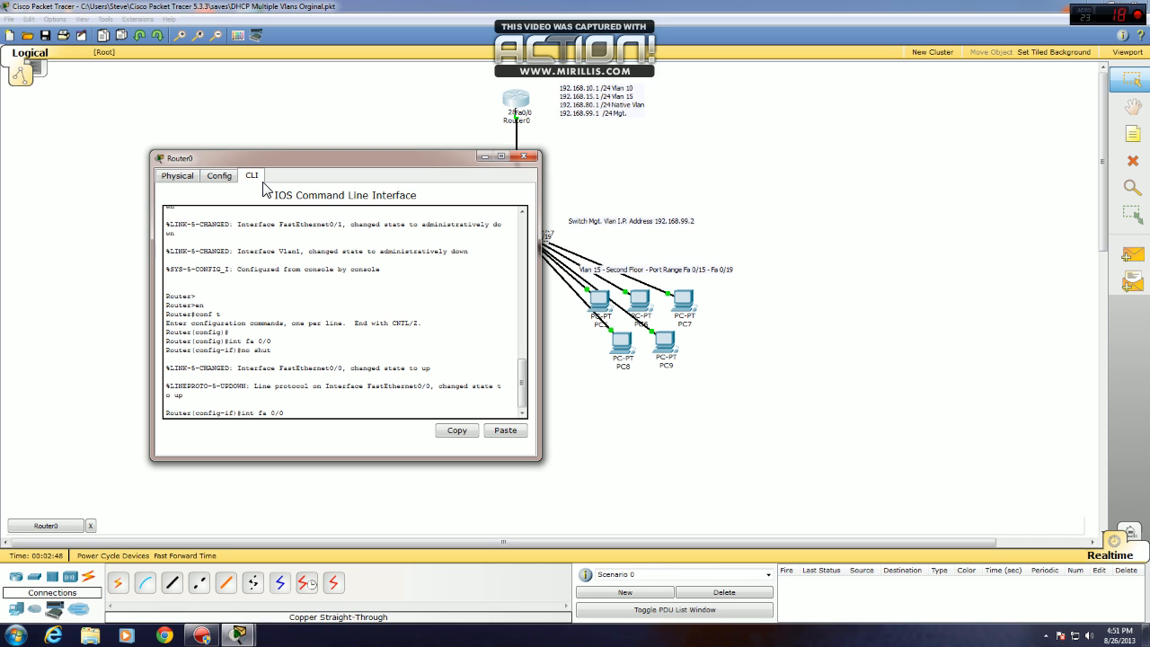
On Fa0/0.10, enter encapsulation dot1Q 10 and ip address 192.168.10.1 255.255.255.0.
{"action": "type", "text": "int fa 0/0.10"}
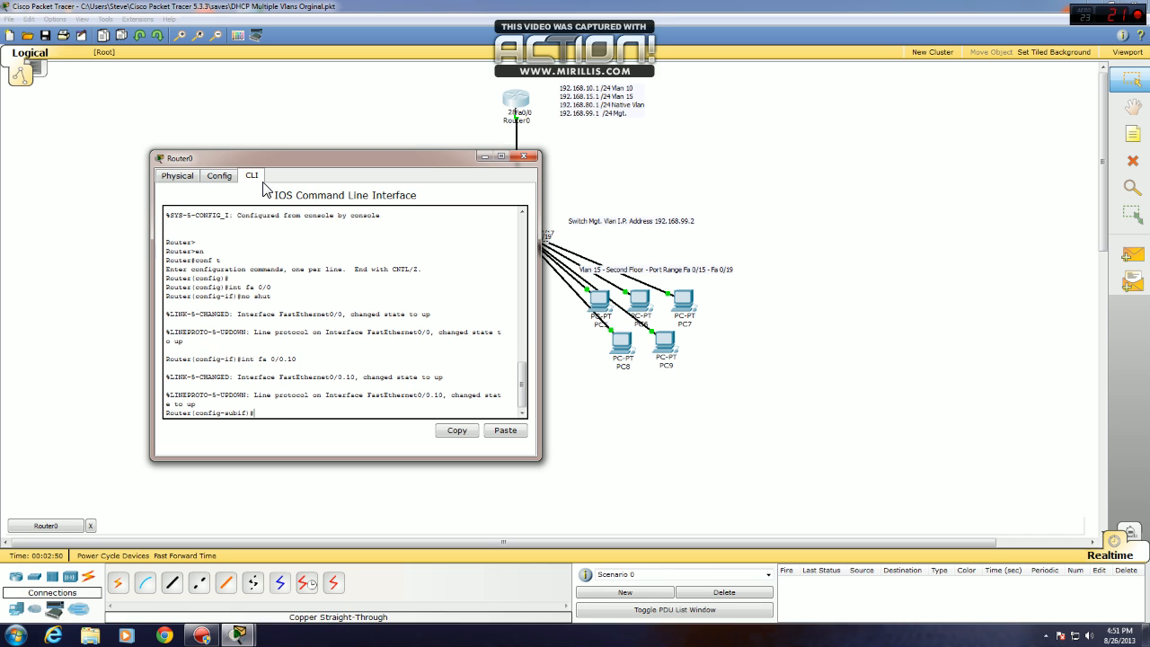
{"action": "type", "text": "int fa 0/0.10"}
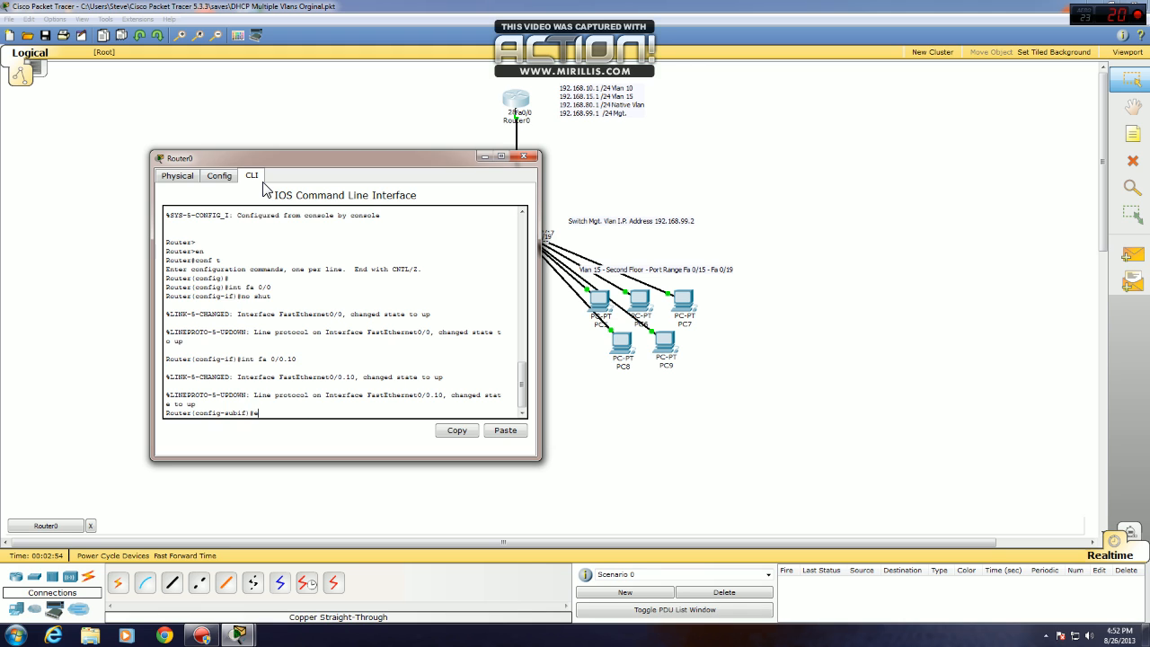
{"action": "type", "text": "encapsulation dot1Q 10"}
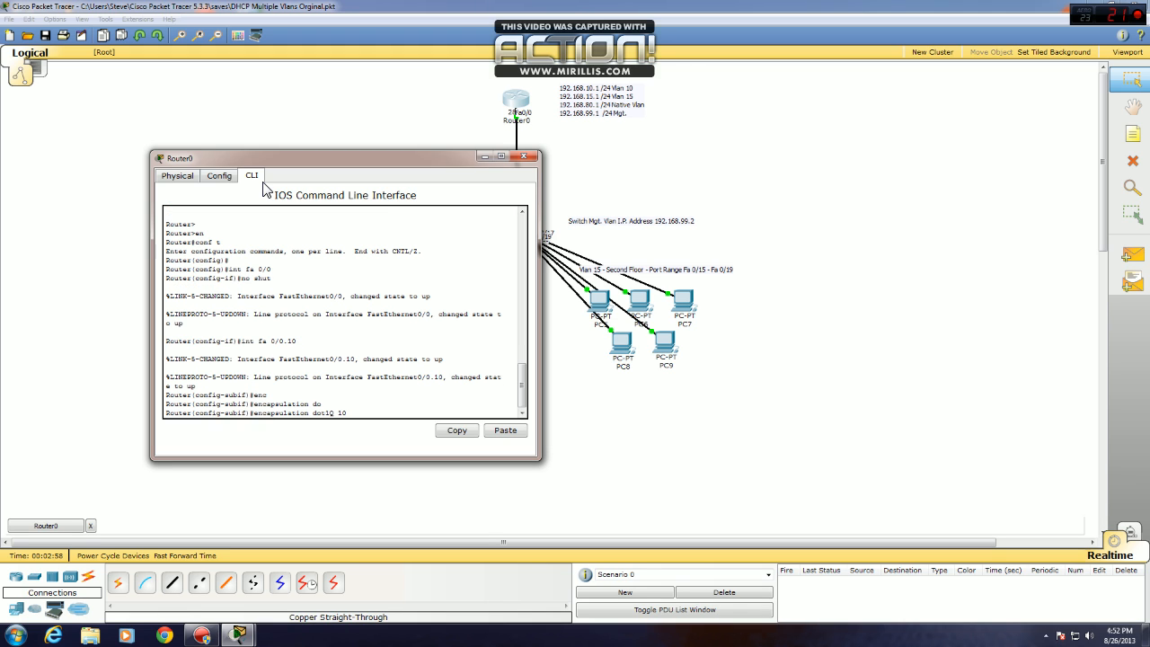
{"action": "key", "text": "enter"}
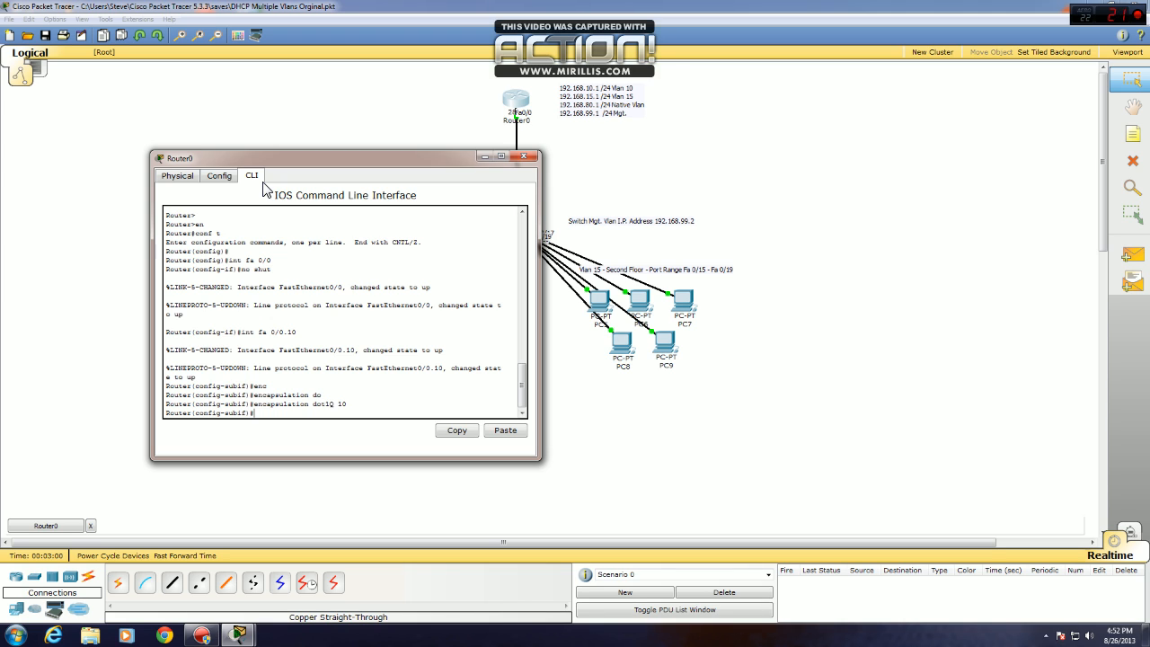
{"action": "type", "text": "ip"}
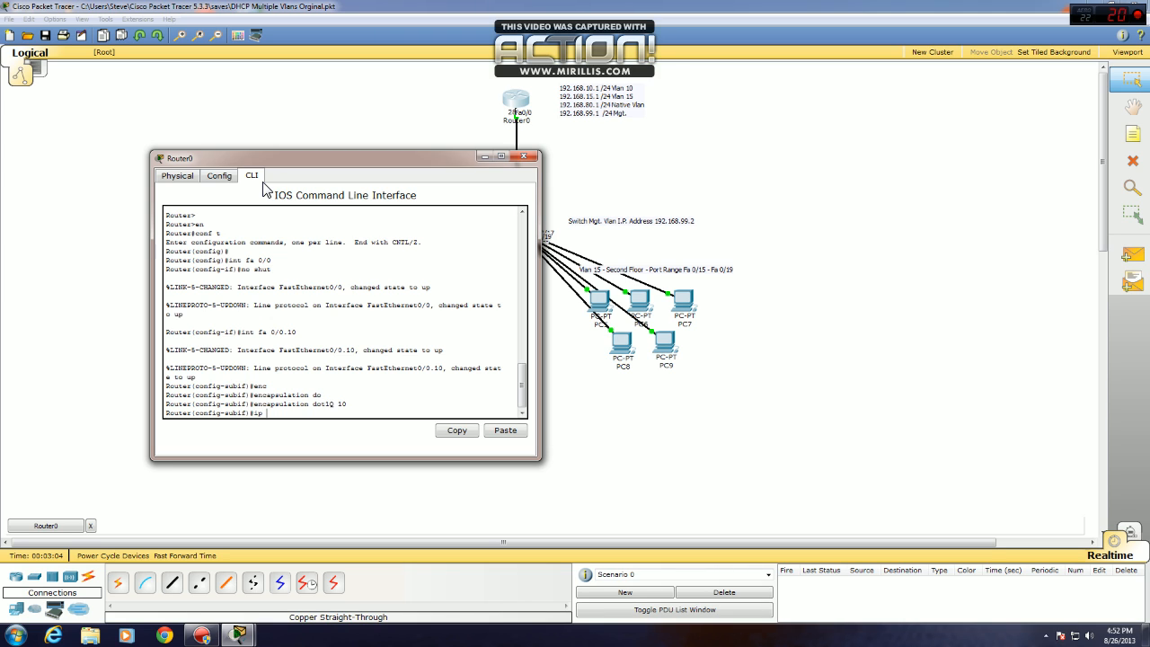
{"action": "type", "text": "ip address 192.168.10."}
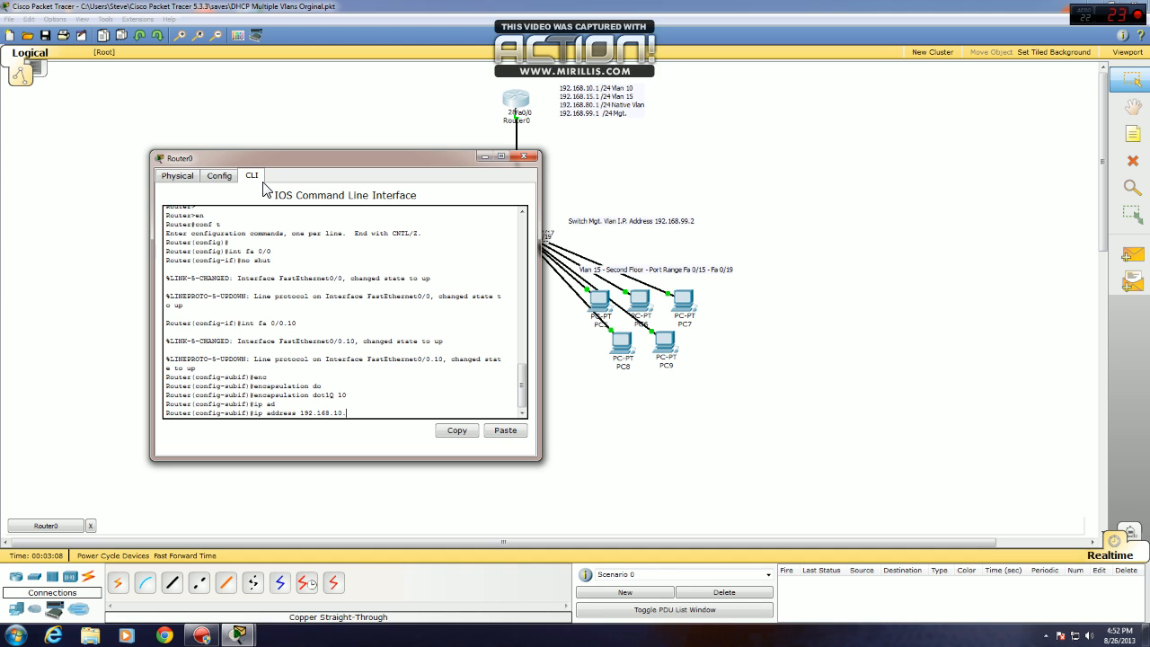
{"action": "type", "text": "255.255.255.0"}
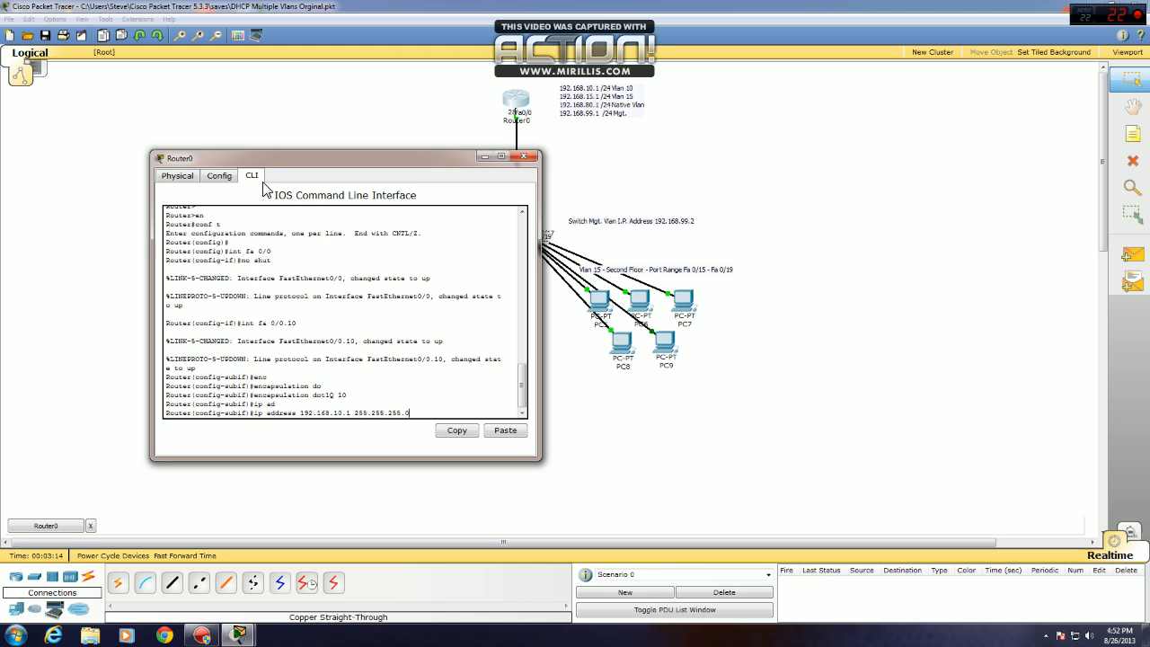
{"action": "type", "text": "encapsulation dot1Q 10"}
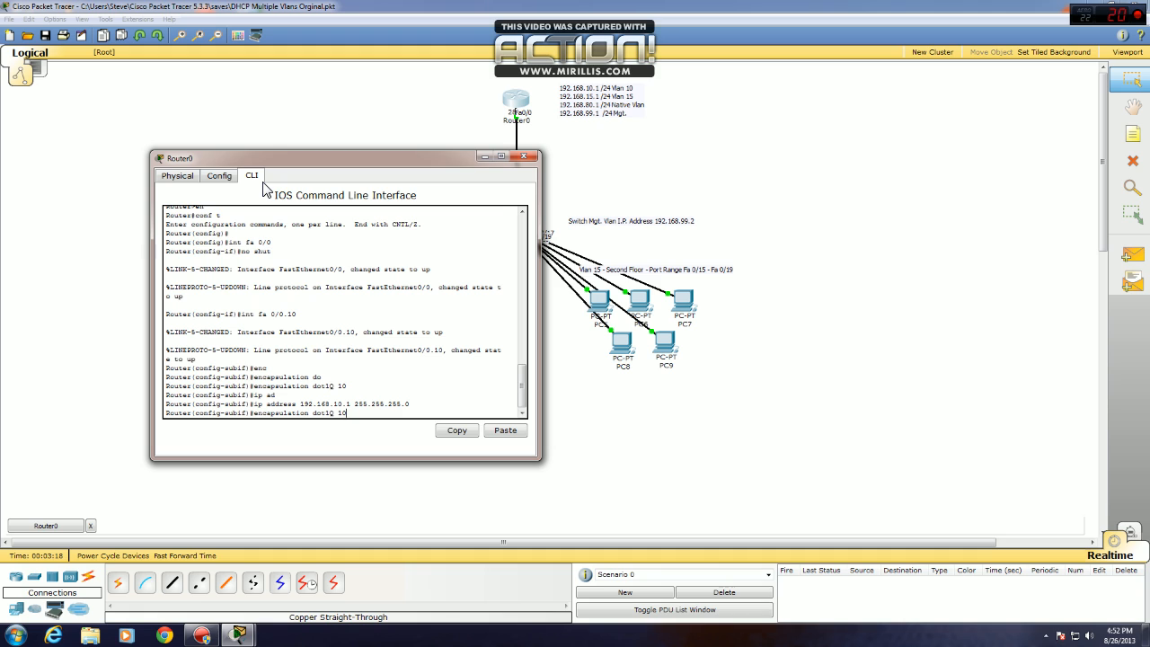
{"action": "mouse_move", "coordinate": [541, 131]}
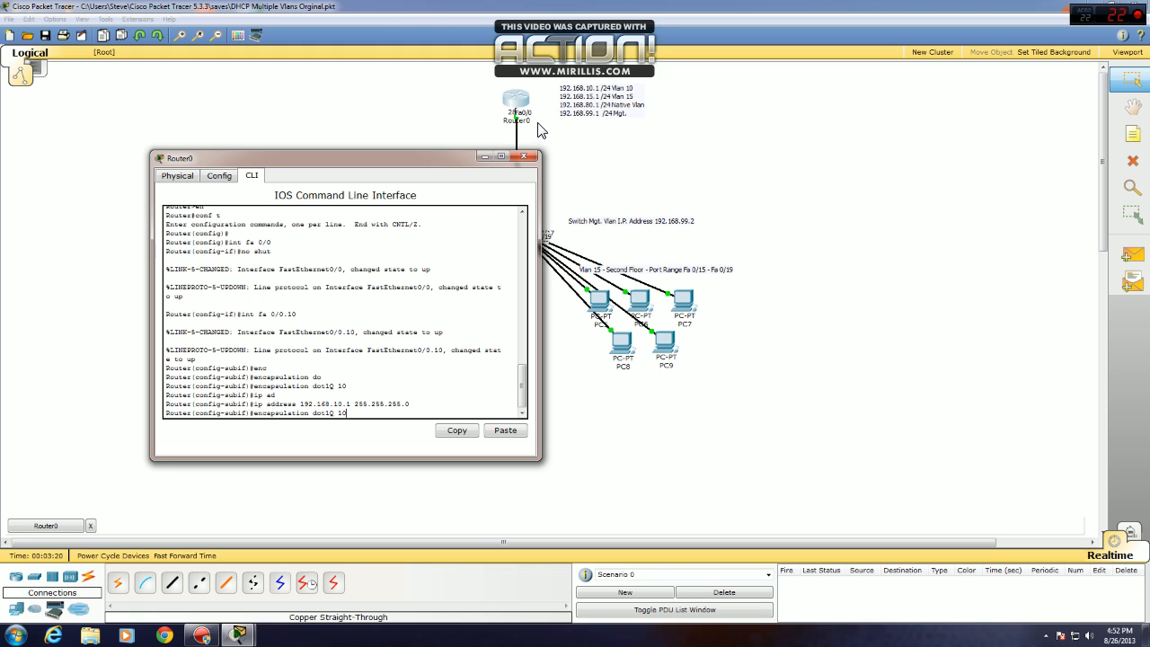
On Fa0/0.15, enter encapsulation dot1Q 15 and ip address 192.168.15.1 255.255.255.0.
{"action": "type", "text": "no shut"}
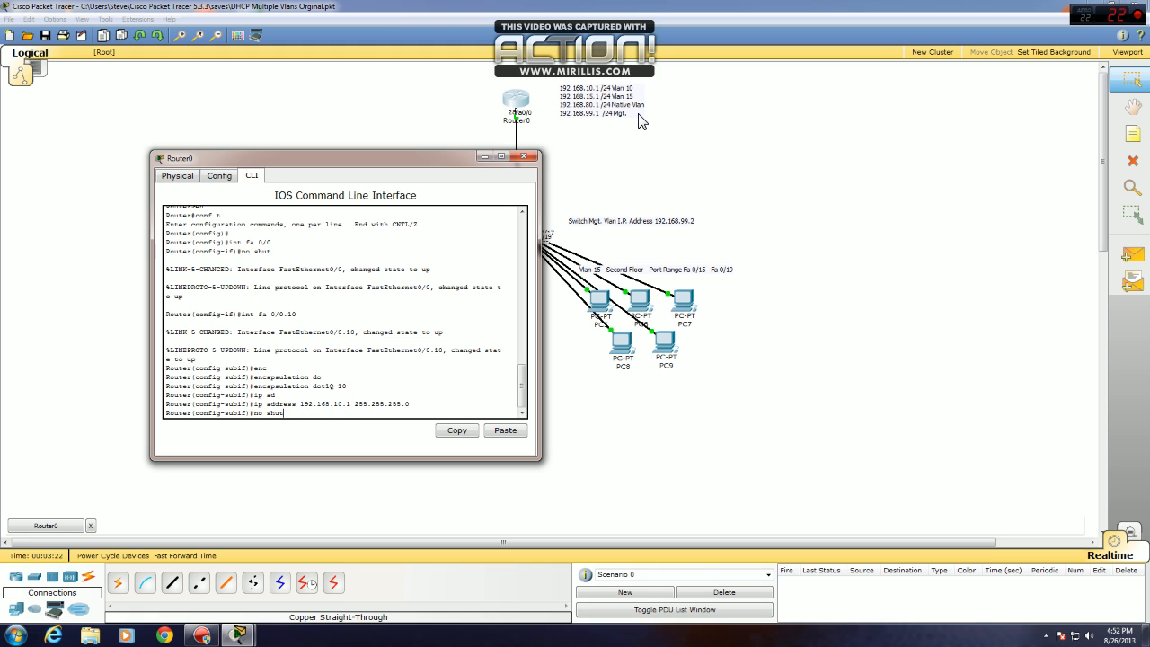
{"action": "type", "text": "int fa 0/0.15"}
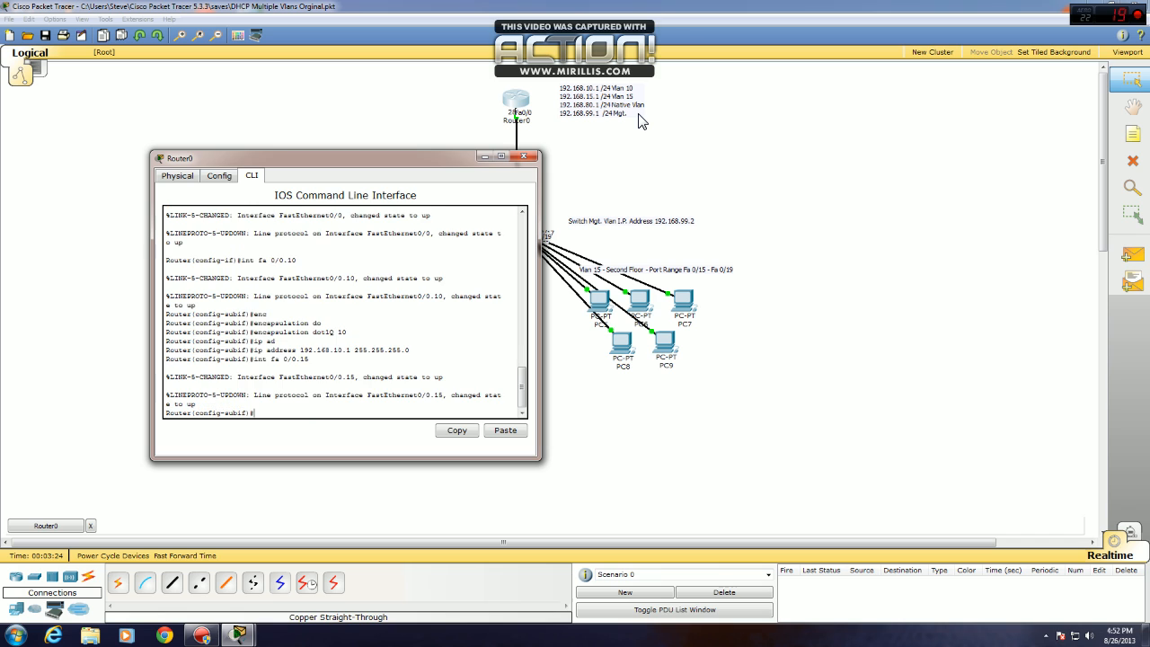
{"action": "type", "text": "encapsulation dot1Q 10"}
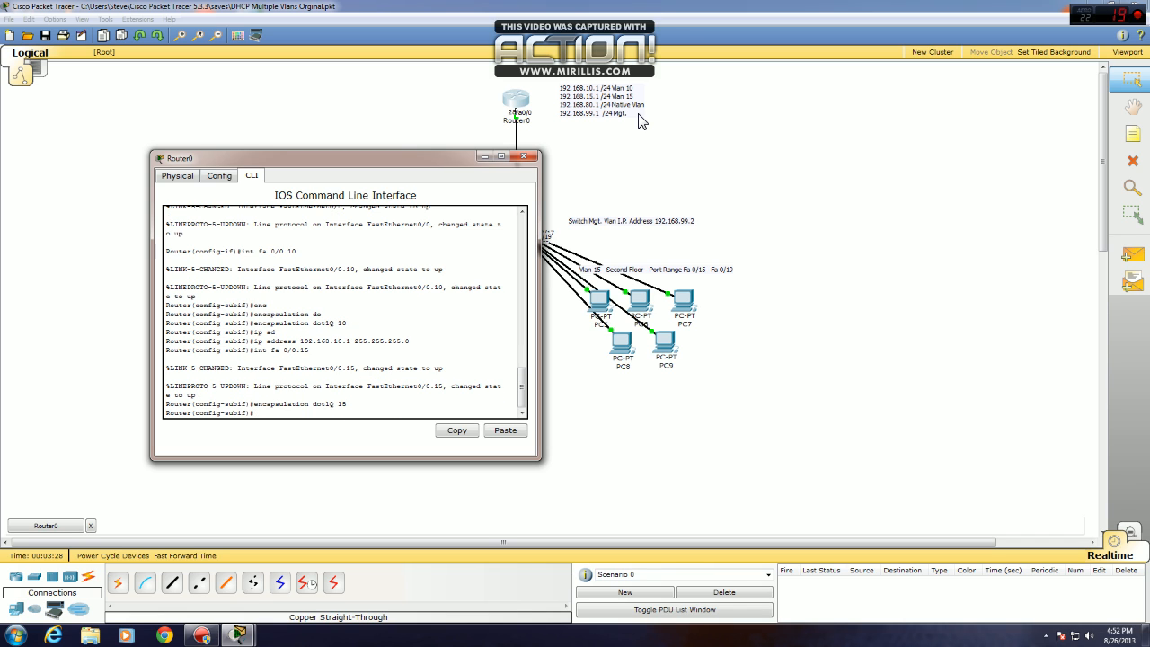
{"action": "type", "text": "ip address 192.168.10.1 255.255.255.0"}
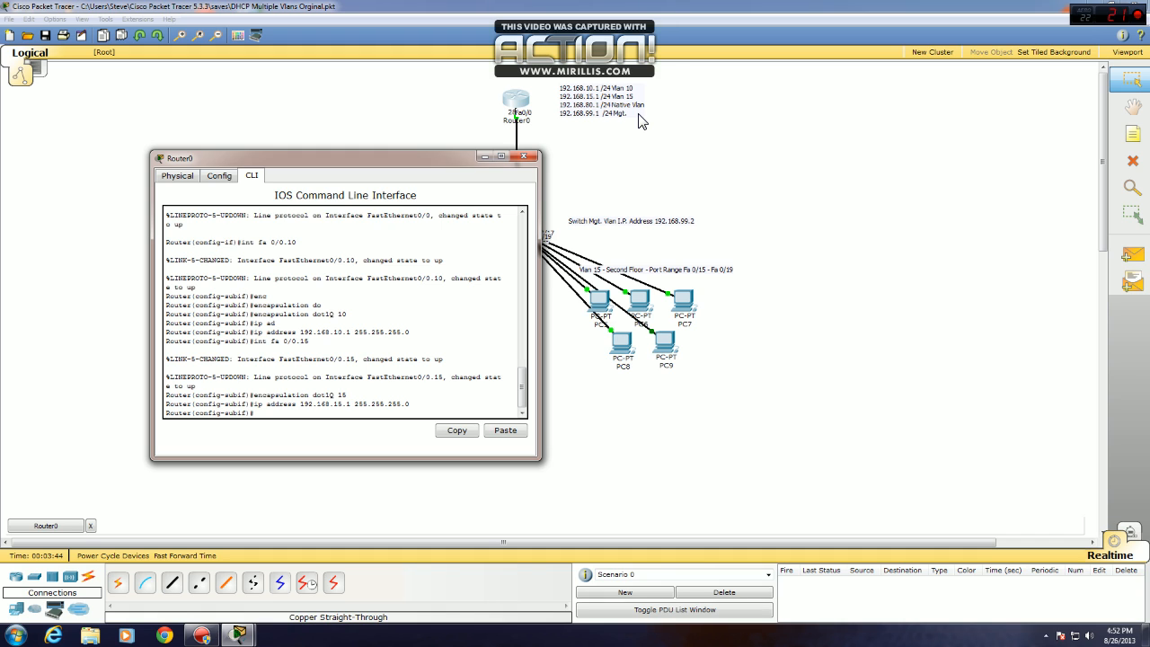
{"action": "type", "text": "int fa 0/0.16"}
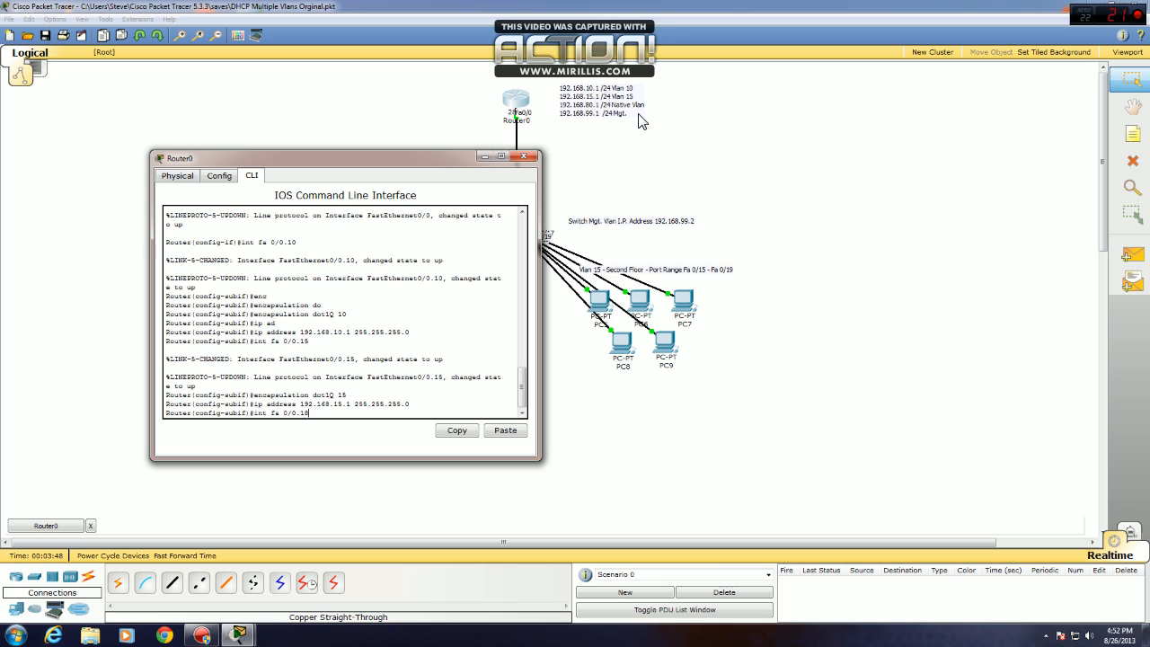
On Fa0/0.80, enter encapsulation dot1Q 80 native and ip address 192.168.80.1 255.255.255.0.
{"action": "type", "text": "80"}
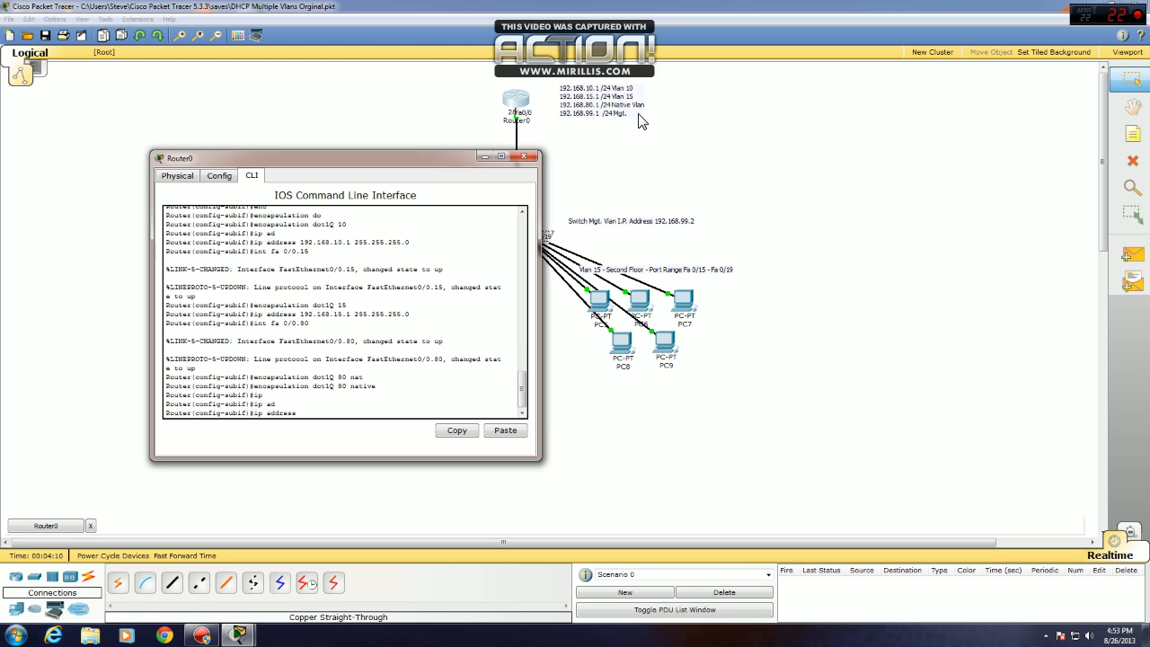
{"action": "type", "text": "192."}
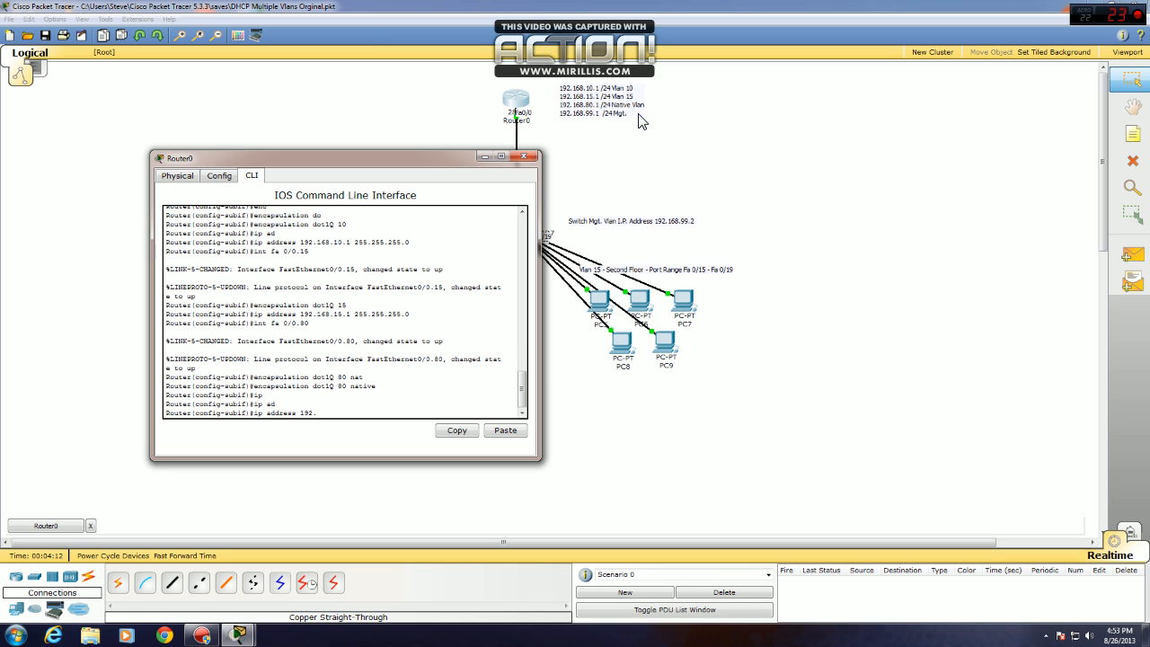
{"action": "type", "text": "5"}
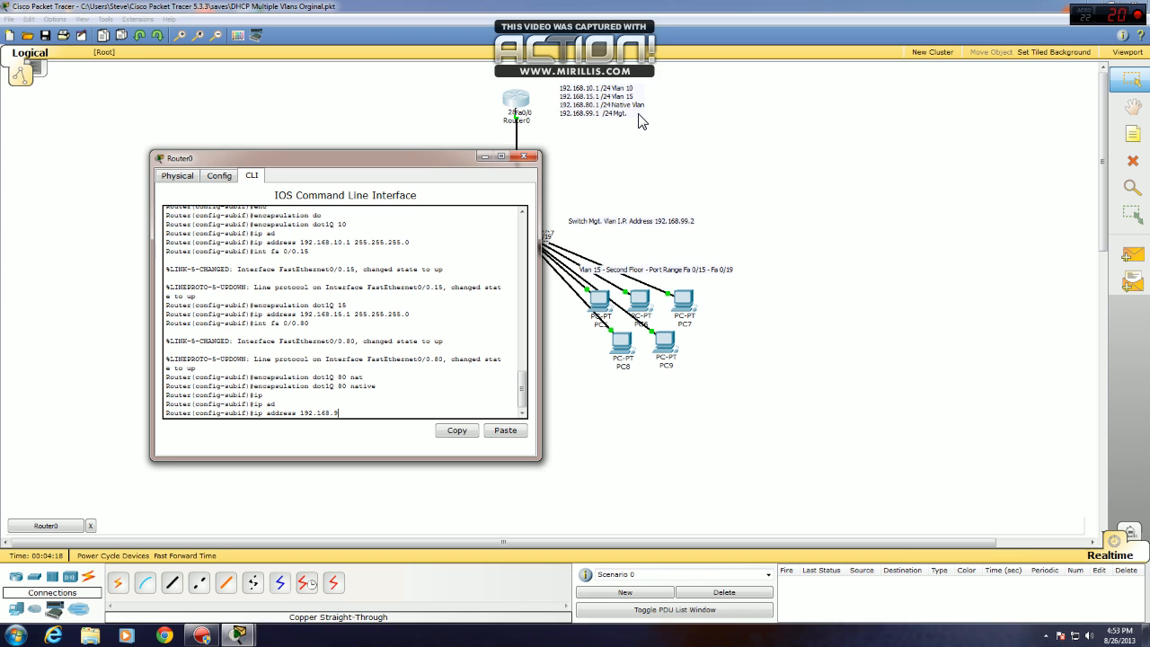
{"action": "type", "text": "0.1 255."}
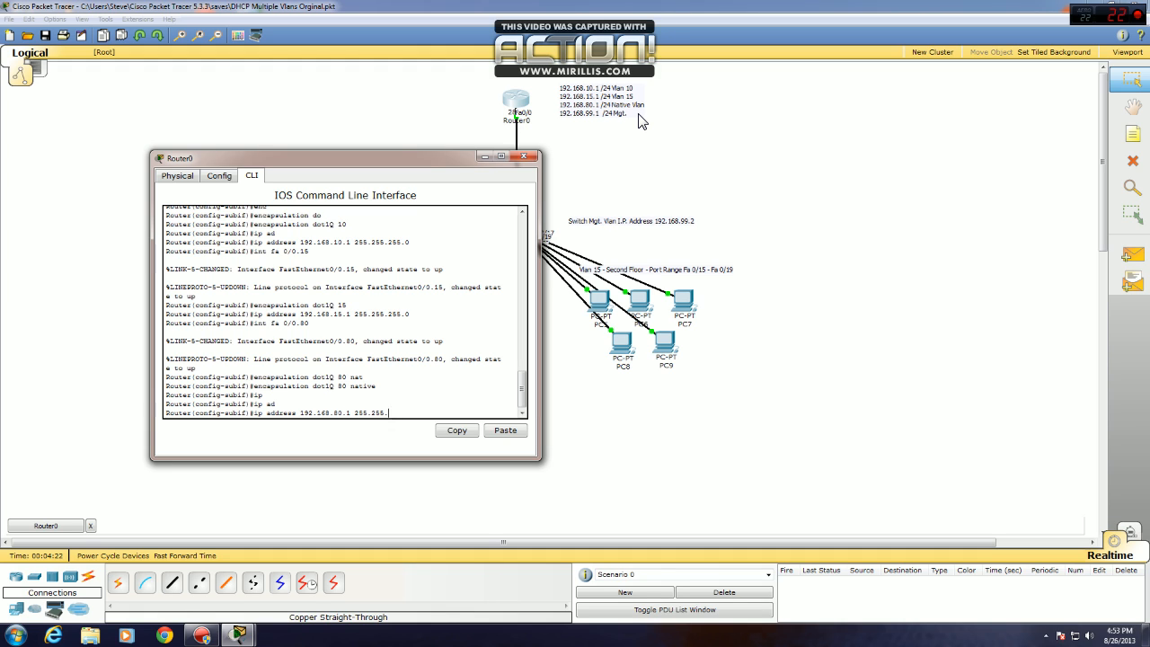
{"action": "type", "text": "25"}
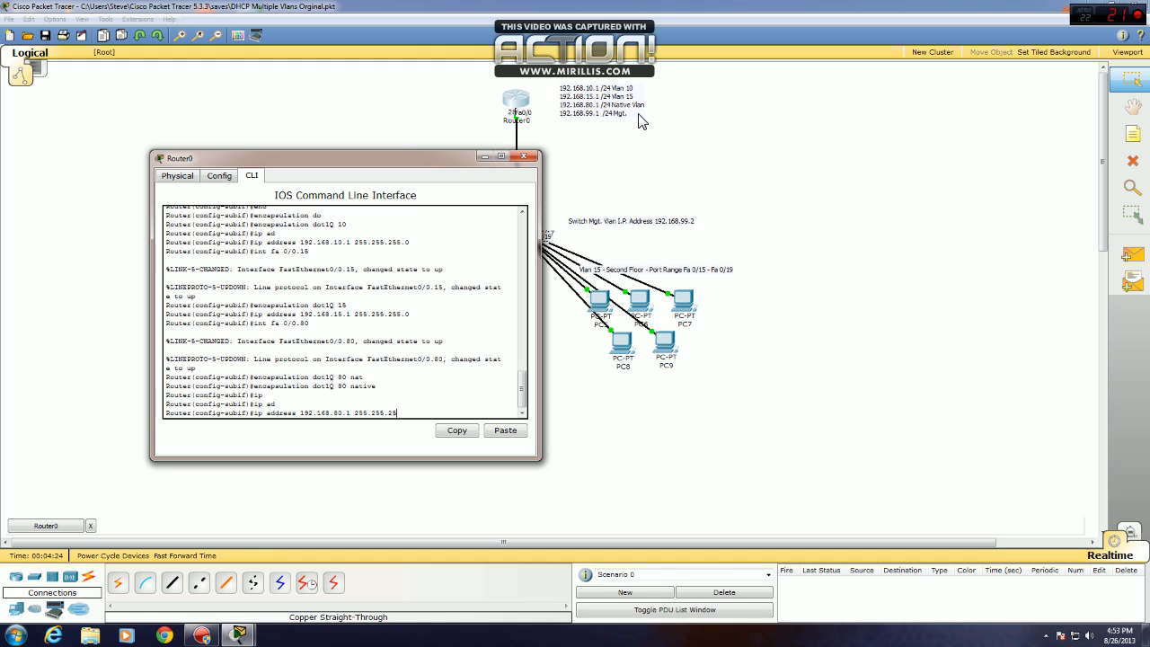
{"action": "type", "text": "5.0"}
{"action": "type", "text": "int fa 0/0.99"}
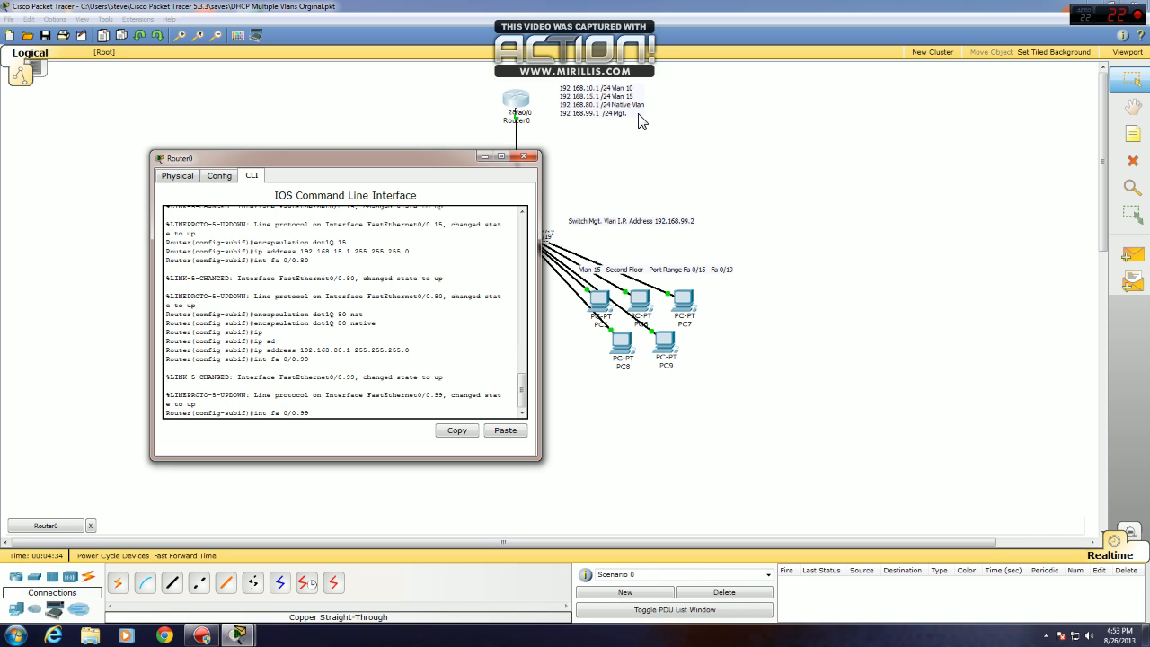
Tag Fa0/0.99 for VLAN 99, save the config, and close Router0's window.
{"action": "type", "text": "encapsulation dot1Q 80 nativ"}
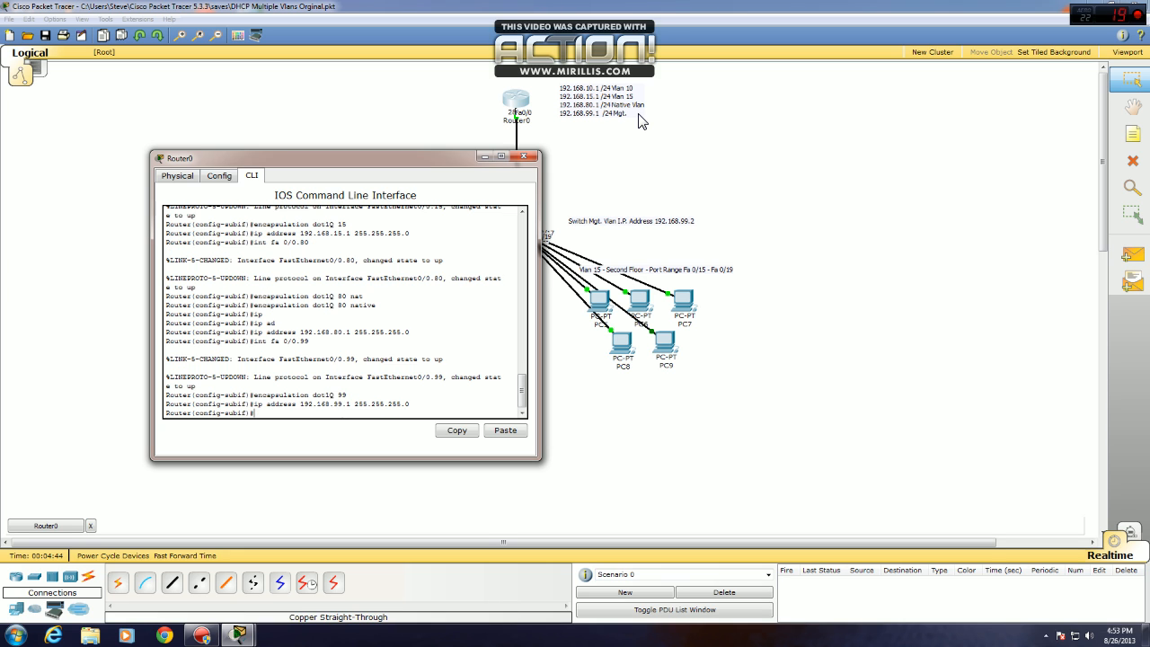
{"action": "type", "text": "end"}
{"action": "type", "text": "wr"}
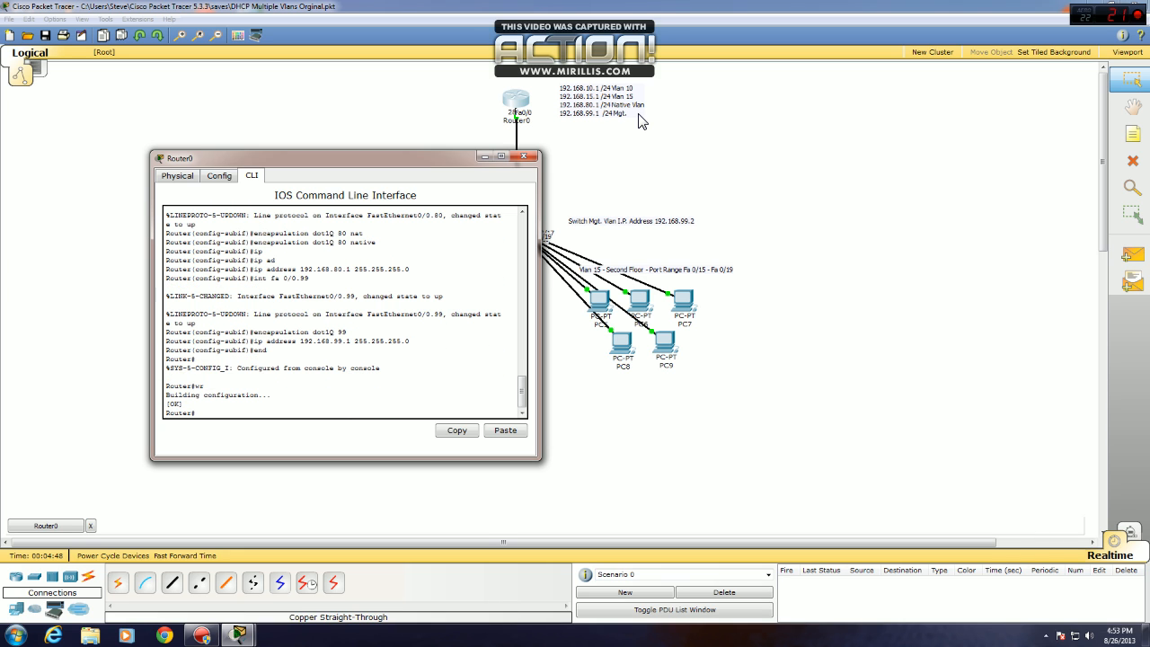
{"action": "left_click", "coordinate": [524, 156]}
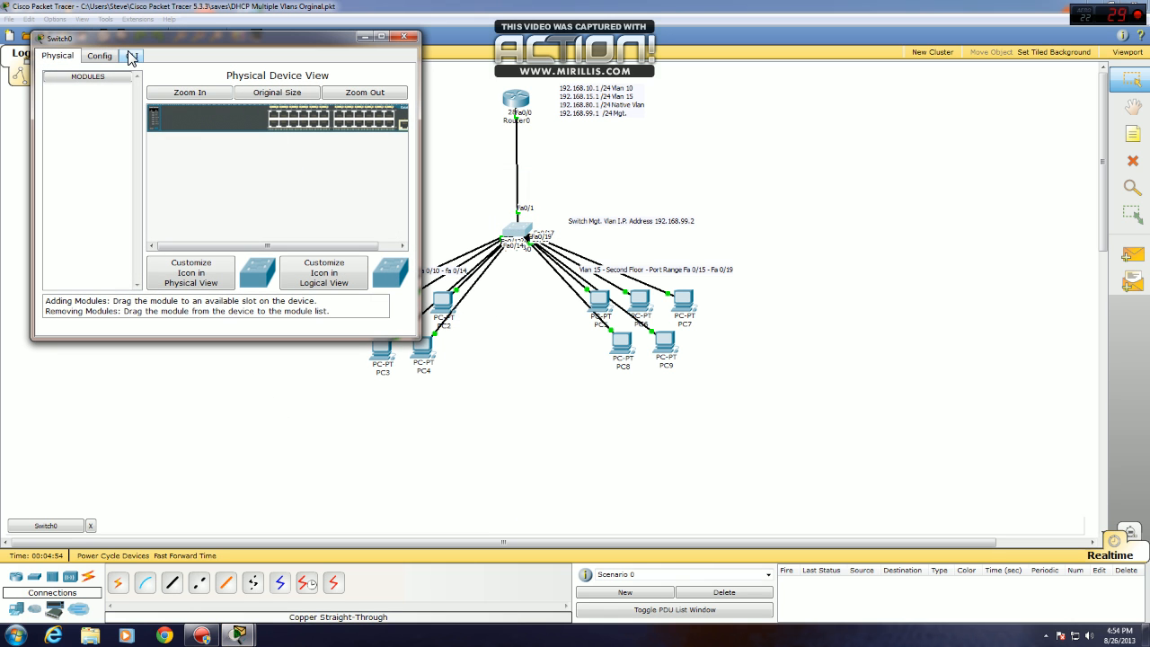
Open Switch0's CLI and enter interface Fa0/1 configuration.
{"action": "left_click", "coordinate": [131, 55]}
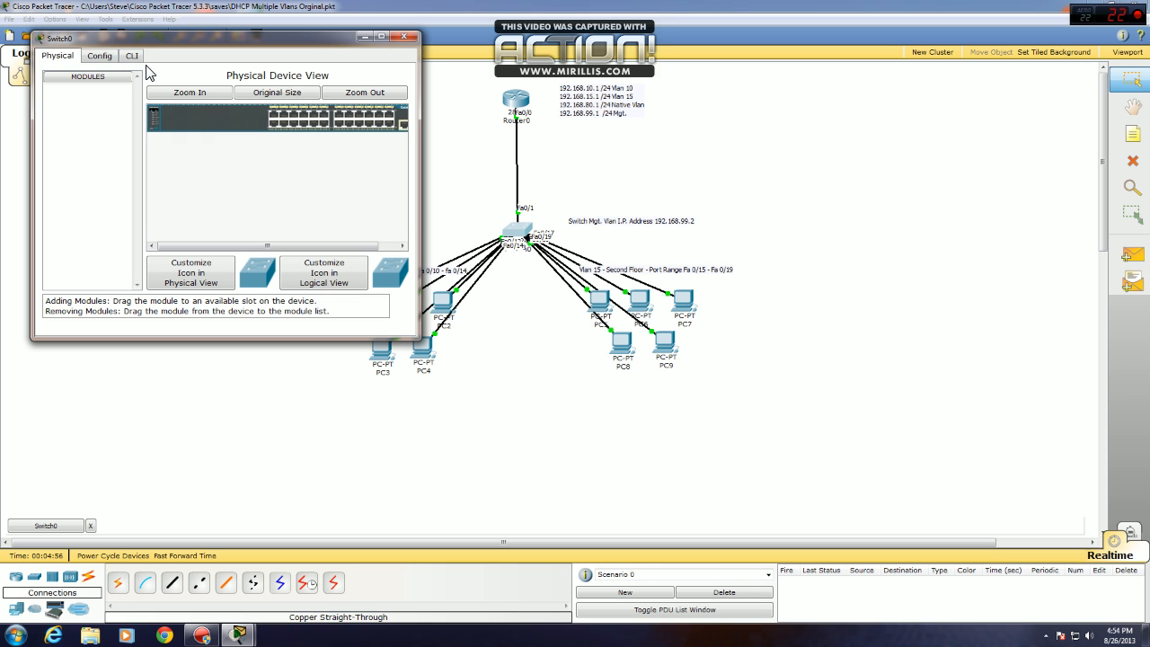
{"action": "left_click", "coordinate": [131, 55]}
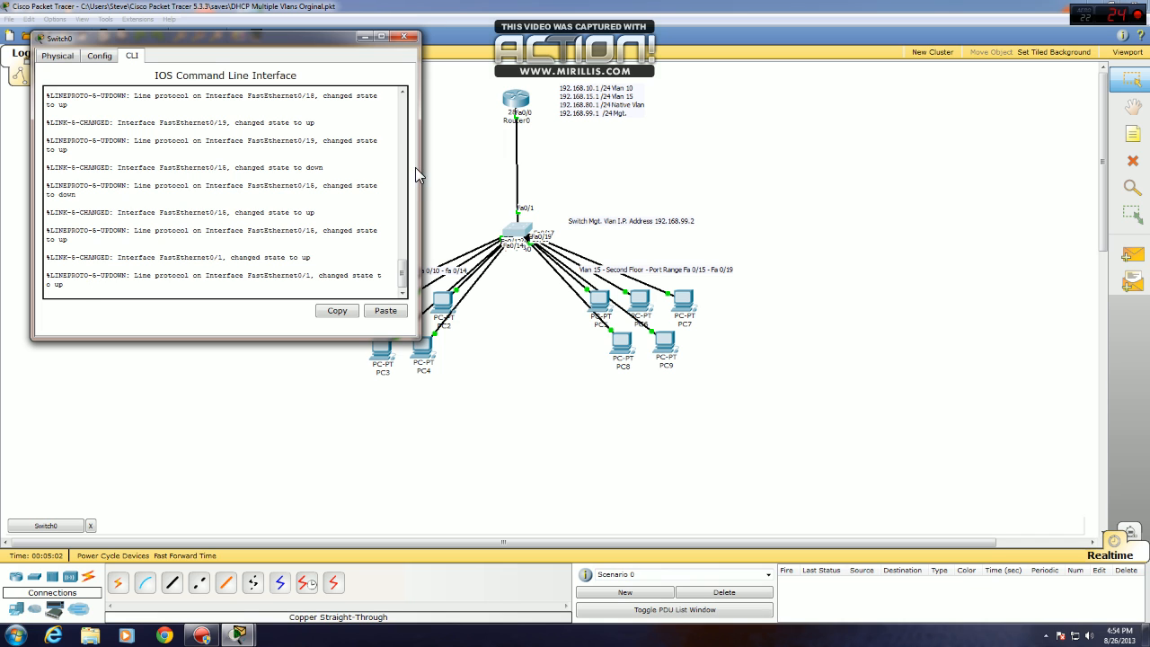
{"action": "mouse_move", "coordinate": [509, 85]}
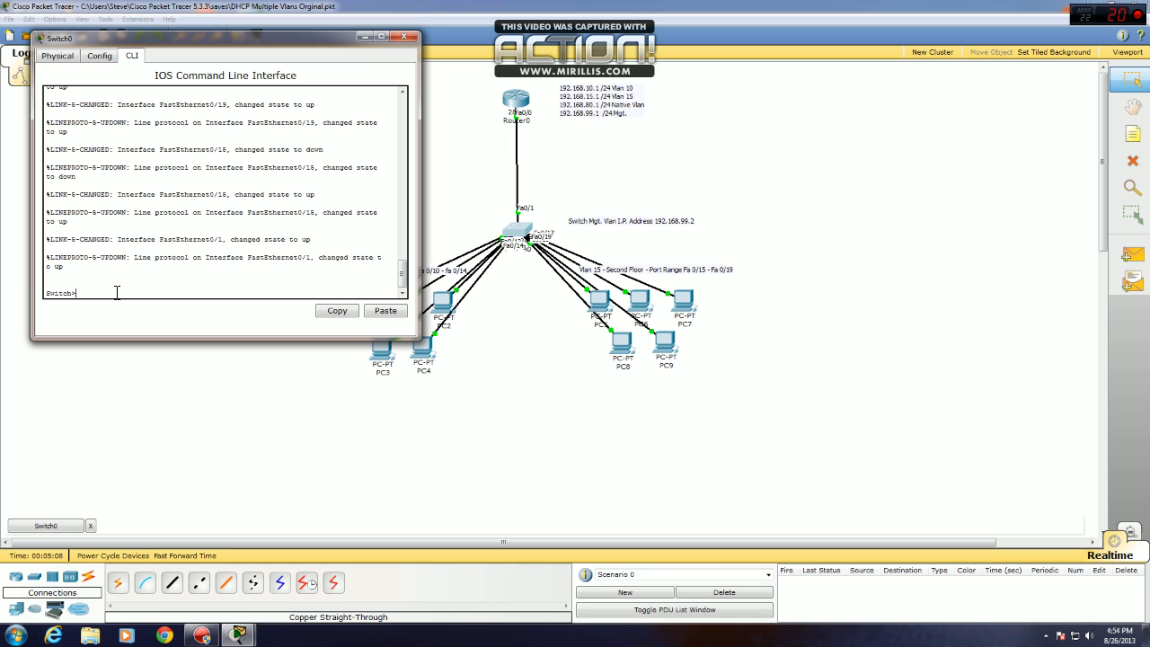
{"action": "type", "text": "en"}
{"action": "type", "text": "conf"}
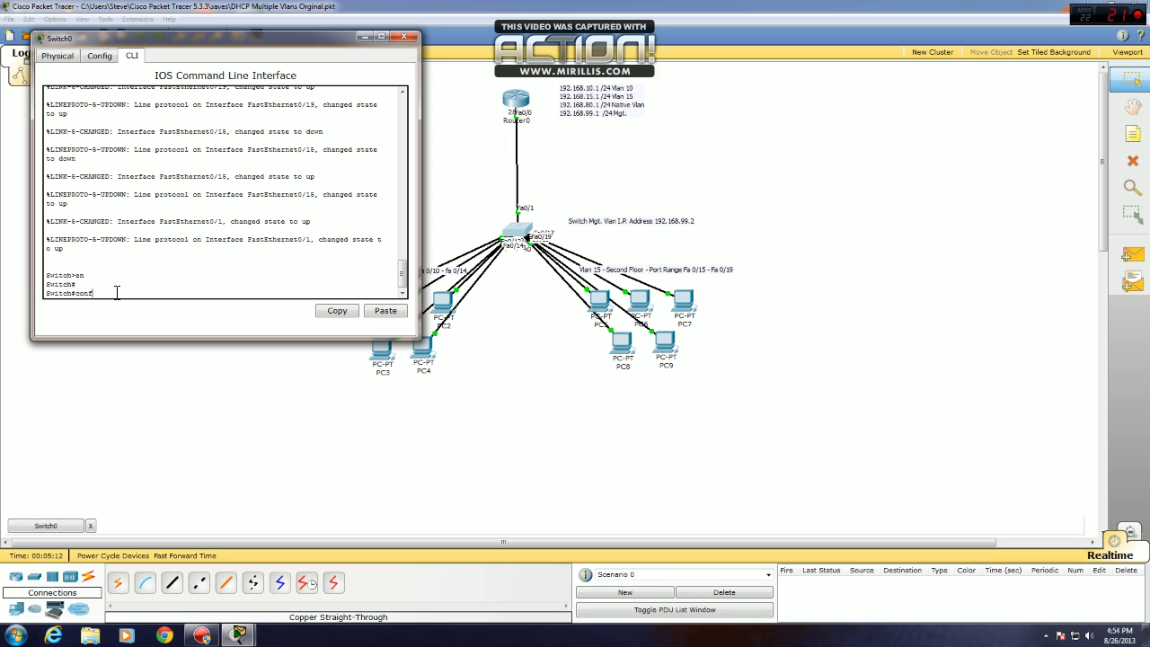
{"action": "type", "text": "int fa 0/1"}
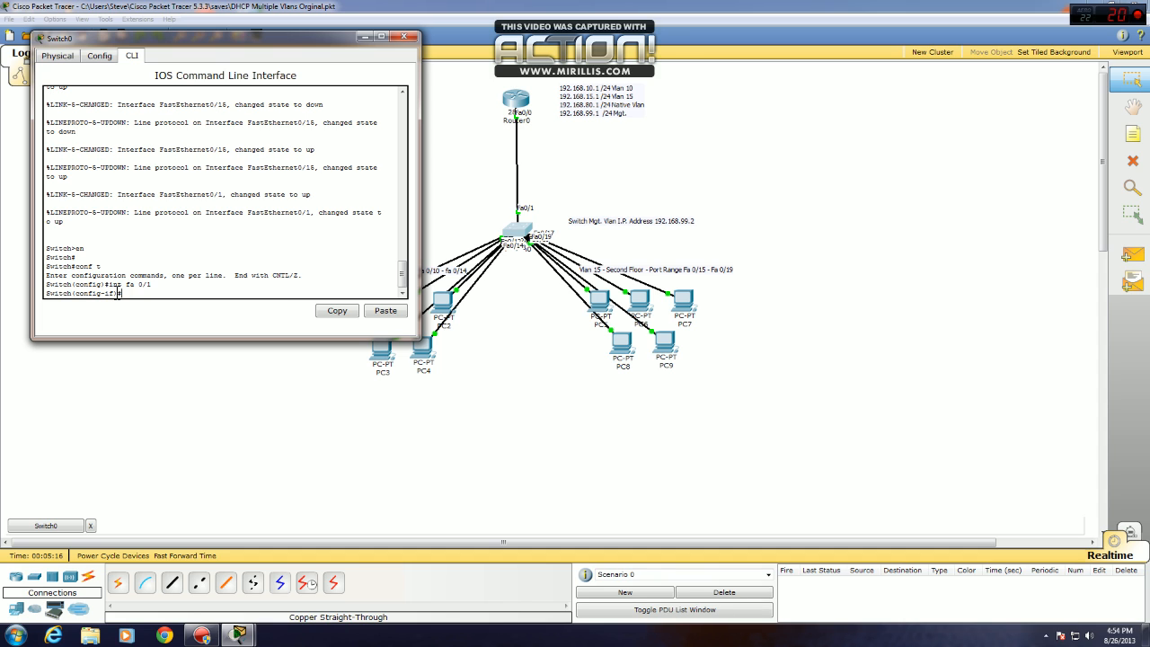
Make Fa0/1 a trunk with native VLAN 80, then exit to global configuration.
{"action": "type", "text": "no"}
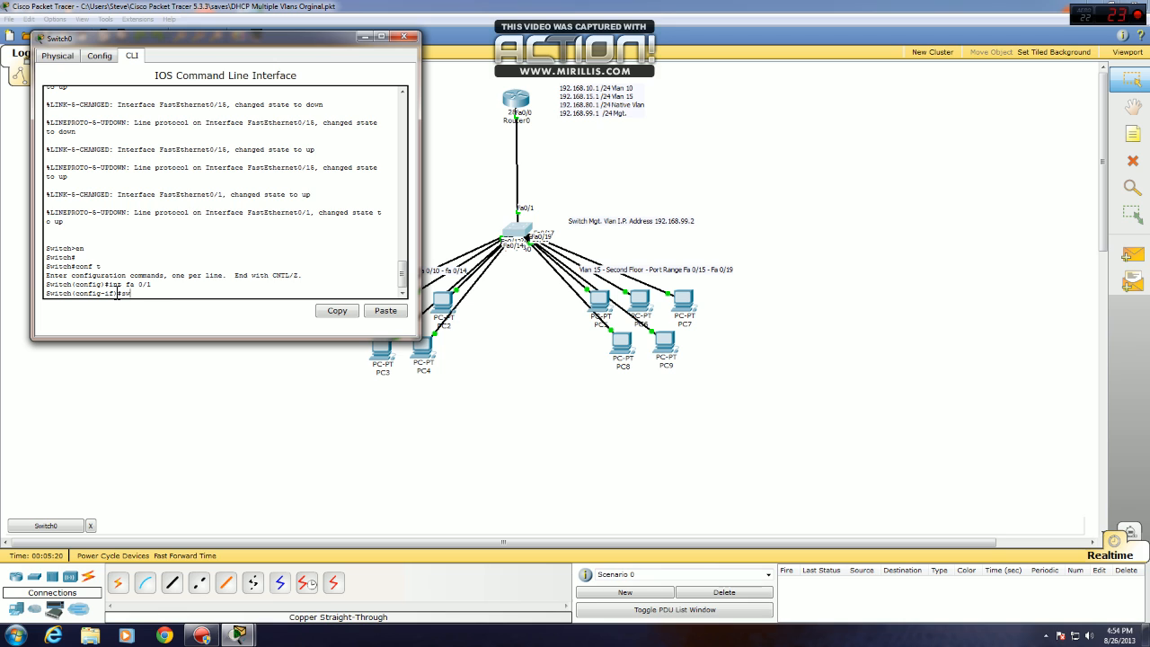
{"action": "type", "text": "switchport mode trunk"}
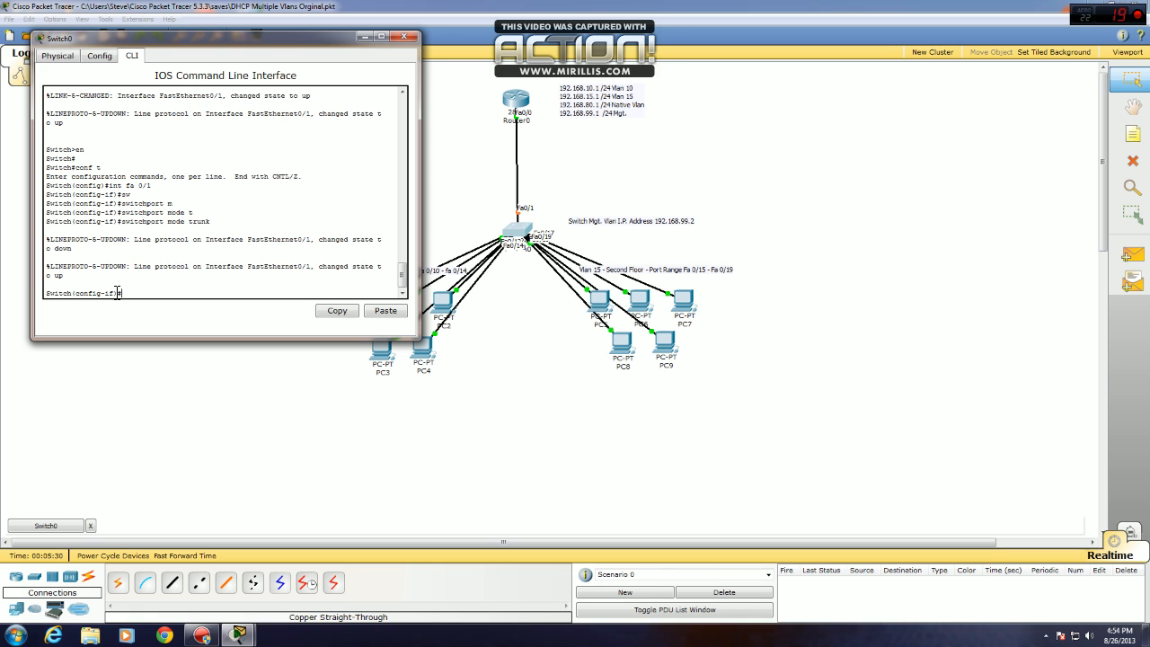
{"action": "type", "text": "switchport trunk native vlan"}
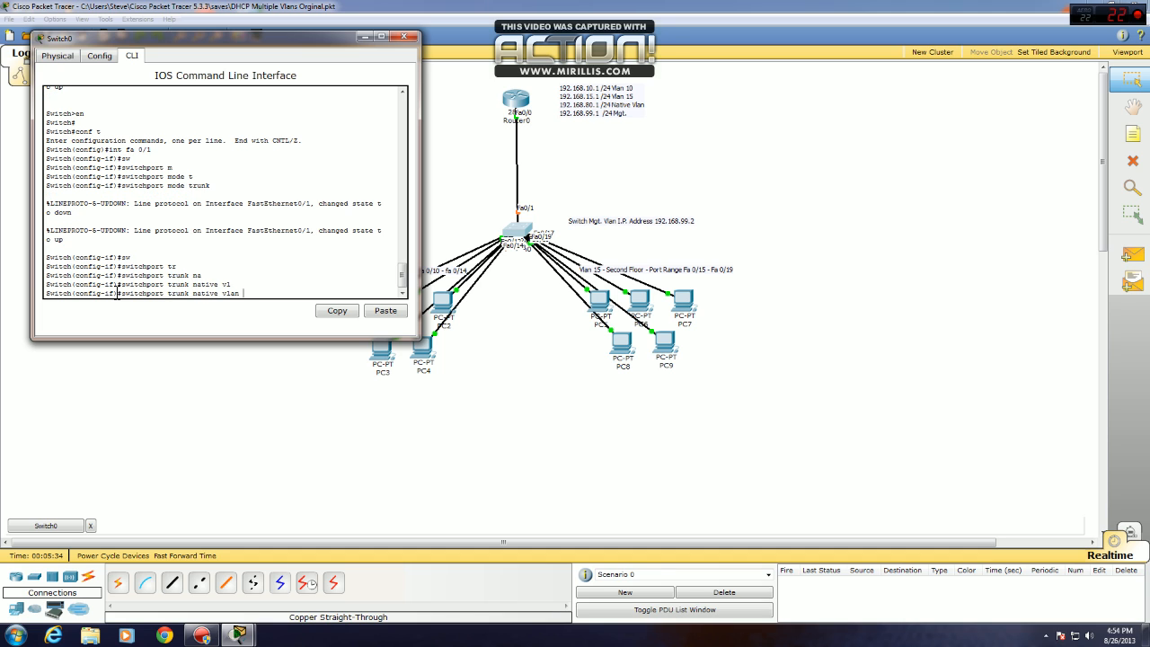
{"action": "type", "text": "80"}
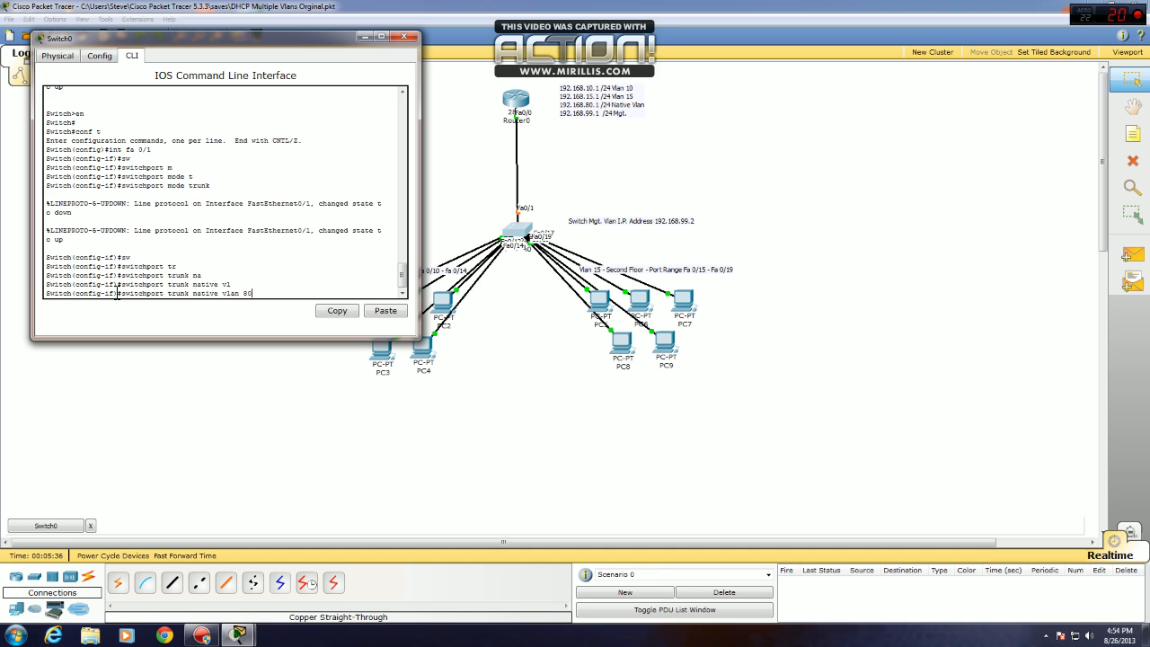
{"action": "key", "text": "enter"}
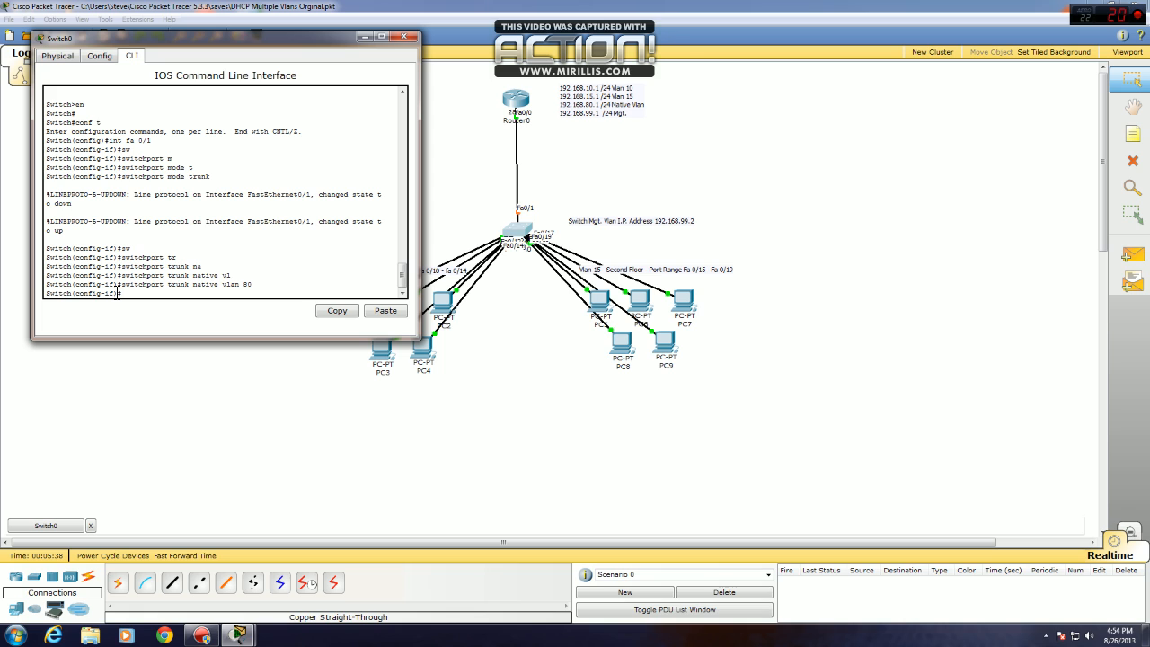
{"action": "type", "text": "exi"}
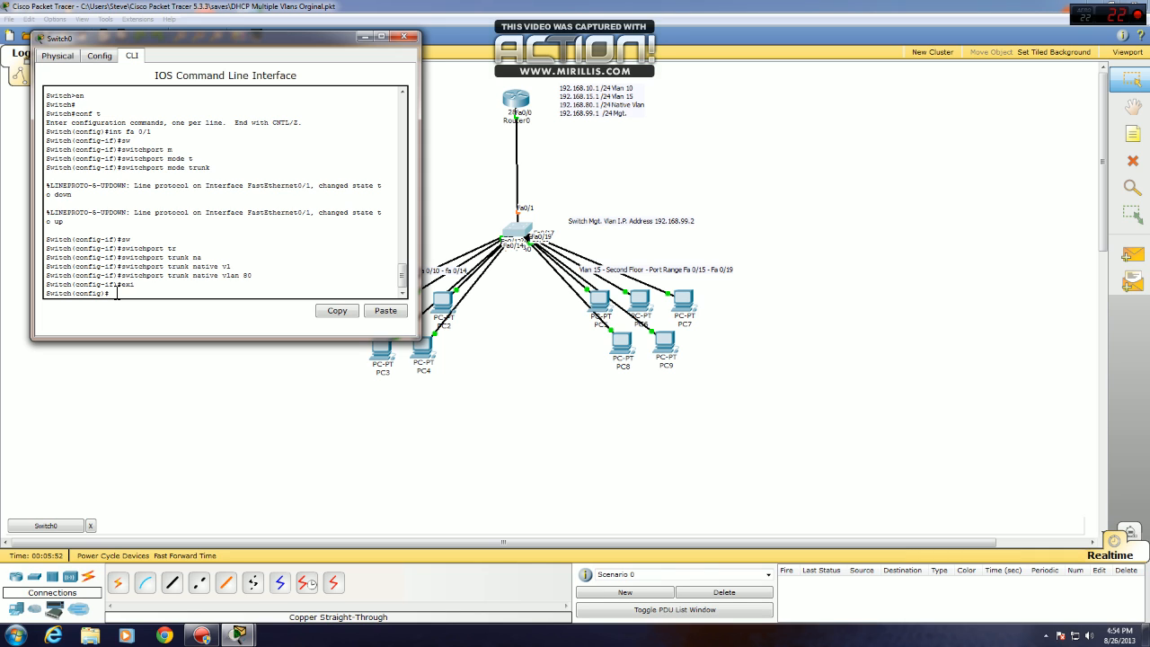
Give interface VLAN 99 the address 192.168.99.2 255.255.255.0.
{"action": "type", "text": "int"}
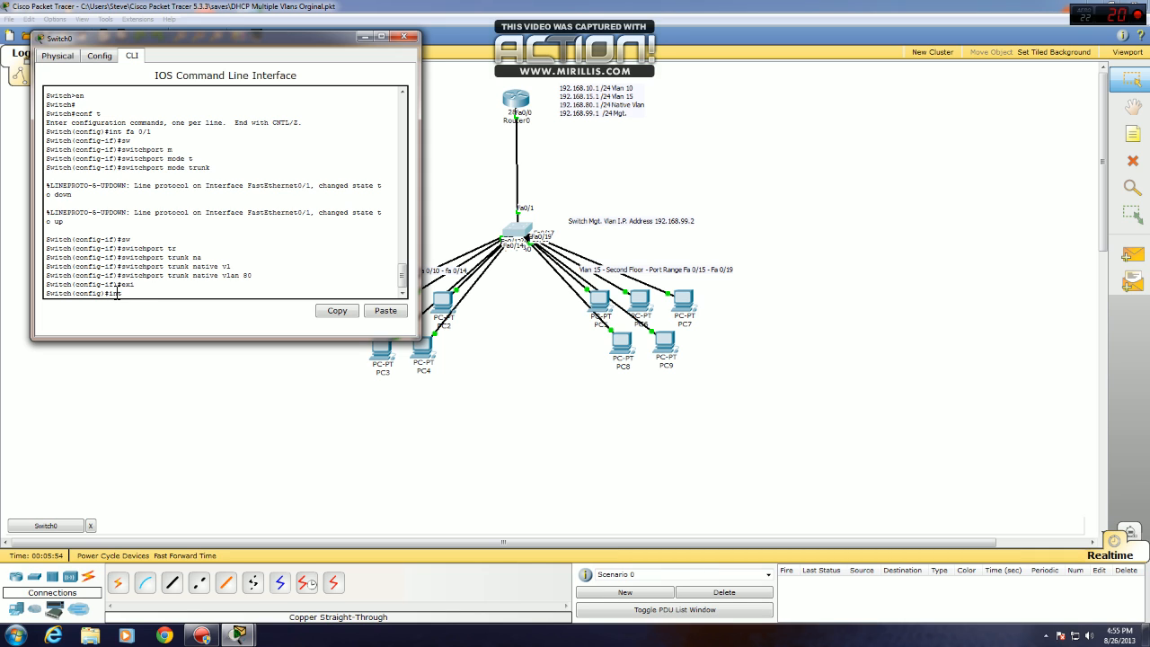
{"action": "type", "text": "vlan"}
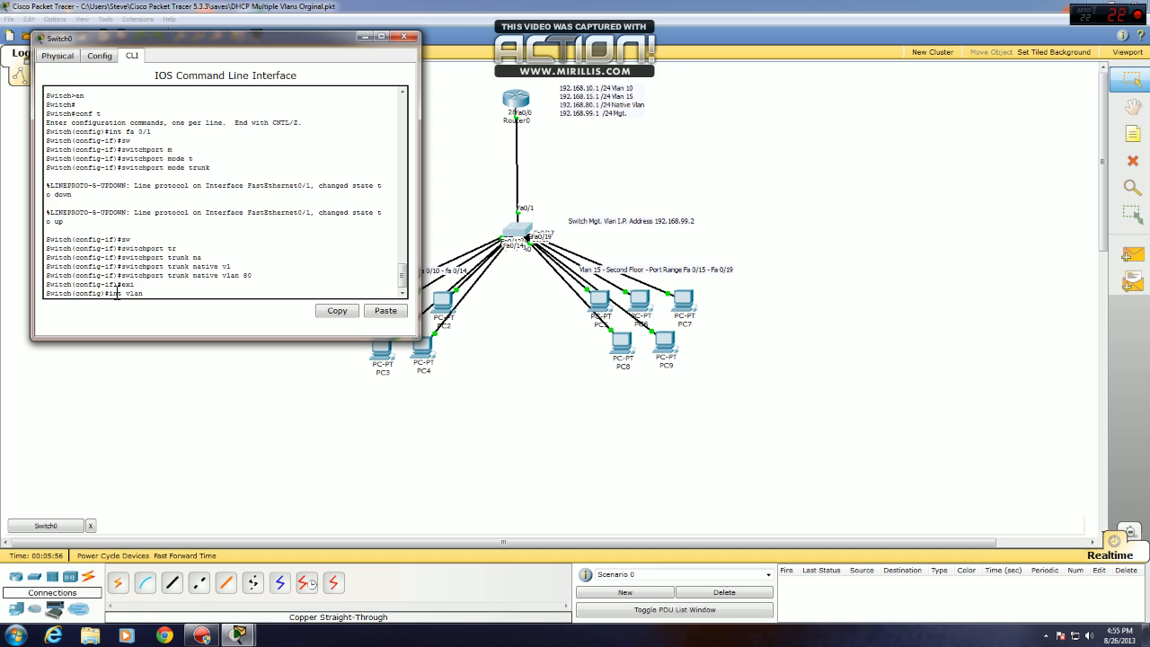
{"action": "type", "text": "99"}
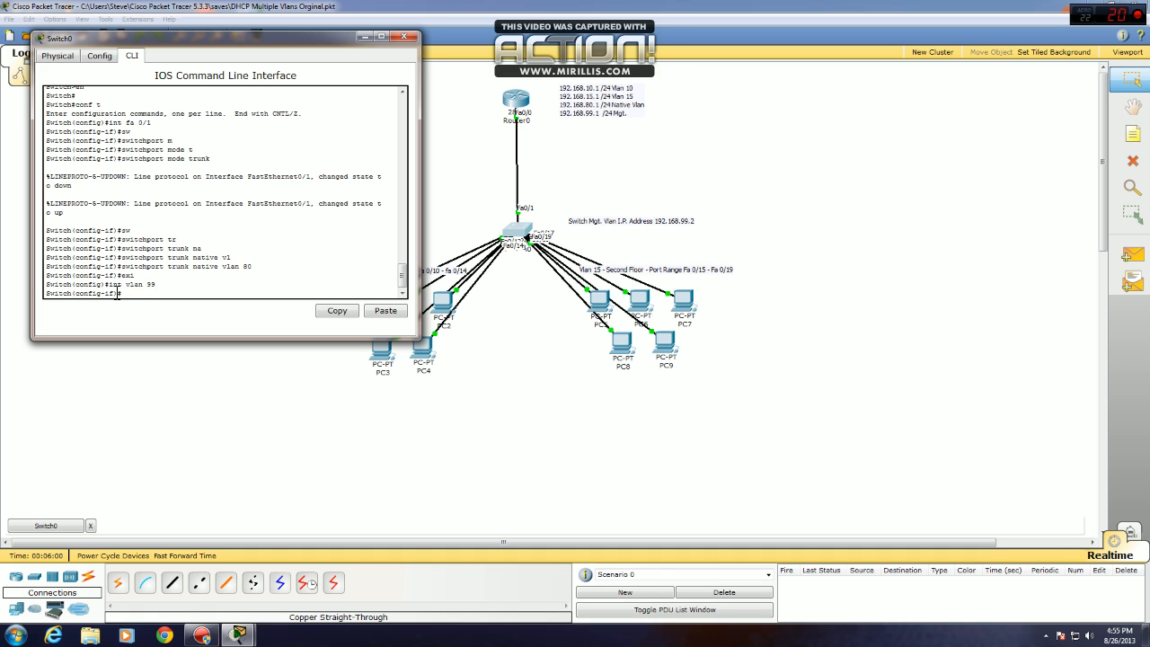
{"action": "type", "text": "ip address"}
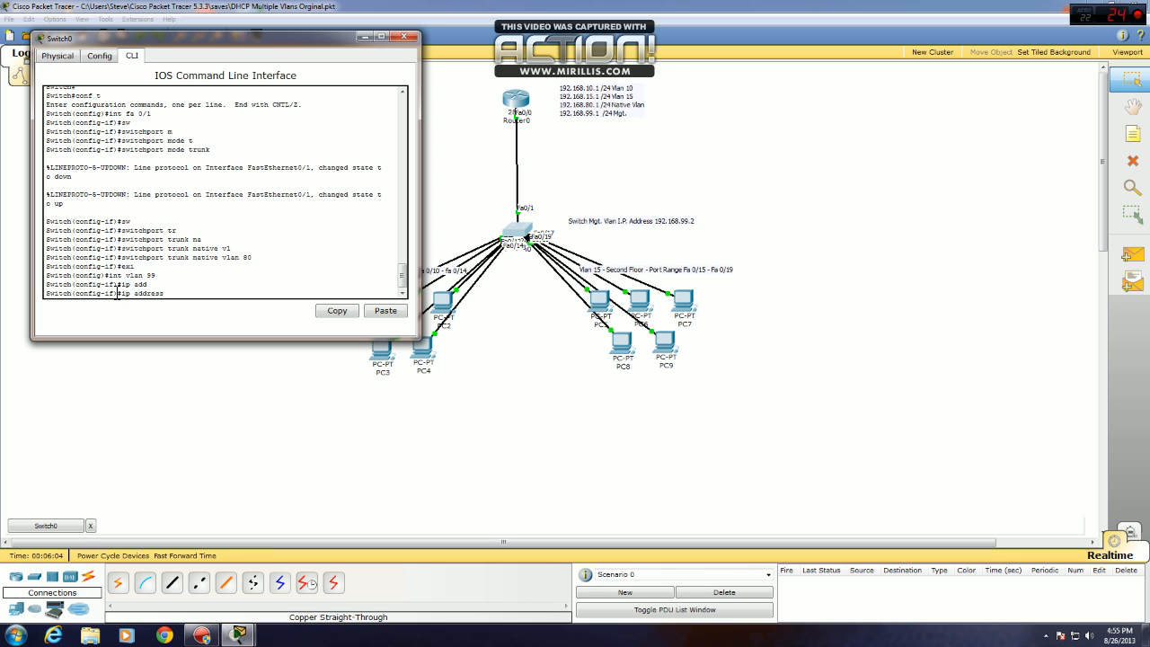
{"action": "type", "text": "192.168.99."}
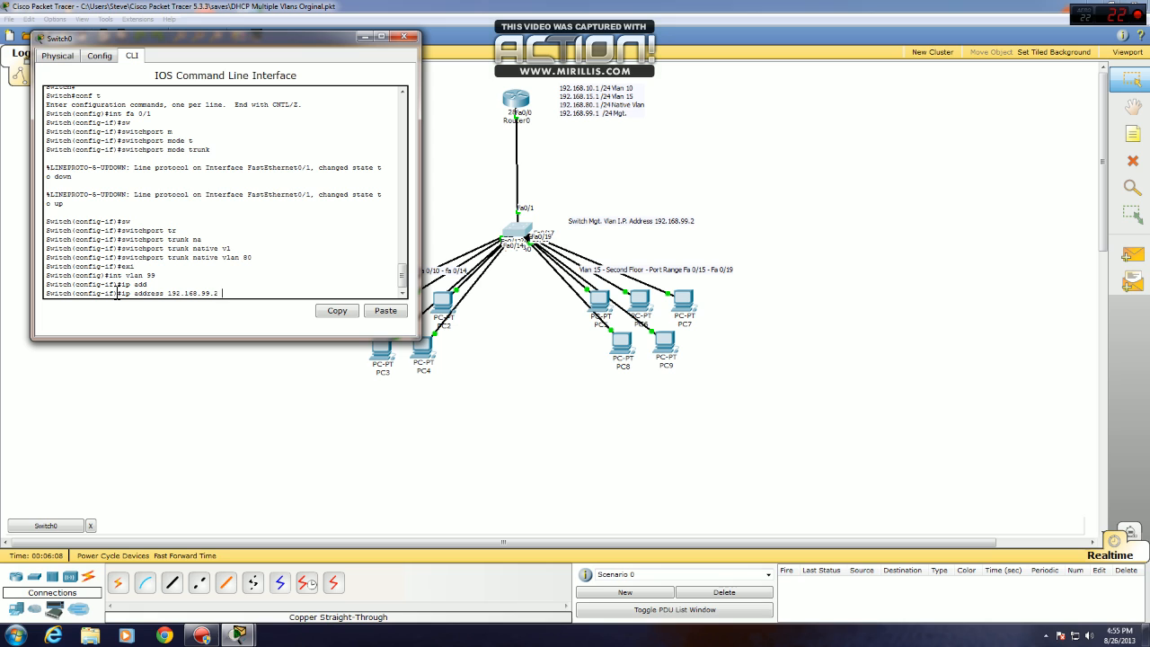
{"action": "type", "text": "255.255.255.0"}
{"action": "type", "text": "ex"}
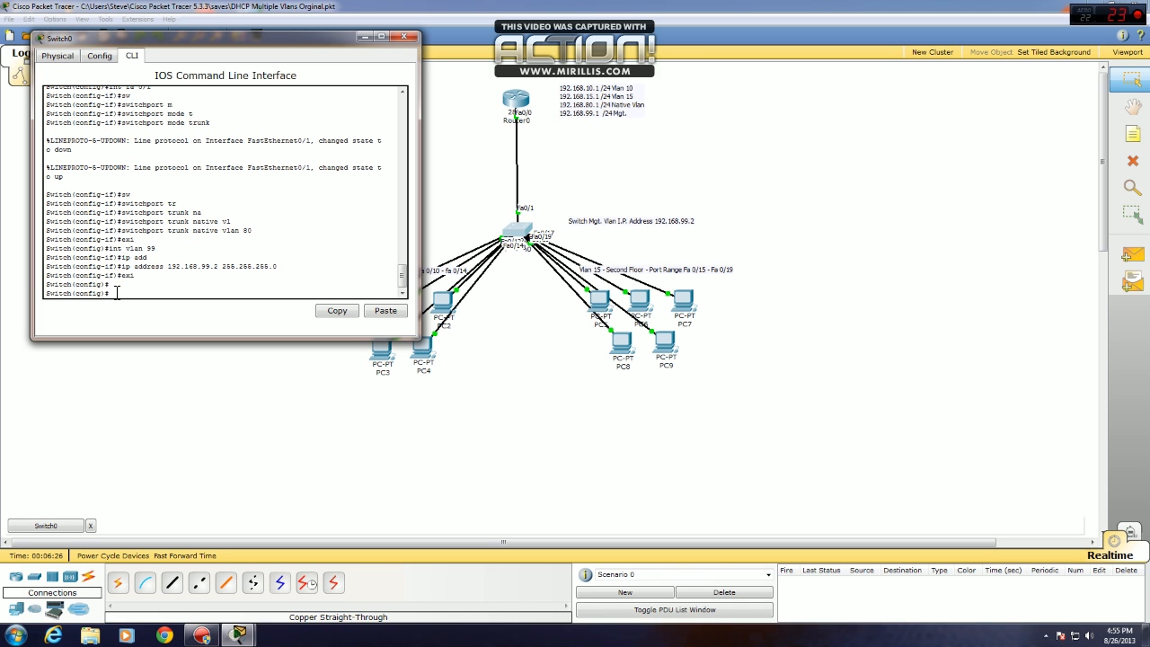
Set the switch's default gateway to 192.168.99.1.
{"action": "type", "text": "i"}
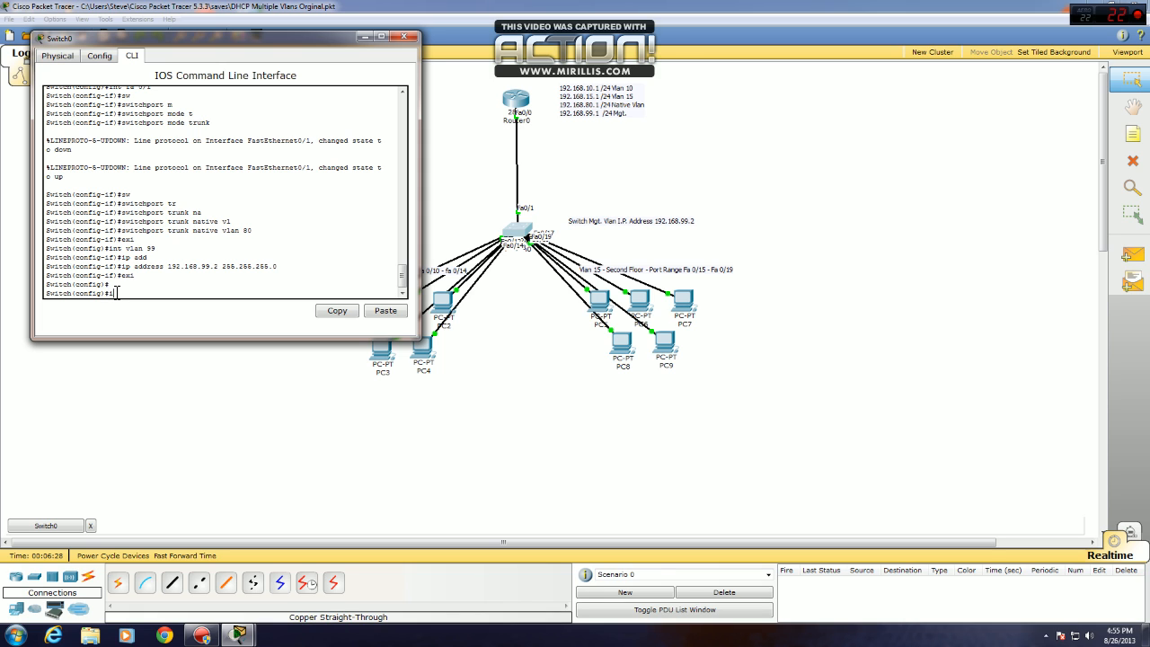
{"action": "type", "text": "ip default-gateway"}
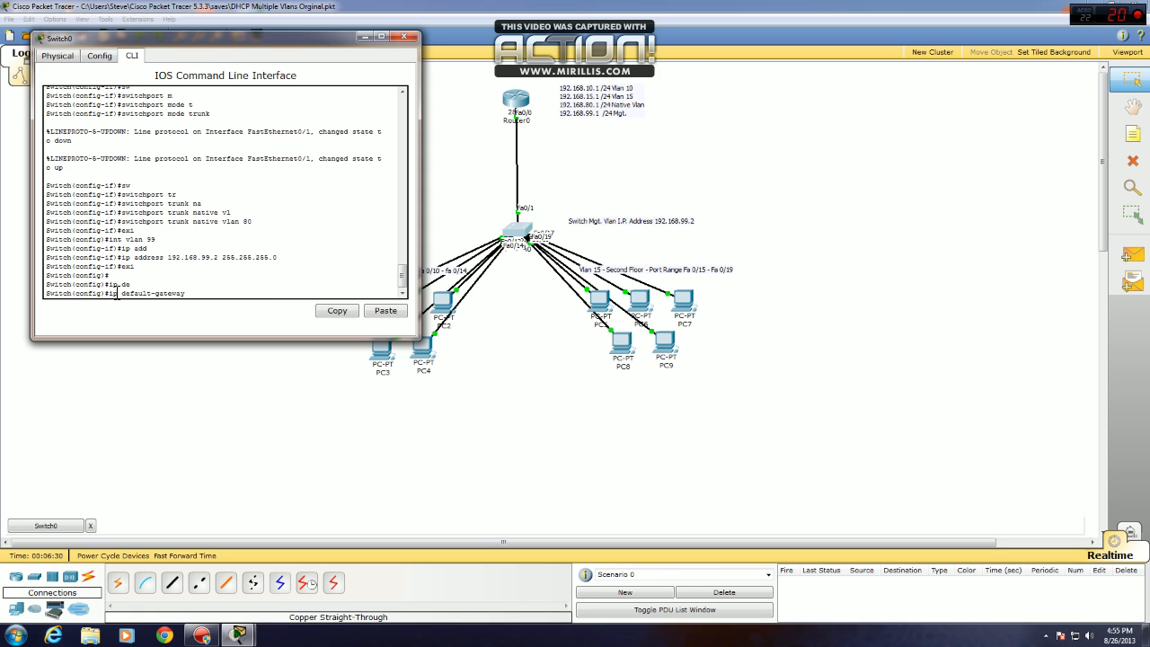
{"action": "type", "text": "192.168.99"}
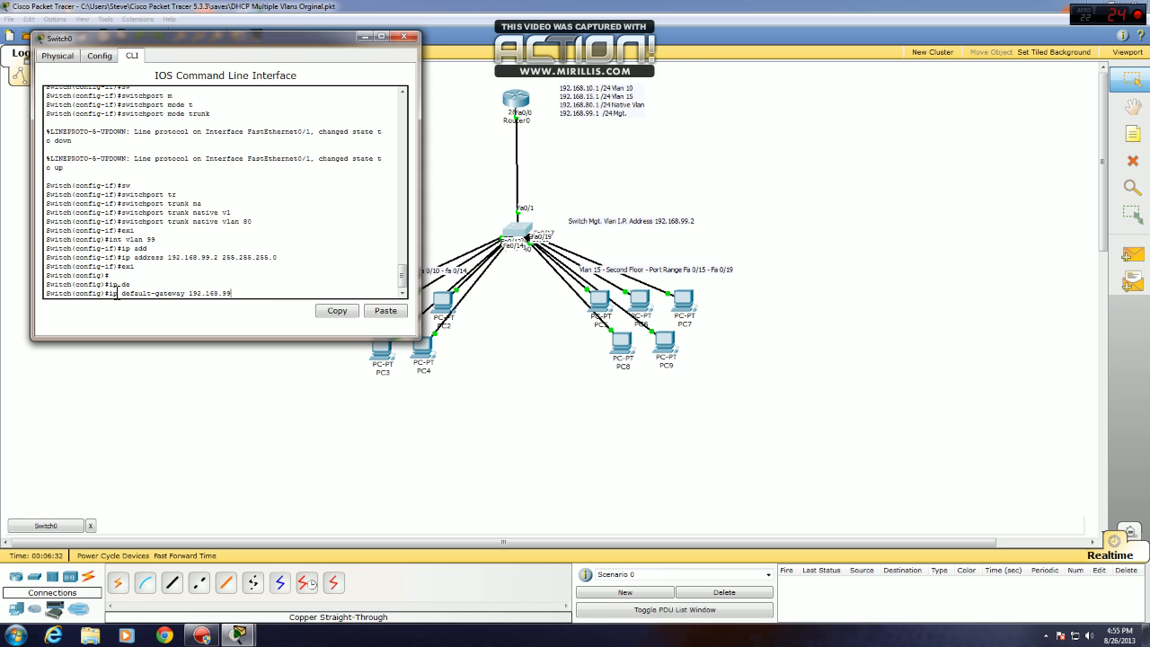
{"action": "type", "text": ".41"}
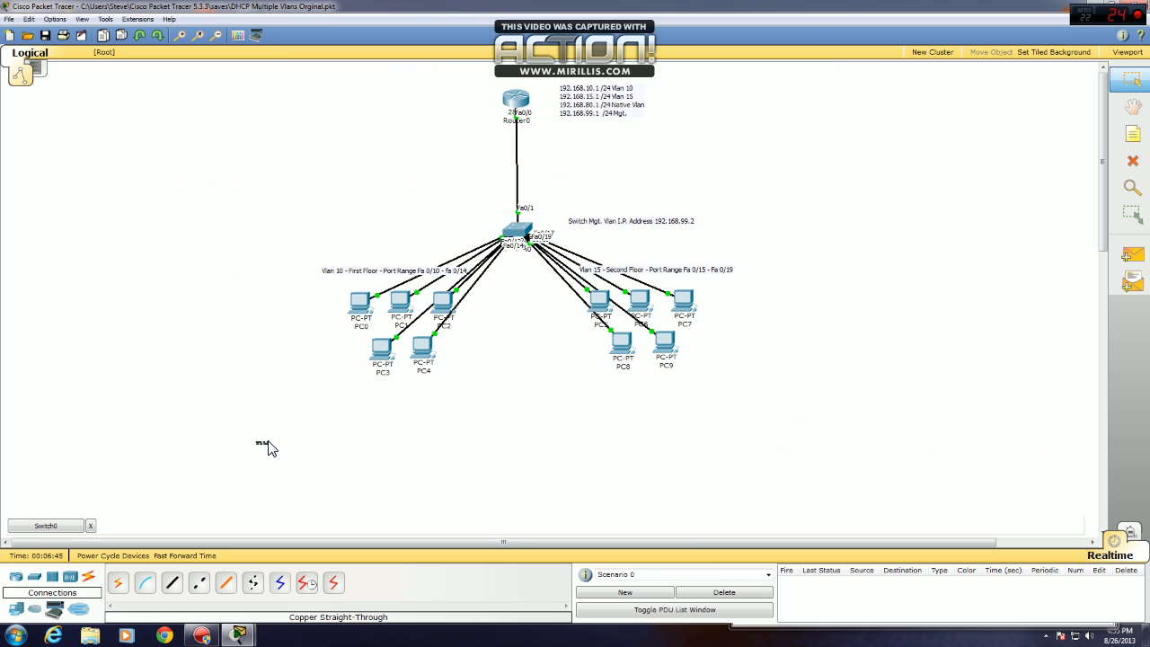
{"action": "mouse_move", "coordinate": [472, 398]}
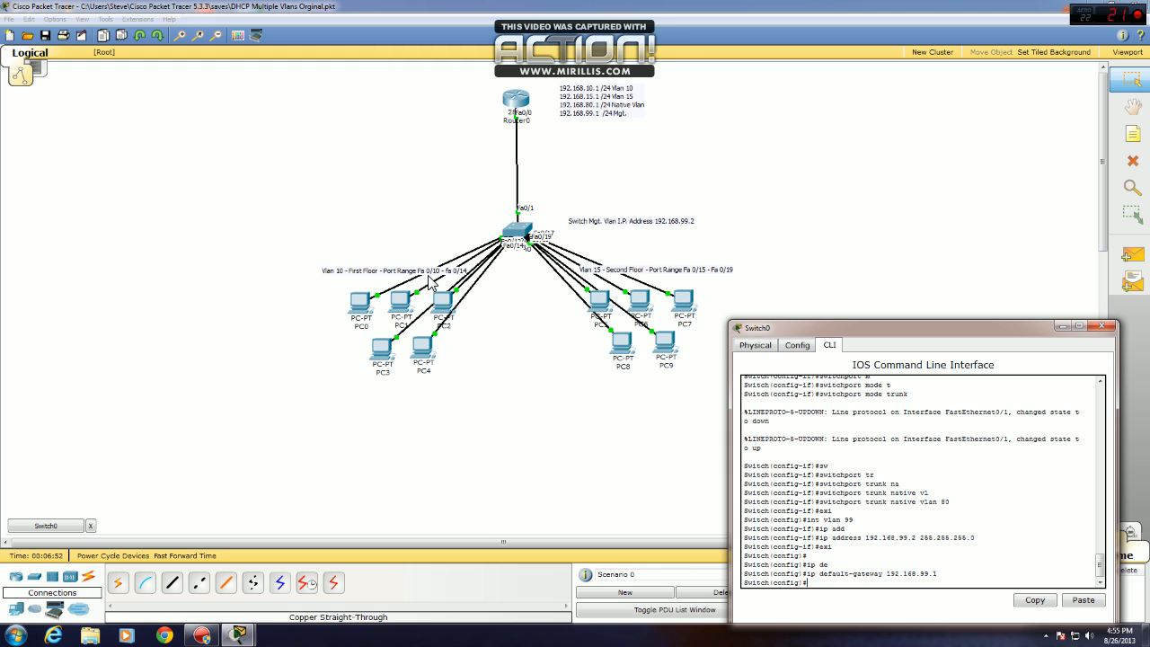
{"action": "mouse_move", "coordinate": [602, 292]}
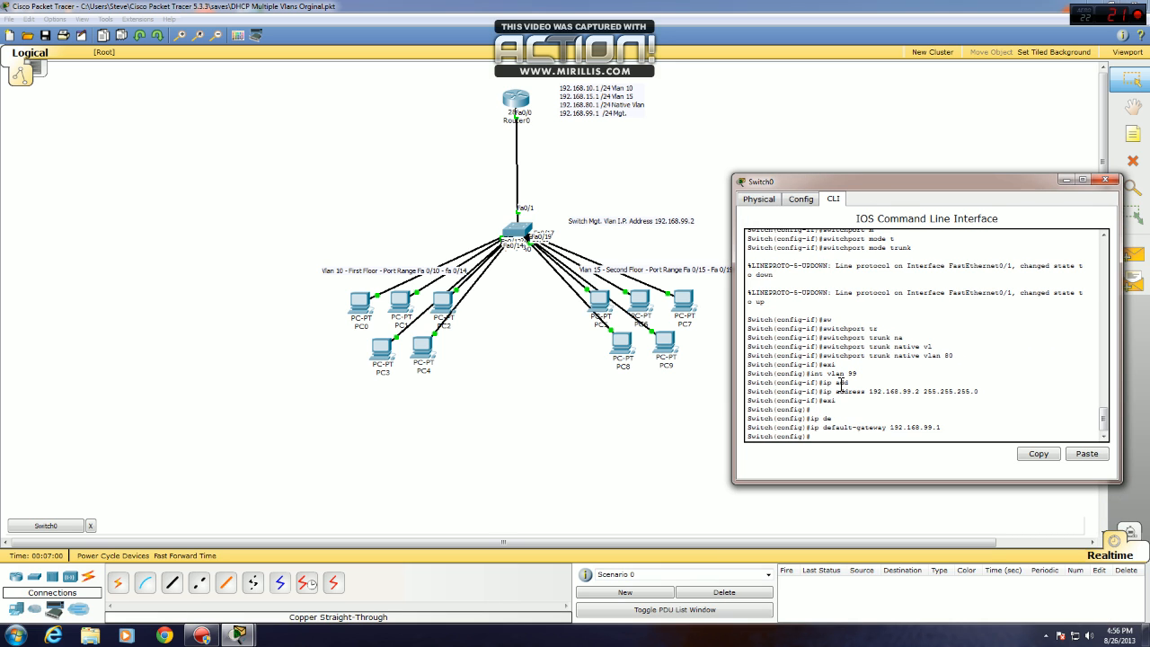
Configure range Fa0/10–Fa0/14 with PortFast, access mode and access VLAN 10.
{"action": "type", "text": "int range fa"}
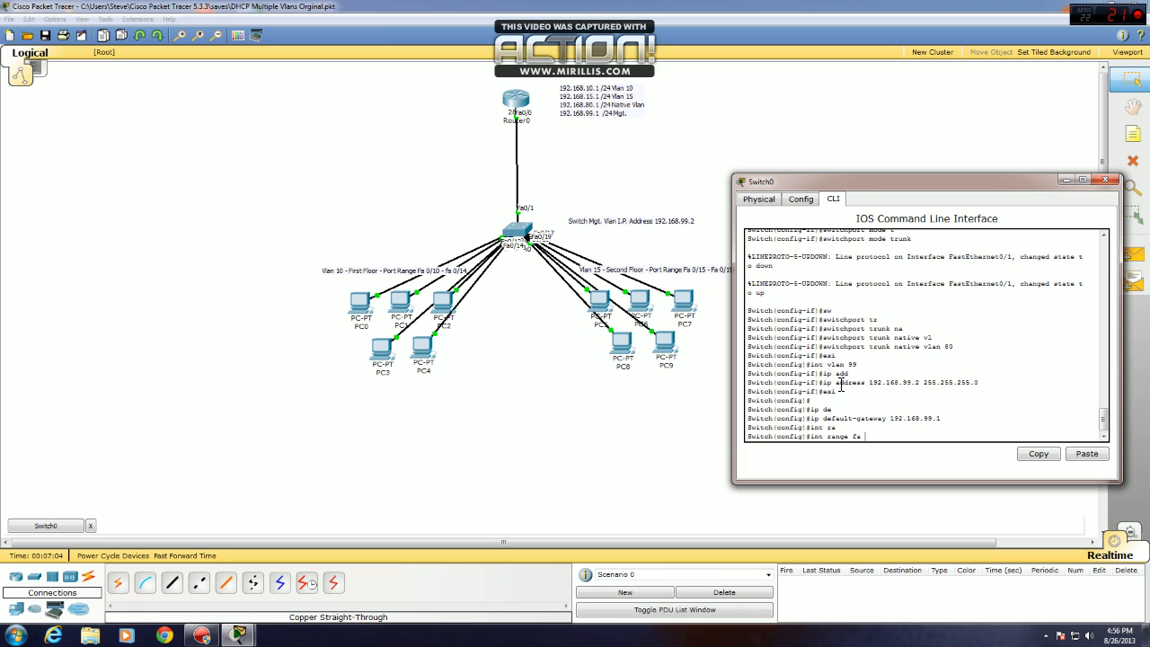
{"action": "type", "text": "0/10"}
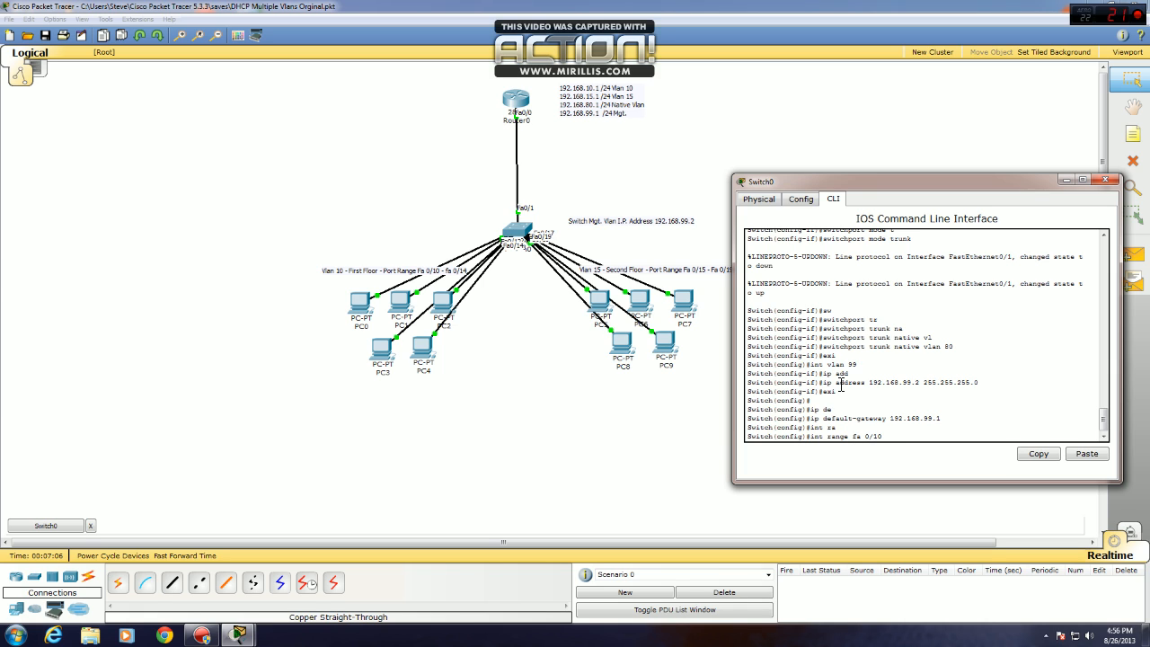
{"action": "type", "text": "- fa 0/14"}
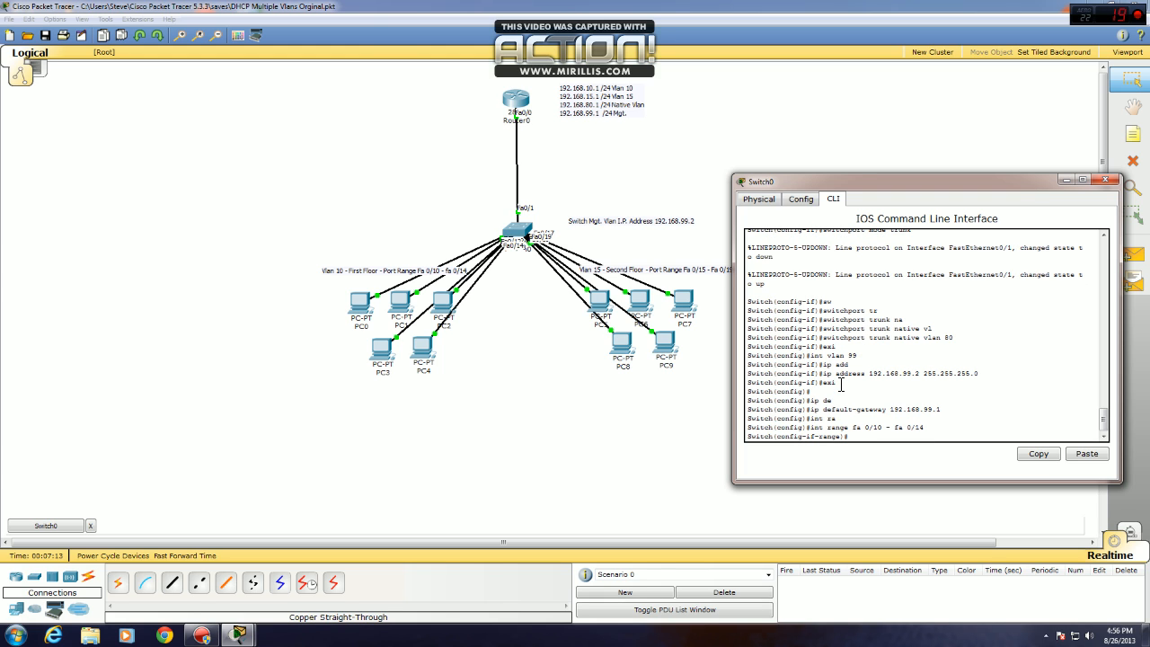
{"action": "type", "text": "spanning-tree portfast"}
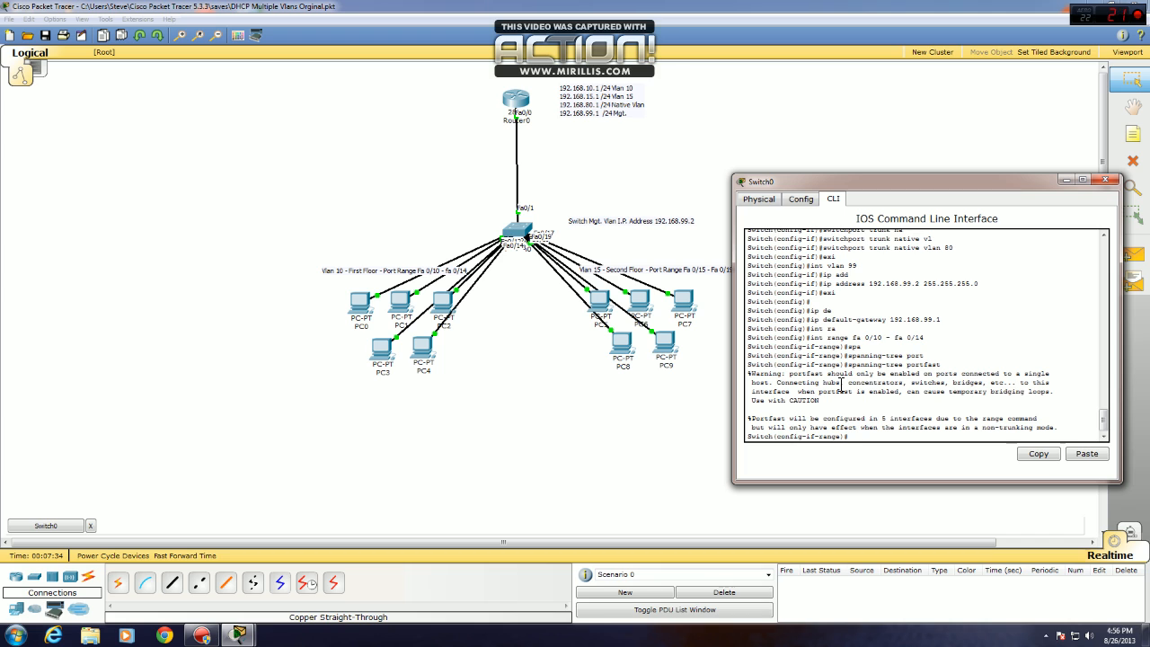
{"action": "type", "text": "switchport s"}
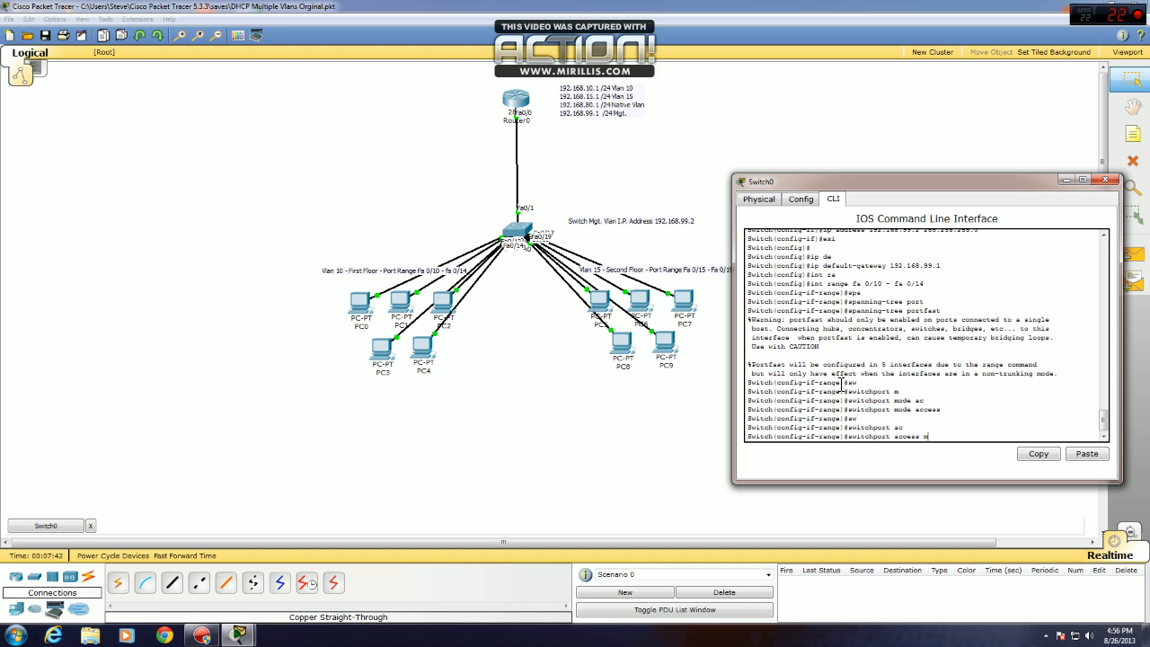
{"action": "type", "text": "s"}
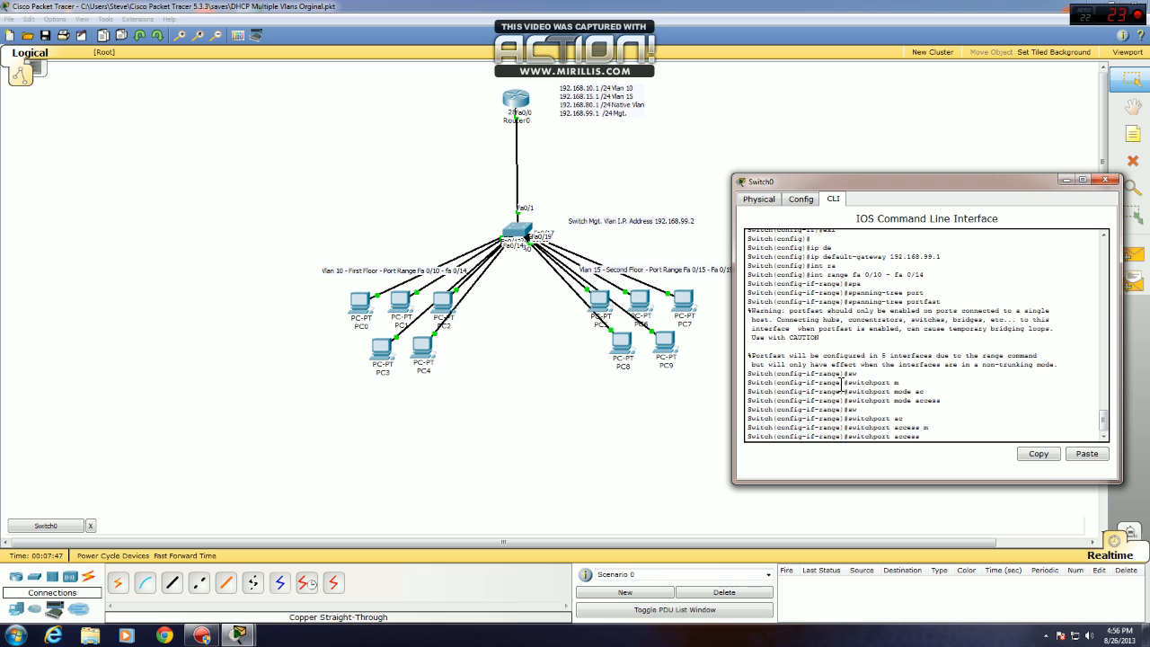
{"action": "type", "text": "switchport access vlan 10"}
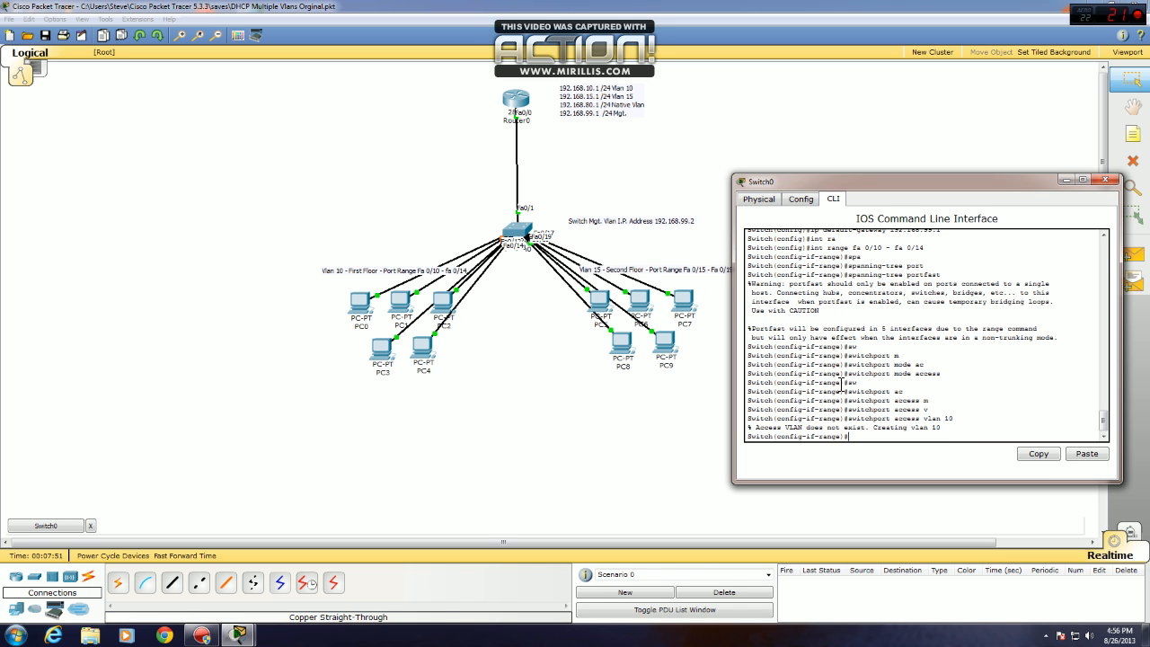
{"action": "type", "text": "int range fa 0/10 - fa 0/14"}
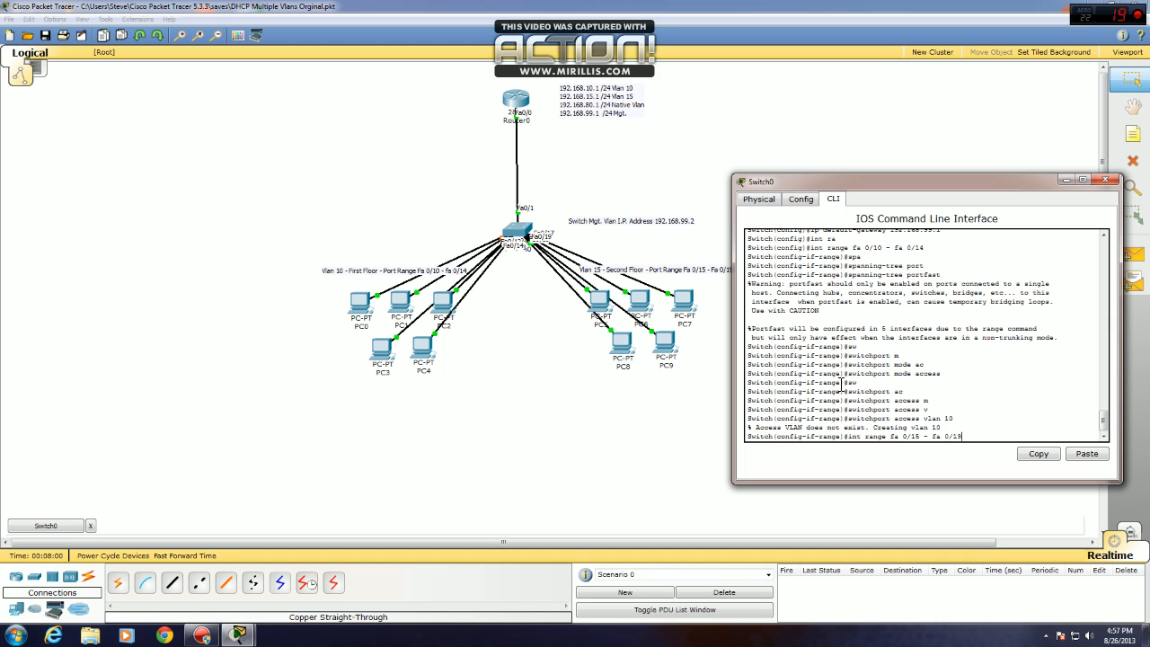
Give Fa0/15–Fa0/19 PortFast, access mode and access VLAN 15, then end.
{"action": "type", "text": "switchport access vlan 10"}
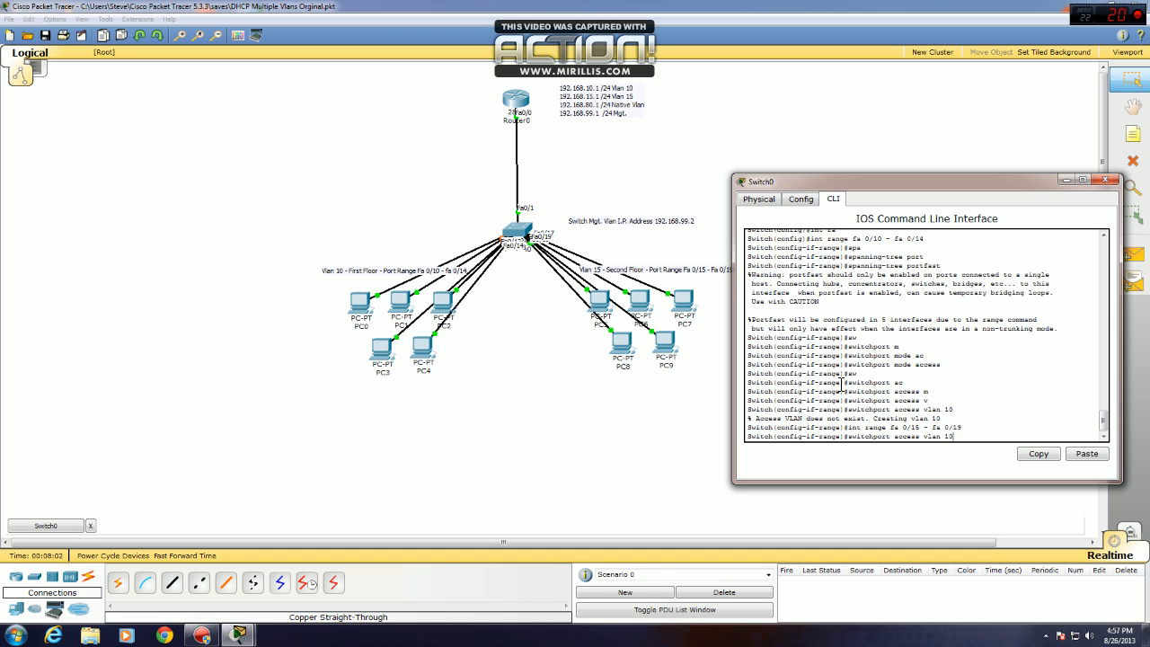
{"action": "type", "text": "spanning-tree portfast"}
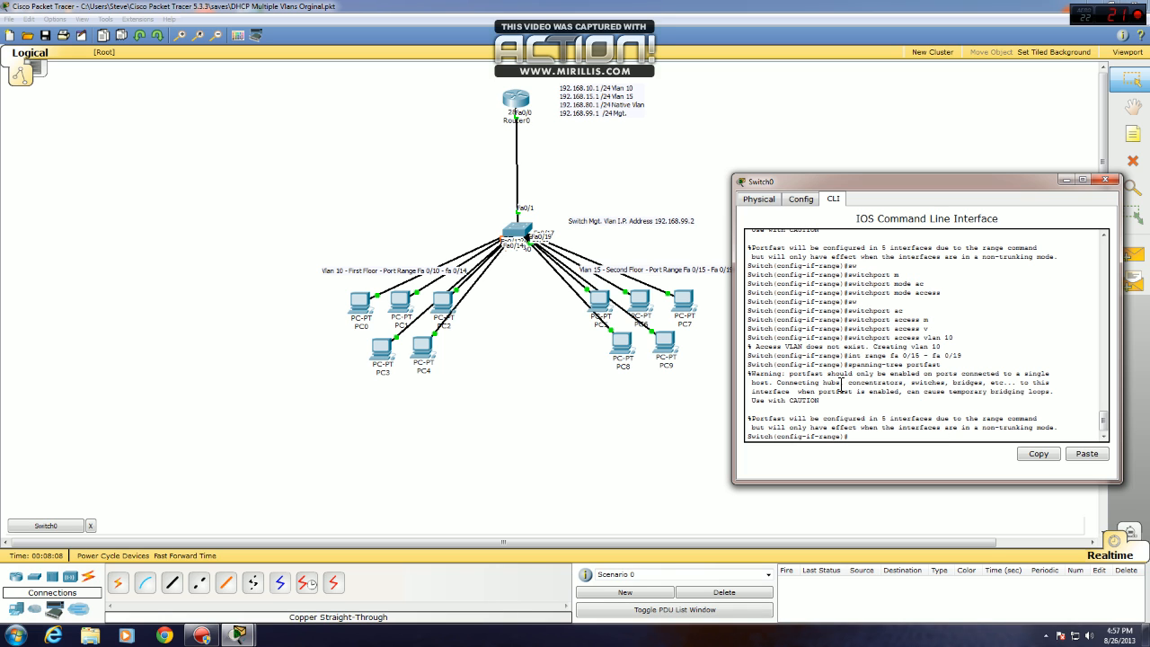
{"action": "type", "text": "switchport mode access"}
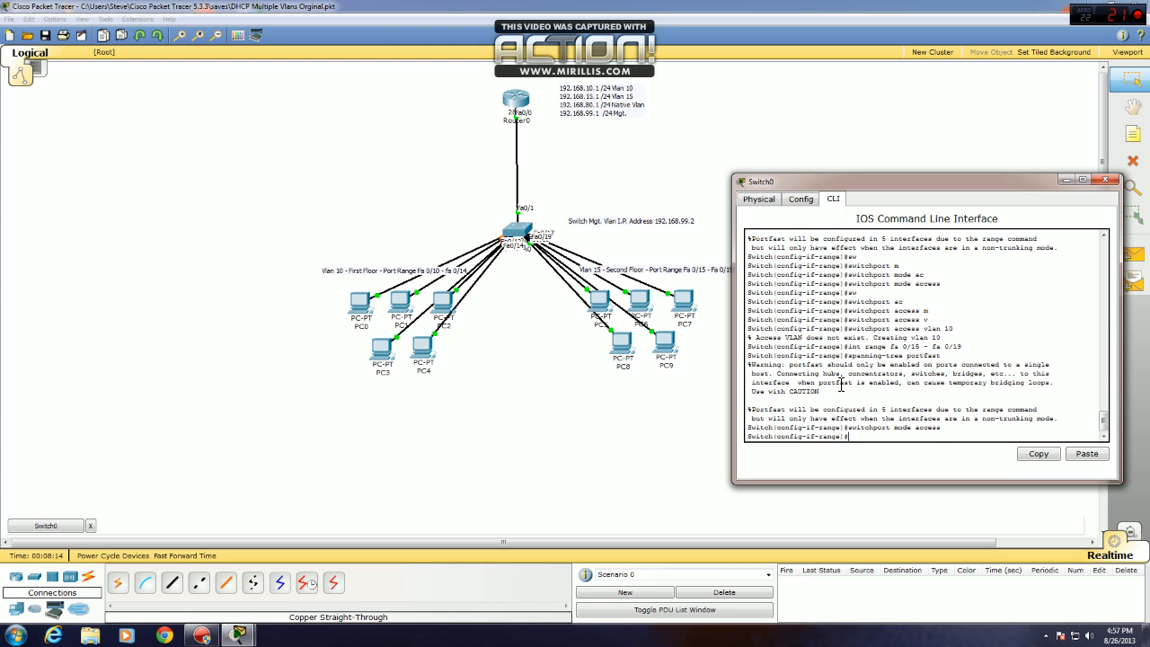
{"action": "type", "text": "switchport mode access"}
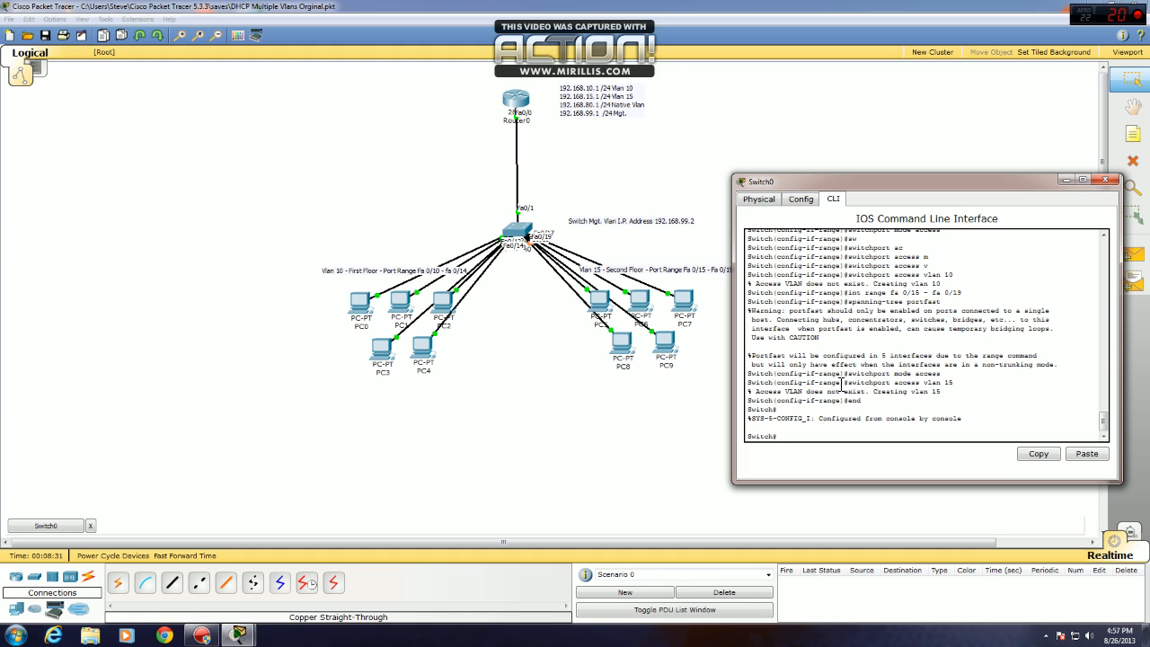
Save with 'wr', then start the 'First-Floor' DHCP pool on Router0.
{"action": "type", "text": "wr"}
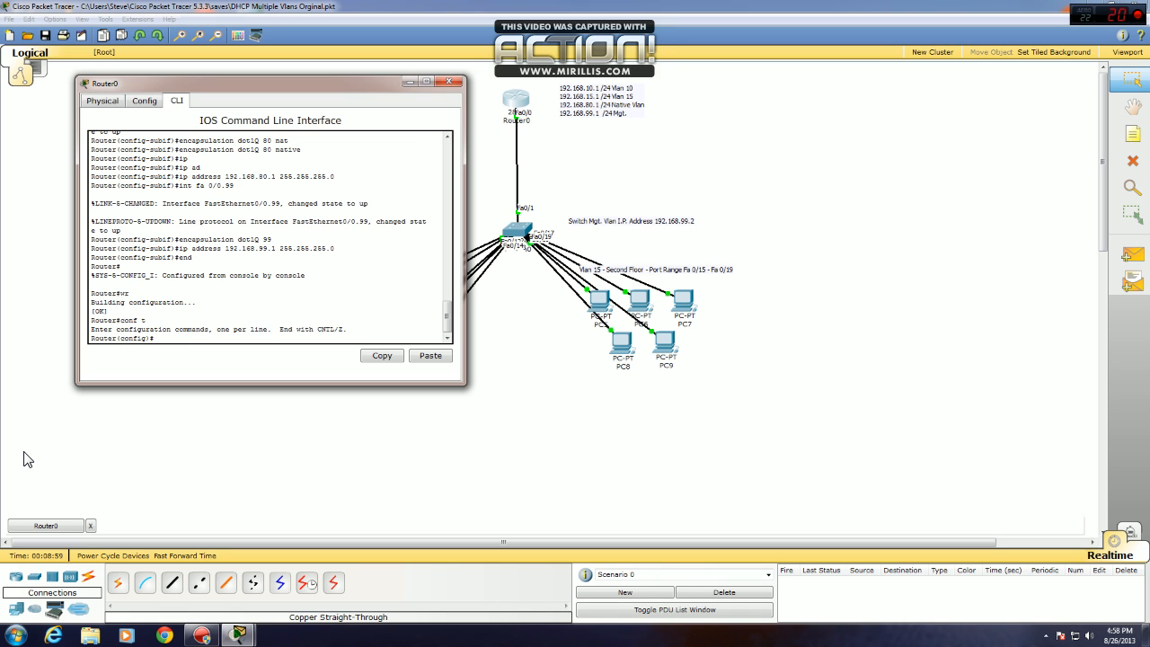
{"action": "type", "text": "ip dhcp pool"}
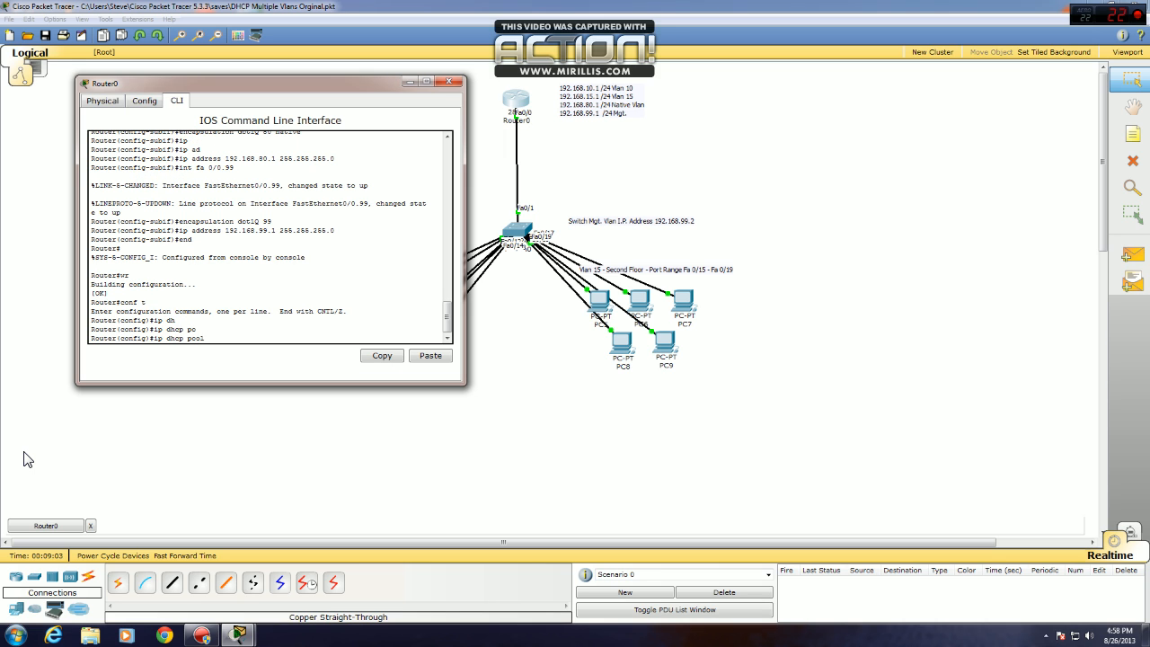
{"action": "mouse_move", "coordinate": [346, 97]}
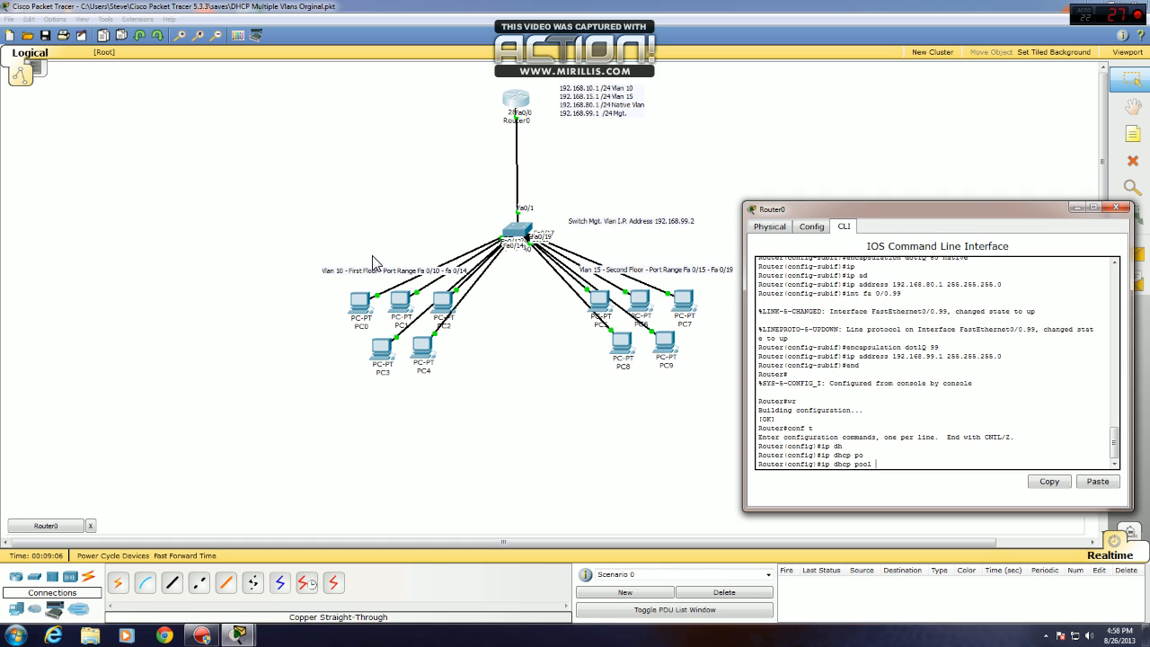
{"action": "mouse_move", "coordinate": [560, 335]}
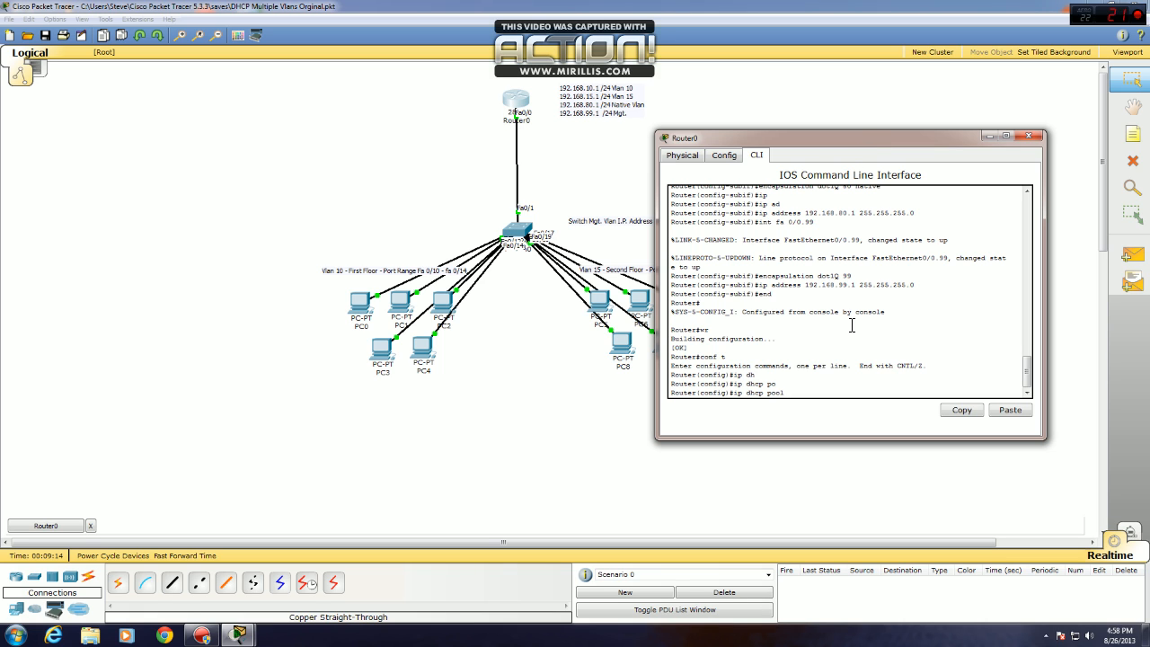
{"action": "type", "text": "fir"}
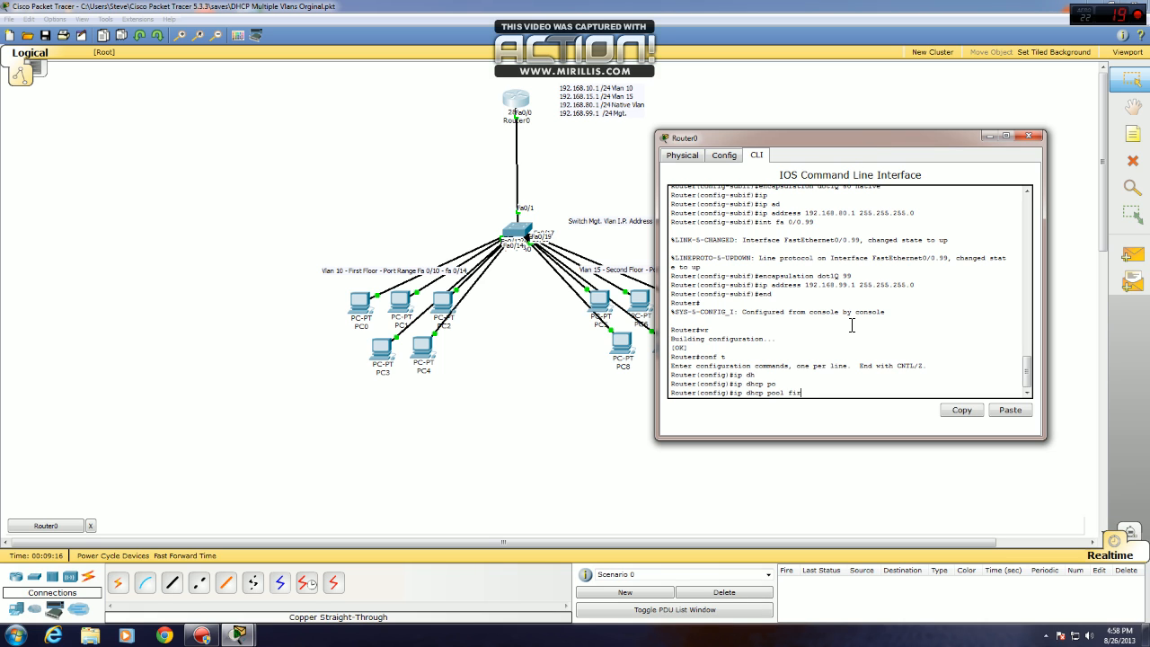
{"action": "type", "text": "First-Floor"}
{"action": "type", "text": "network"}
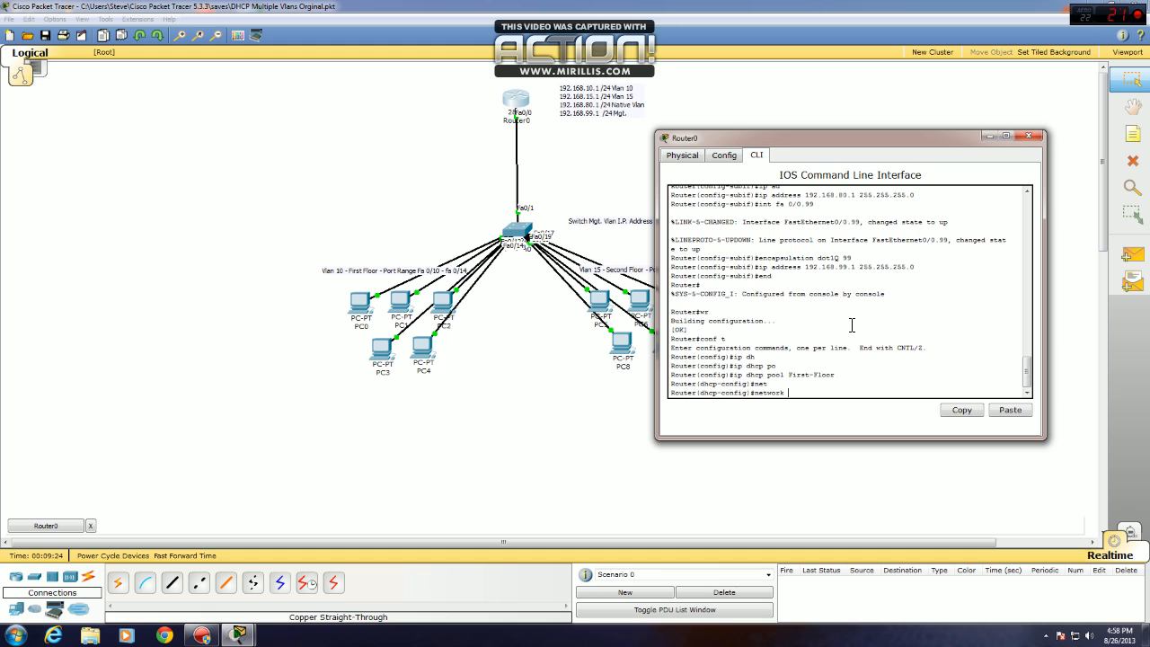
Set the First-Floor pool's network 192.168.10.0/24 and default router 192.168.10.1.
{"action": "type", "text": "192.168."}
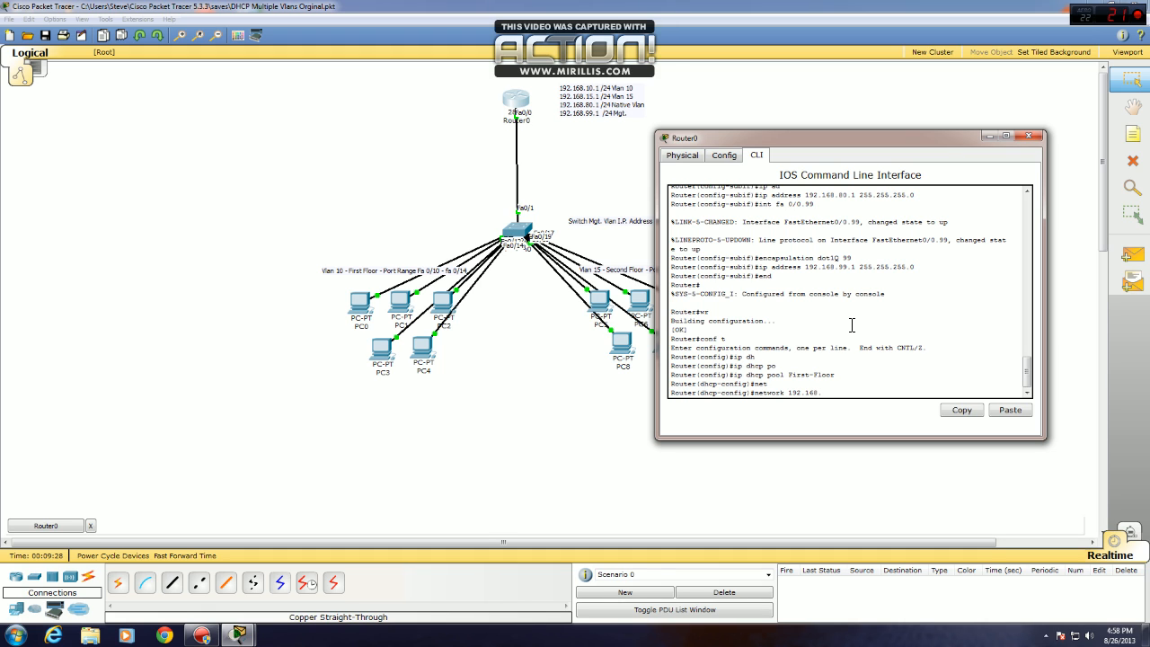
{"action": "type", "text": "0.0 255.255.255.0"}
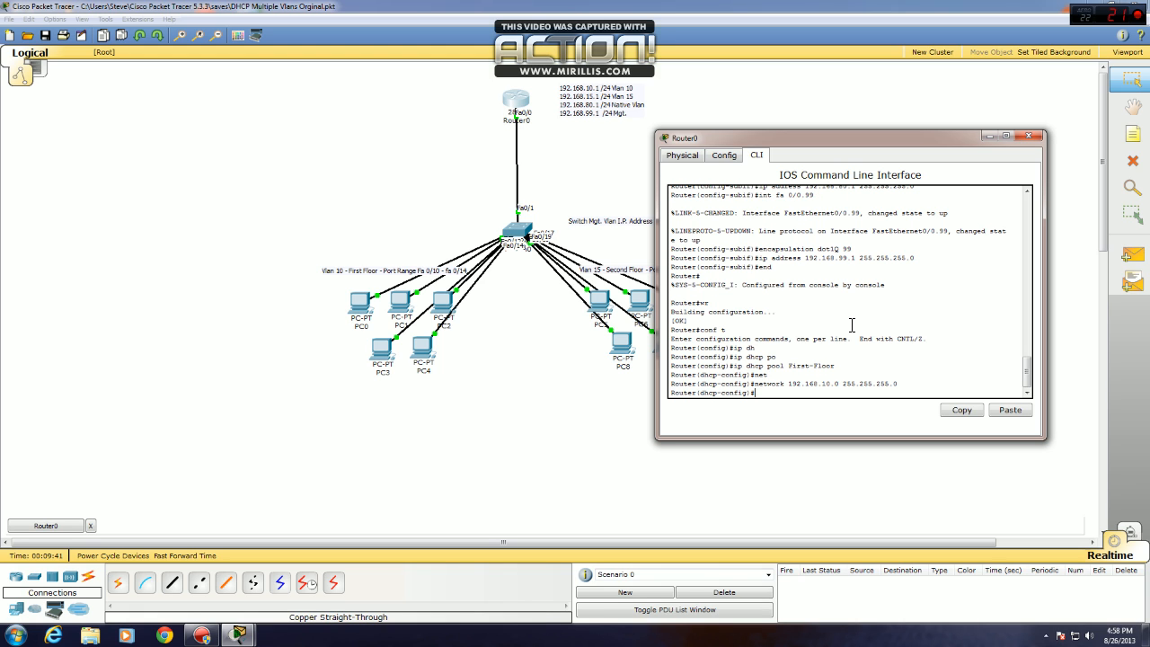
{"action": "type", "text": "default-router"}
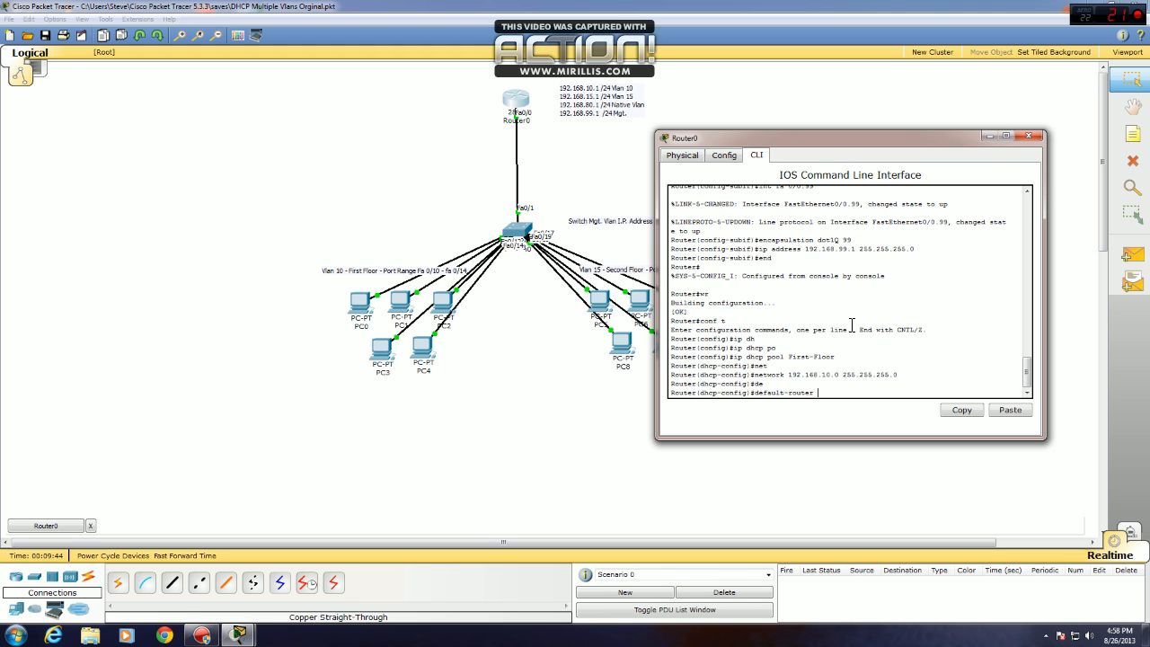
{"action": "type", "text": "192.168.10.1"}
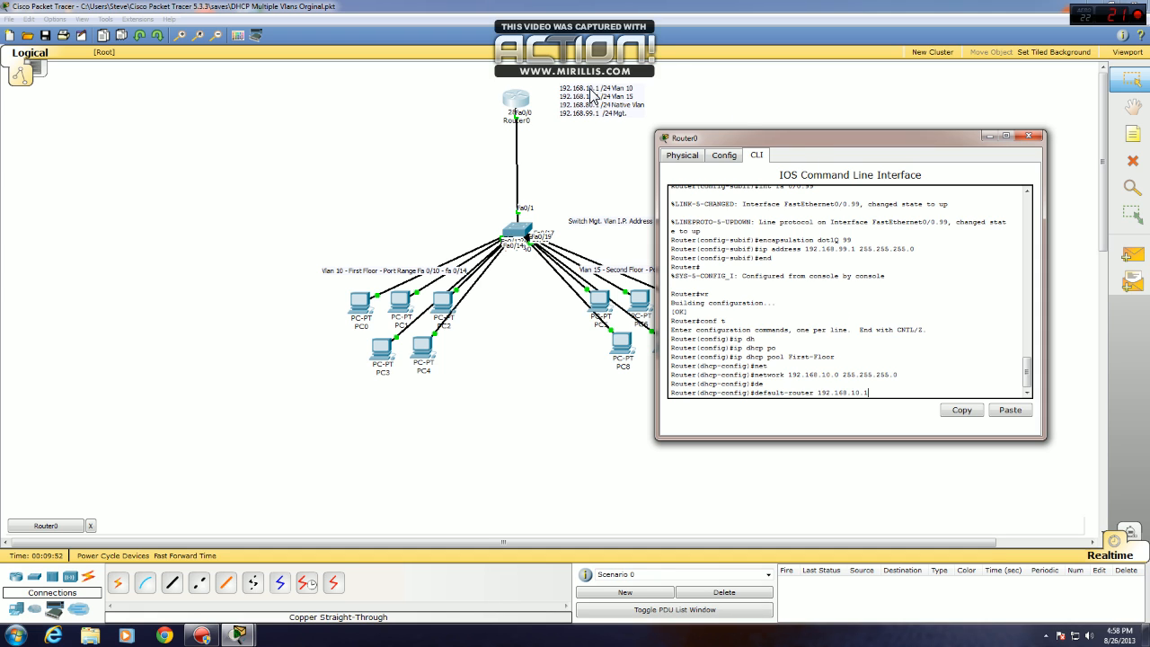
{"action": "mouse_move", "coordinate": [664, 108]}
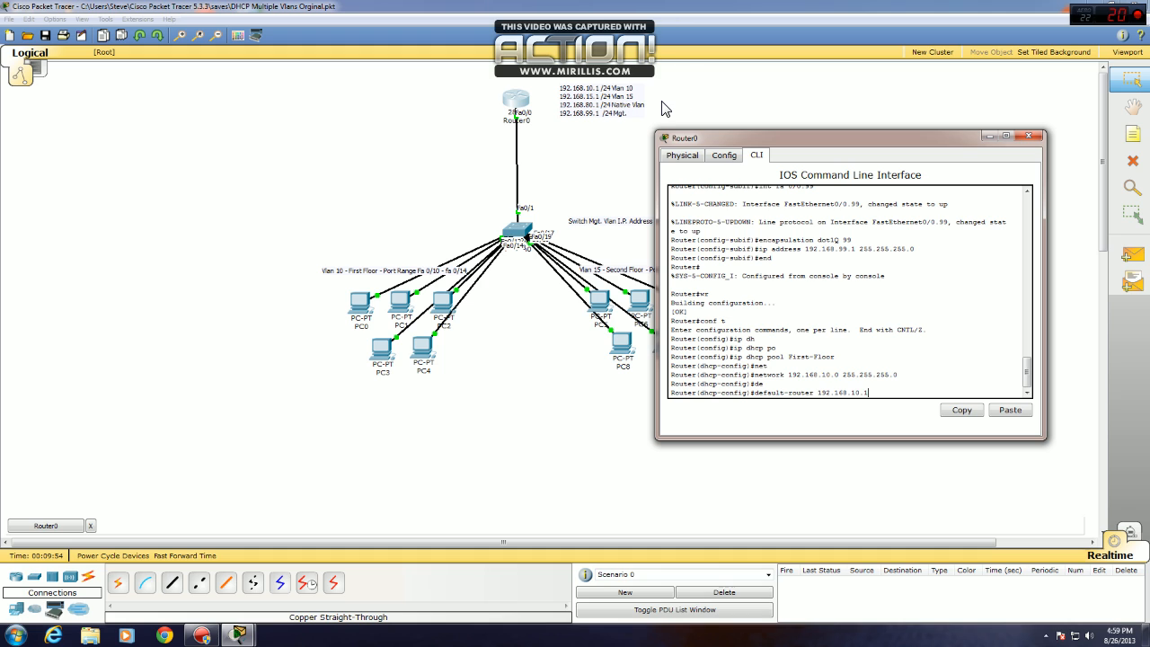
{"action": "type", "text": "network 192.168.10.0 255.255.255.0"}
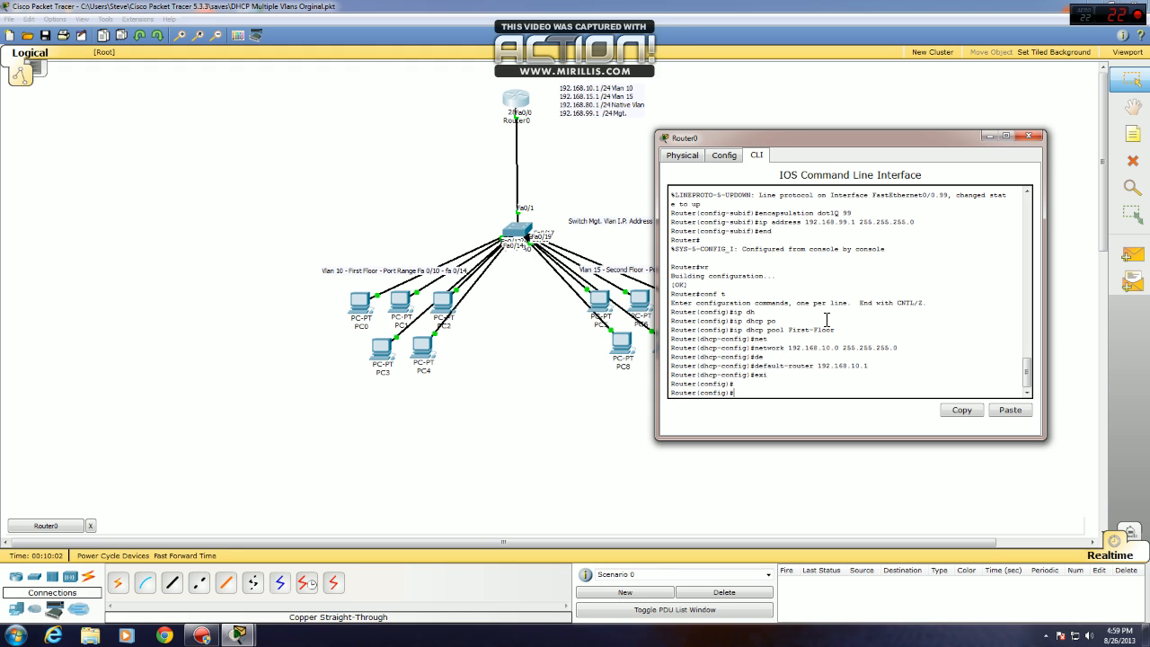
Create the 'Second-Floor' DHCP pool on Router0.
{"action": "type", "text": "ip dhcp"}
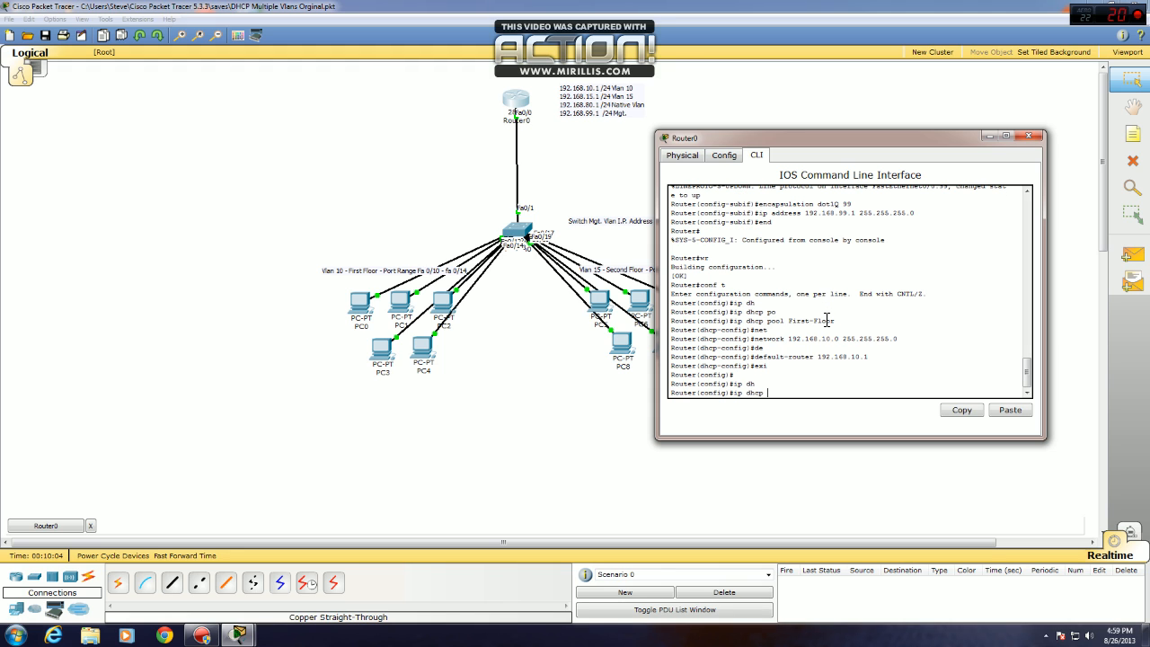
{"action": "type", "text": "pool s"}
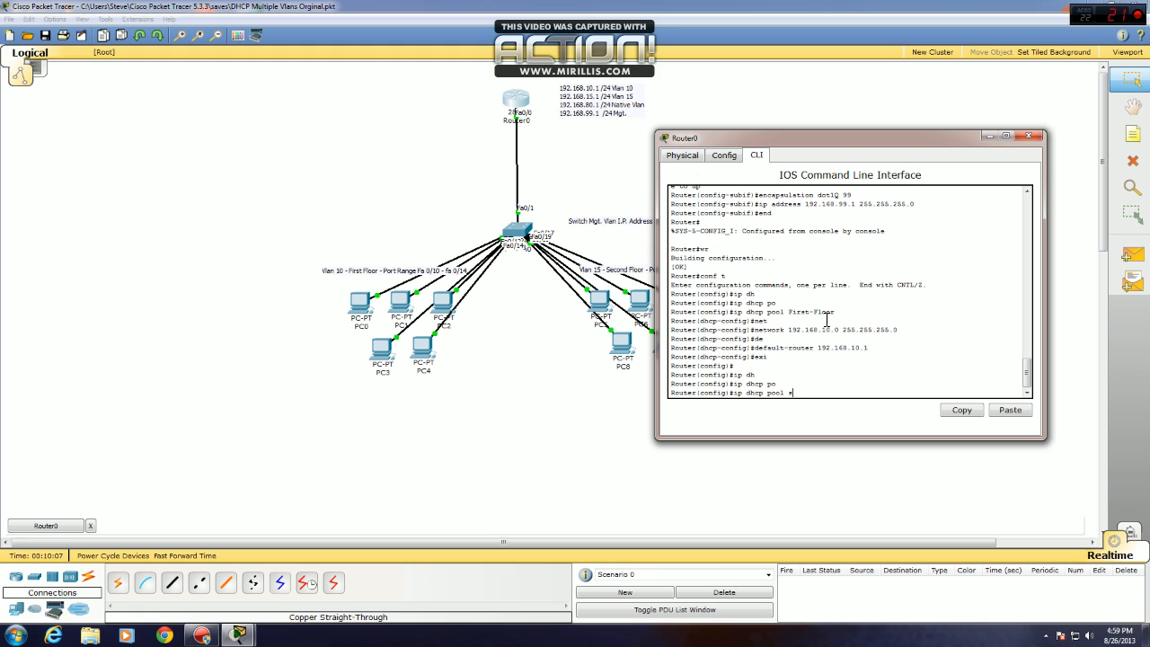
{"action": "type", "text": "S"}
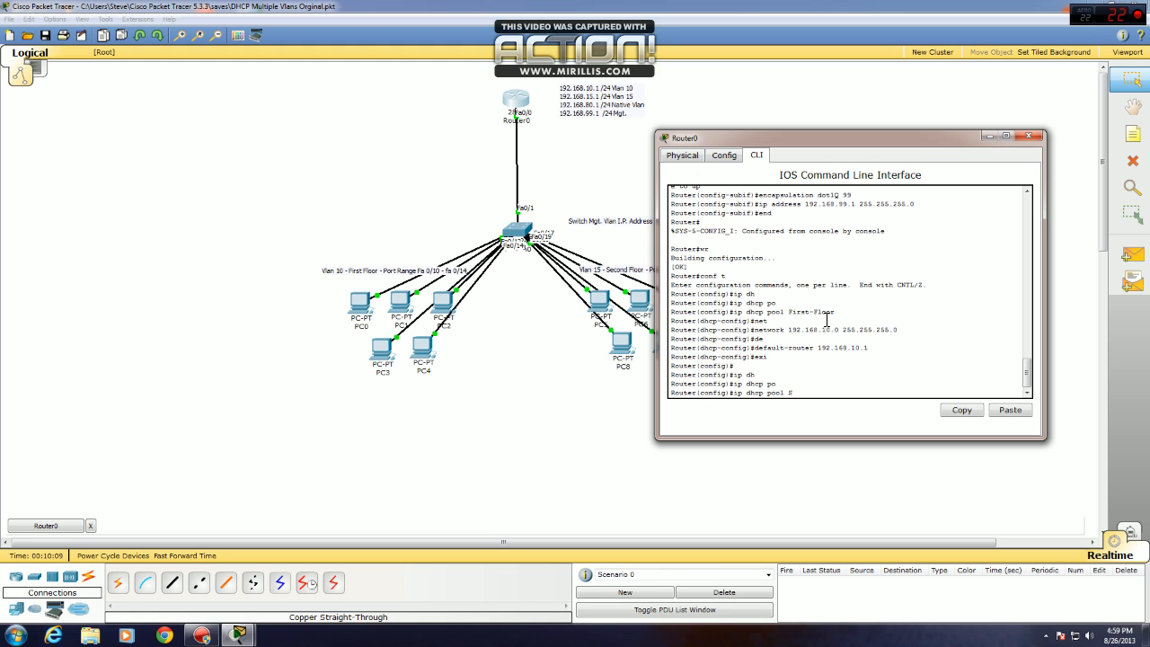
{"action": "type", "text": "Second-Floor"}
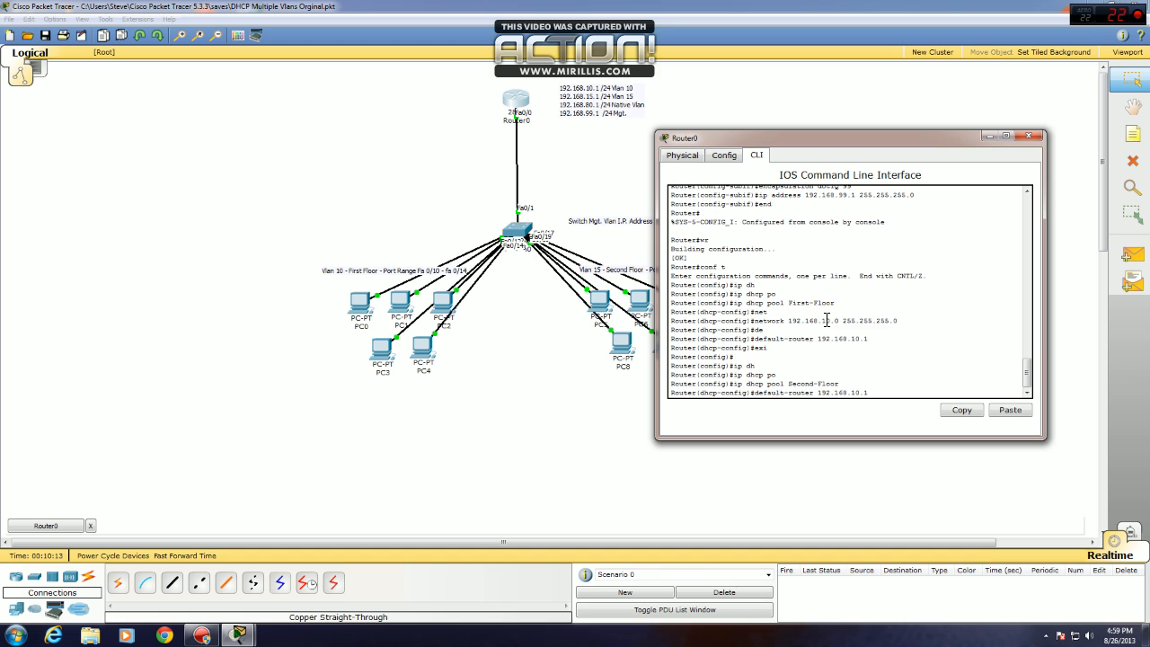
Give it network 192.168.15.0/24 and default router 192.168.15.1, then save with 'wr'.
{"action": "type", "text": "network 192.168.10.0 255.255.255.0"}
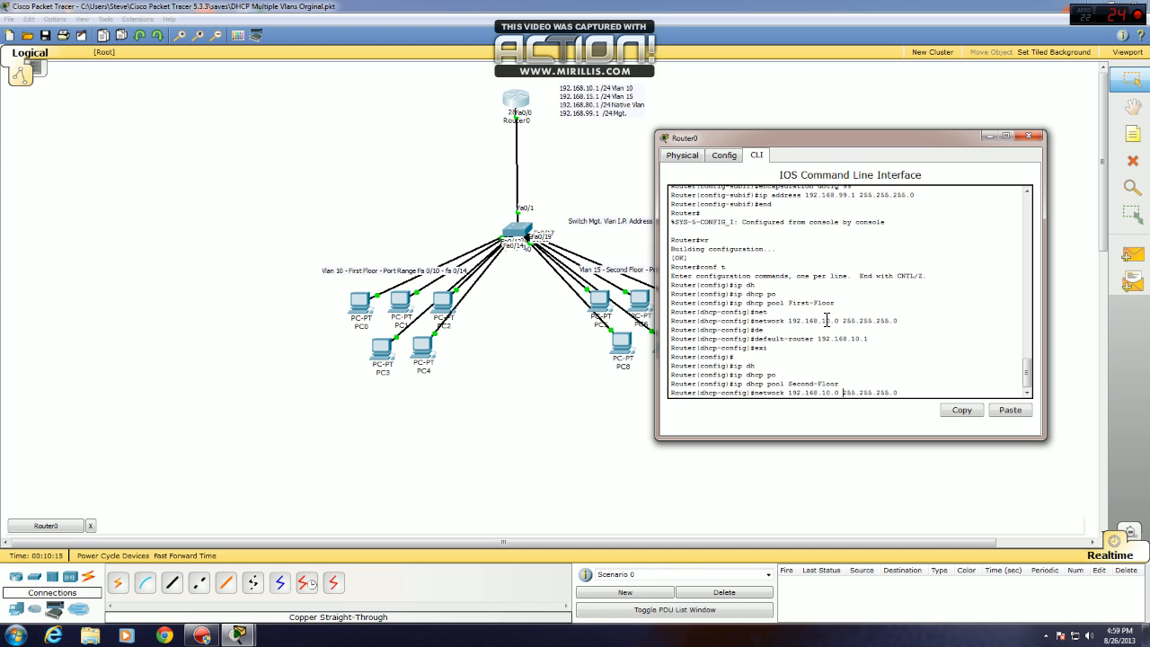
{"action": "type", "text": "15"}
{"action": "type", "text": "exi"}
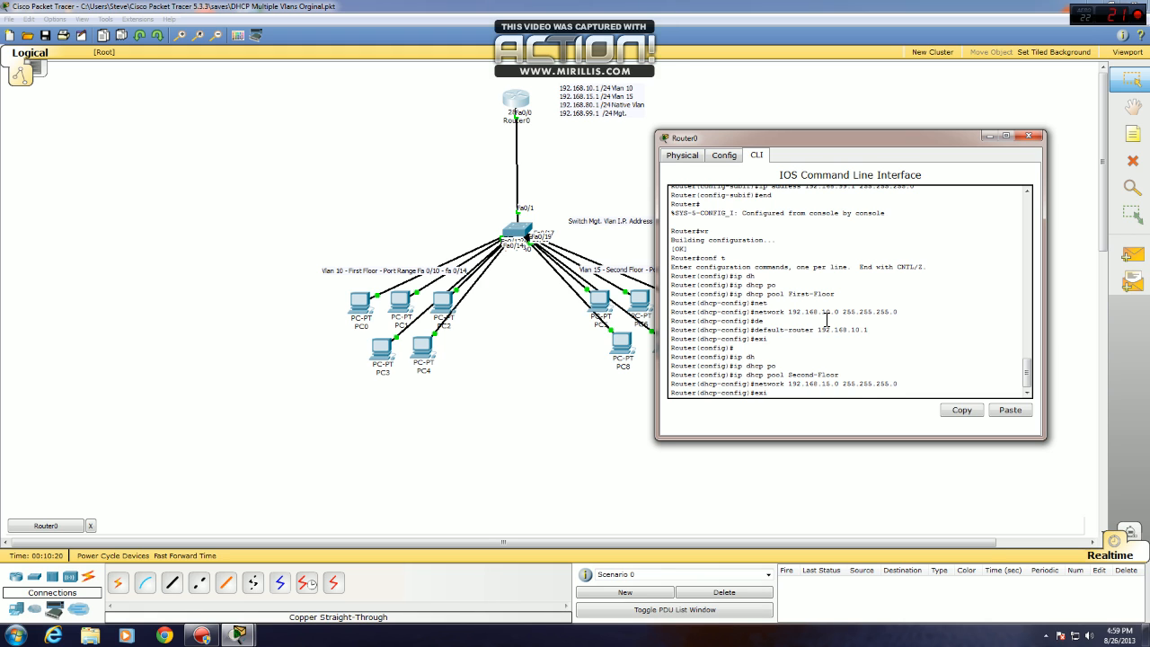
{"action": "type", "text": "default-router 192.168.10.1"}
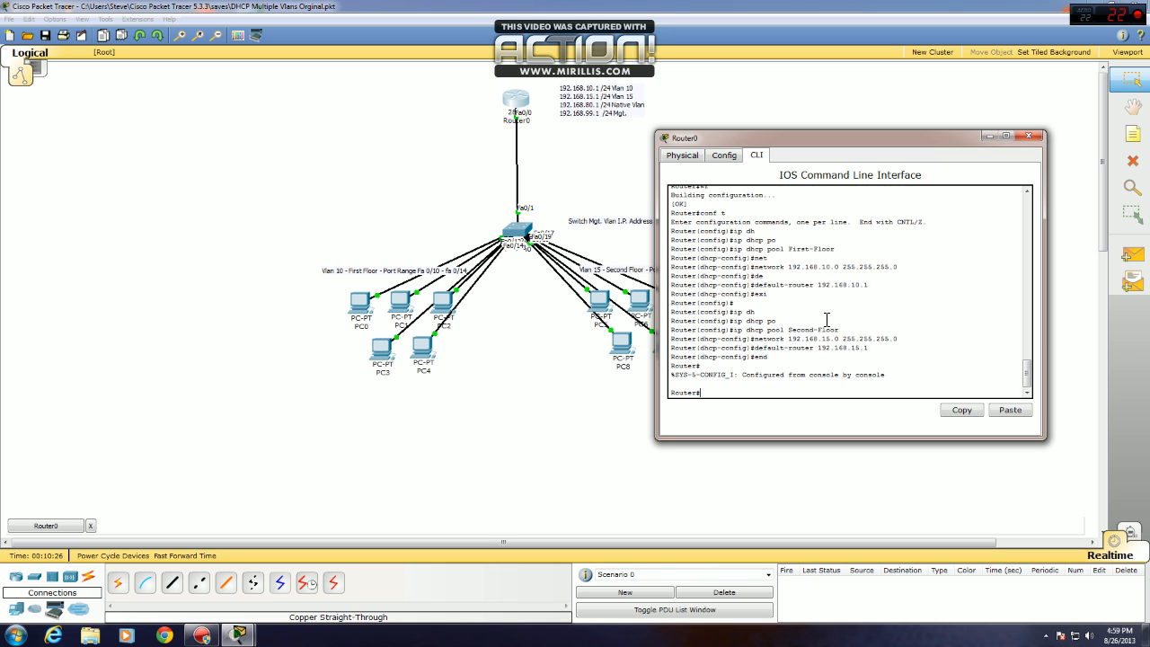
{"action": "type", "text": "wr"}
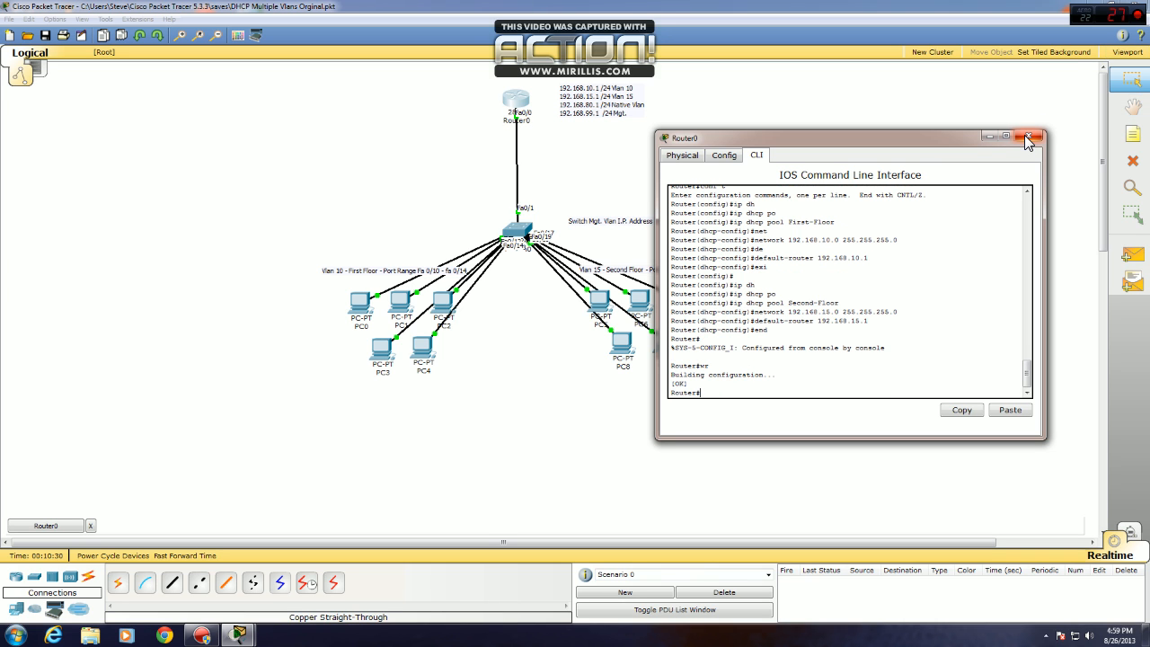
Close Router0's configuration window to return to the topology.
{"action": "left_click", "coordinate": [1030, 136]}
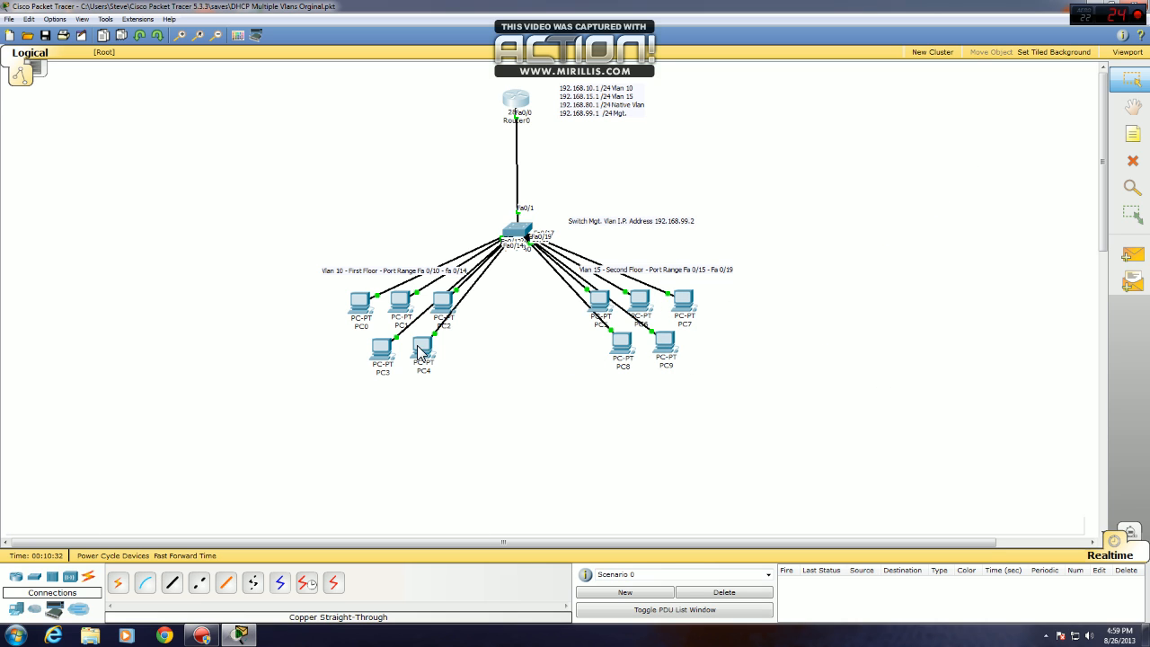
{"action": "mouse_move", "coordinate": [362, 311]}
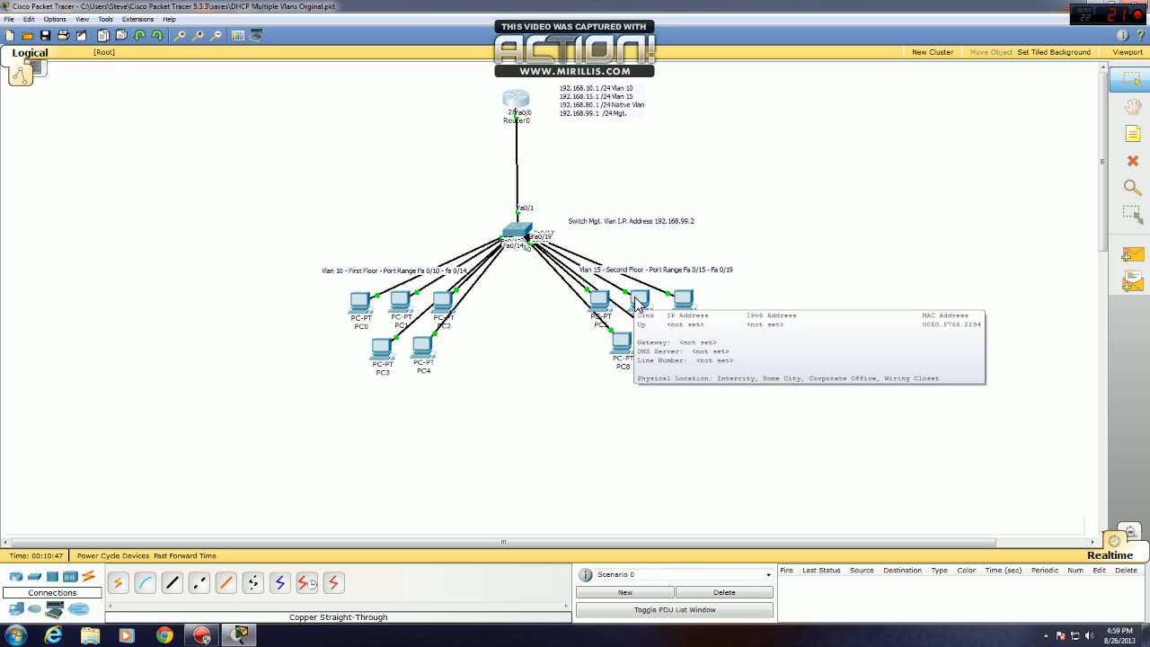
{"action": "mouse_move", "coordinate": [680, 300]}
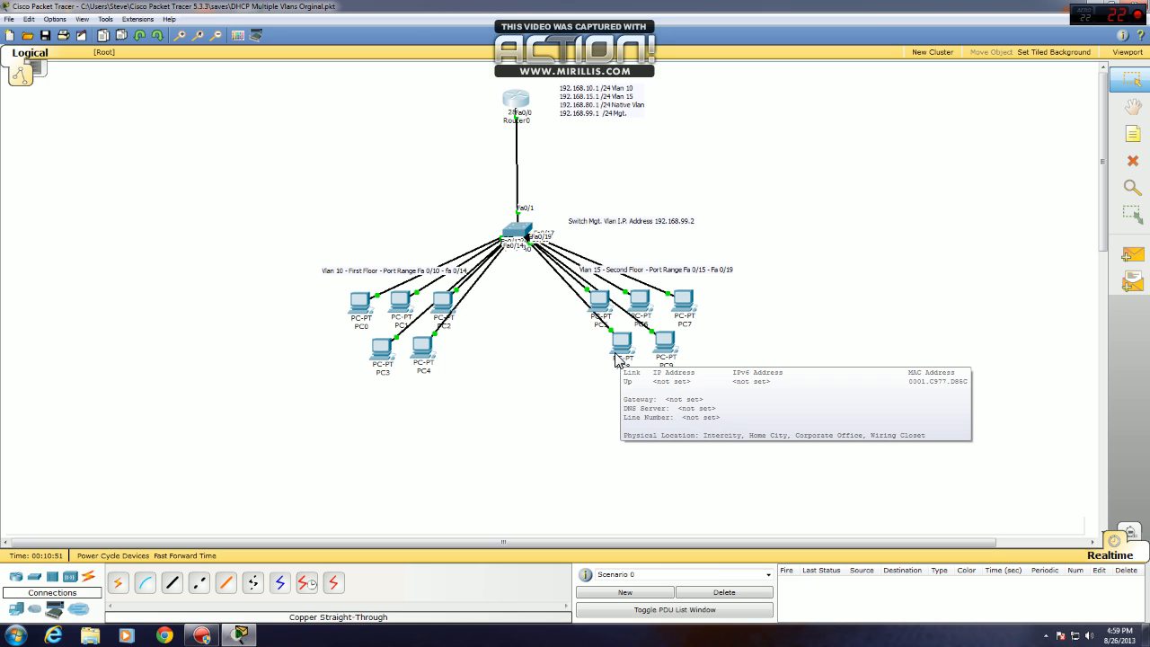
{"action": "mouse_move", "coordinate": [477, 321]}
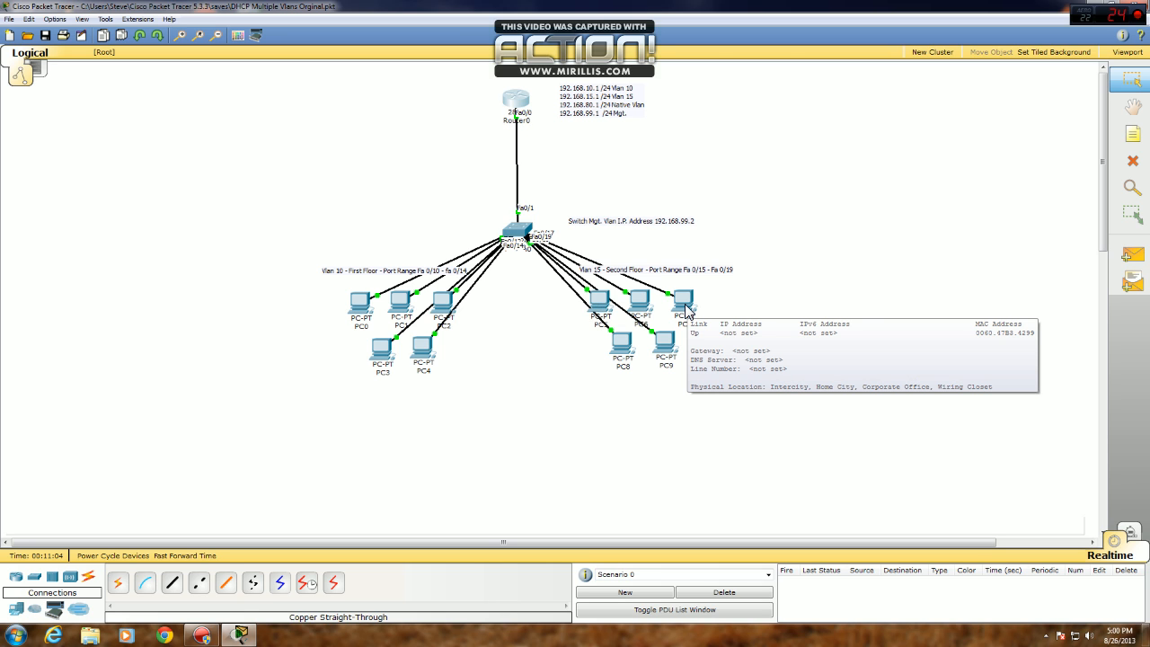
{"action": "mouse_move", "coordinate": [600, 301]}
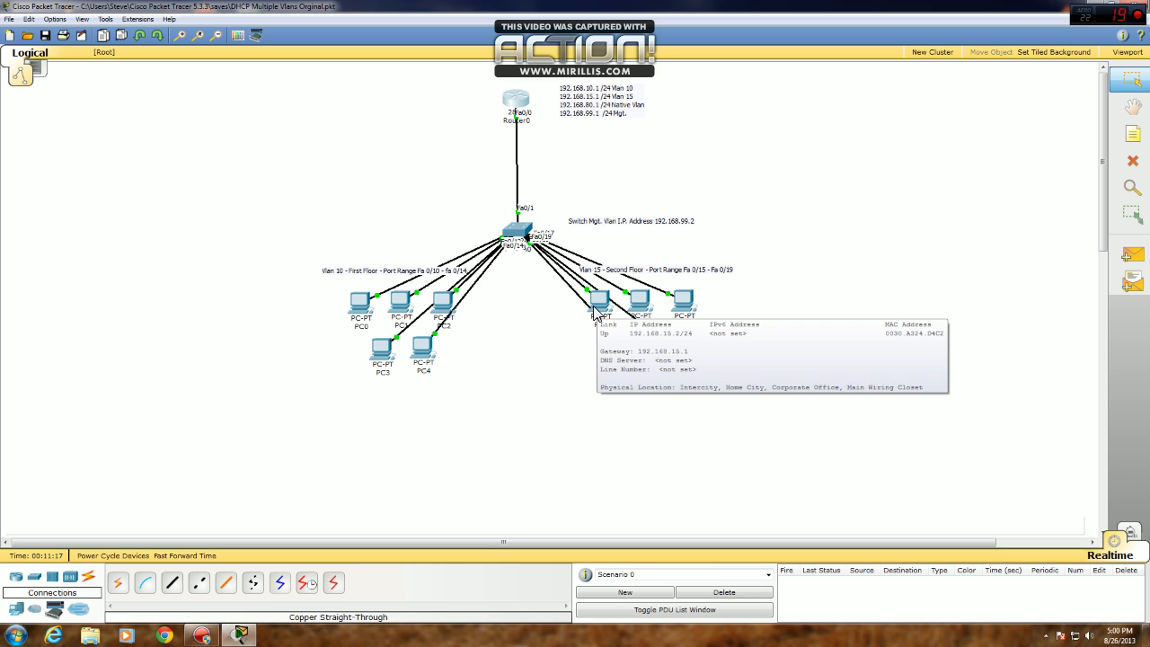
{"action": "mouse_move", "coordinate": [622, 313]}
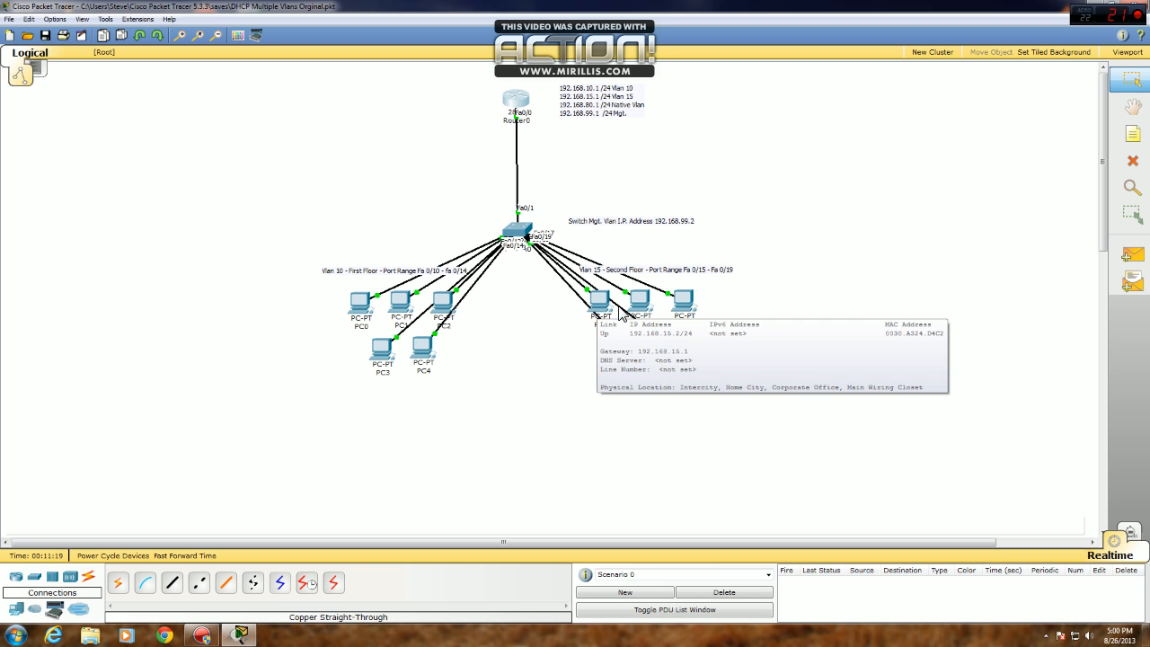